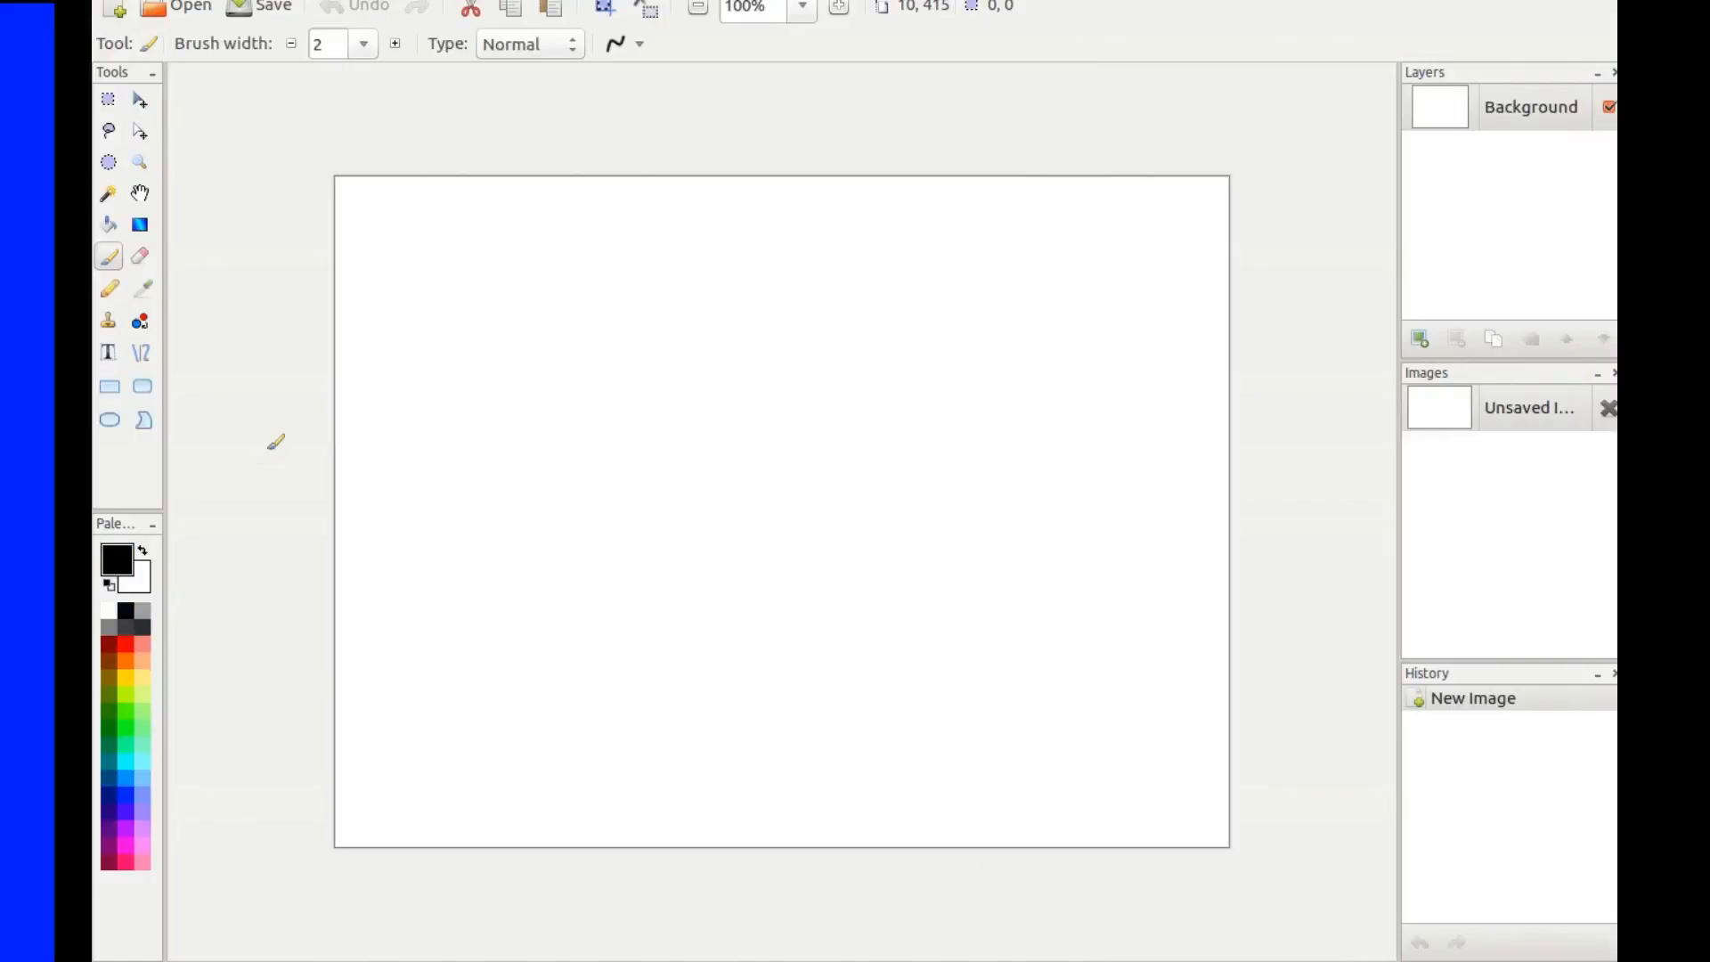
pyautogui.moveTo(233, 319)
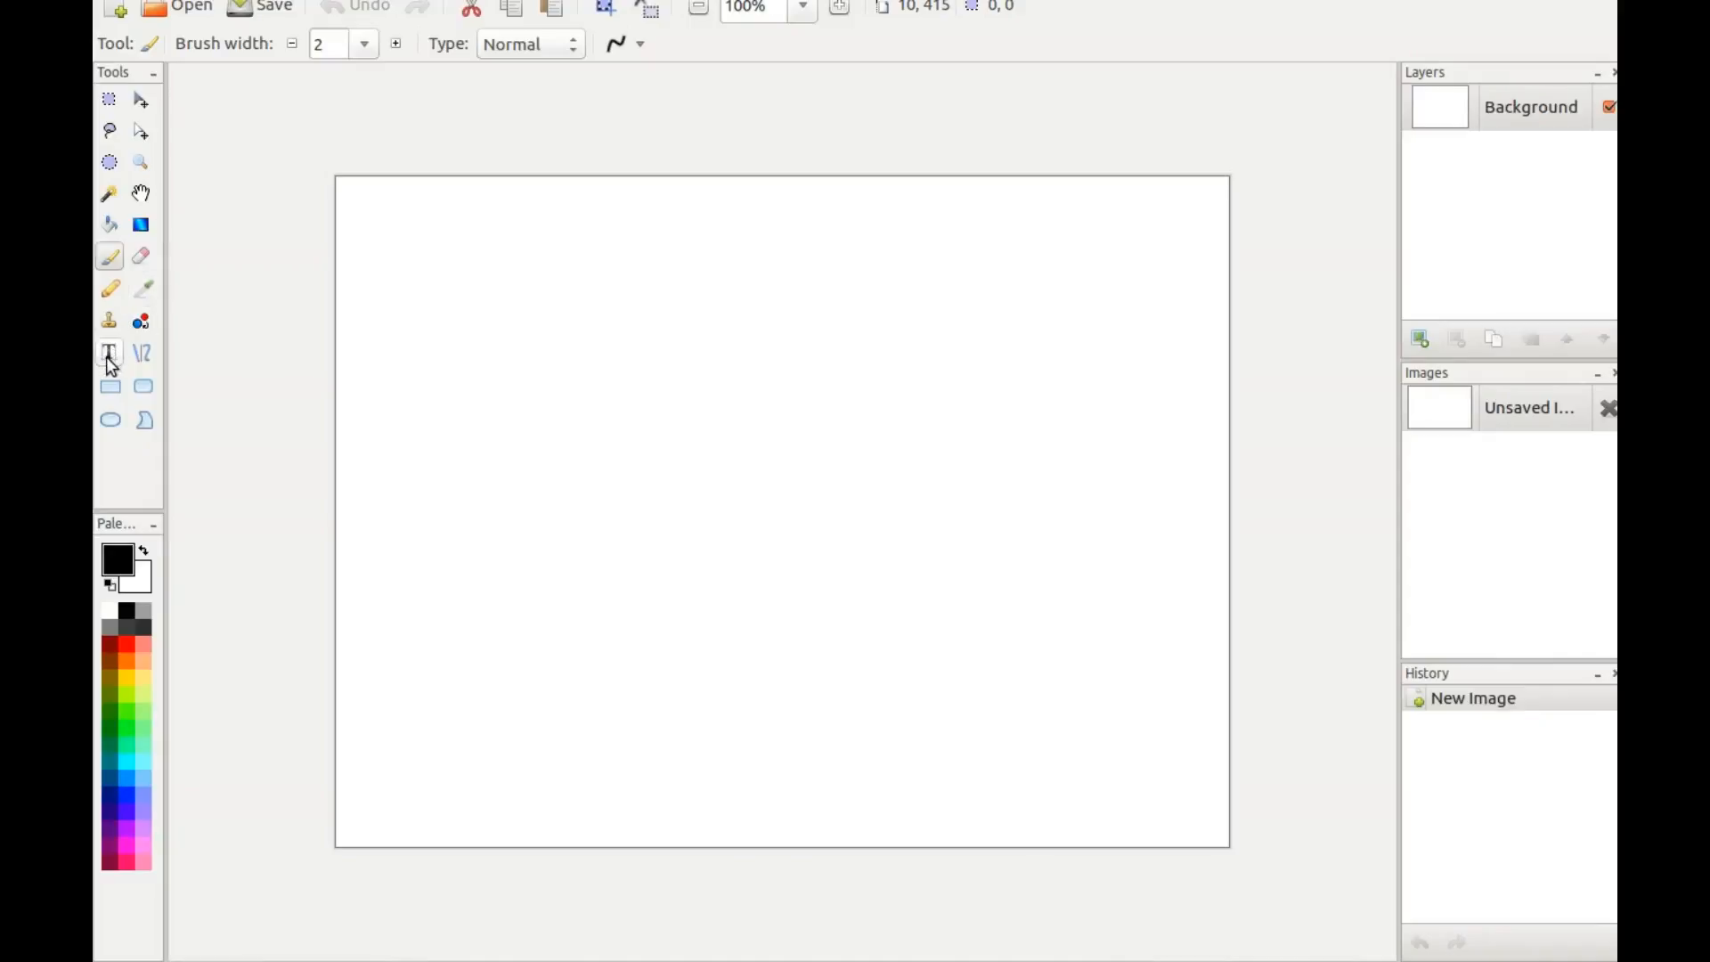
pyautogui.moveTo(109, 353)
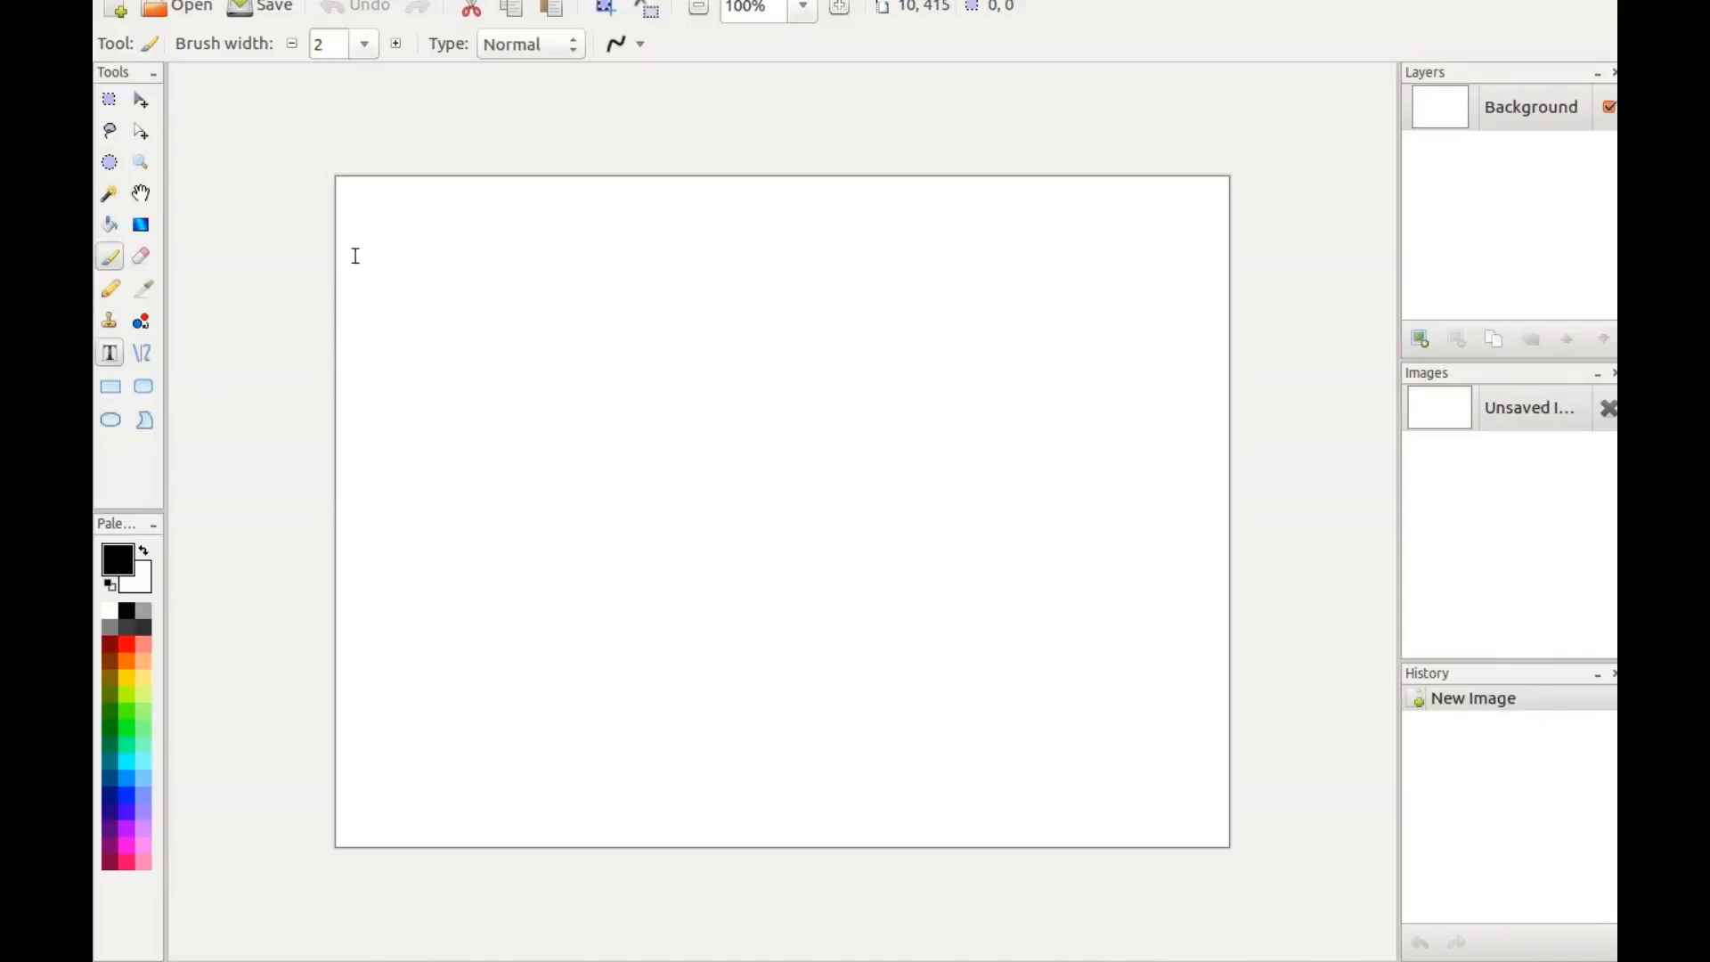
# Place a text insertion point near the canvas top-left and set the text size to 60
pyautogui.click(109, 353)
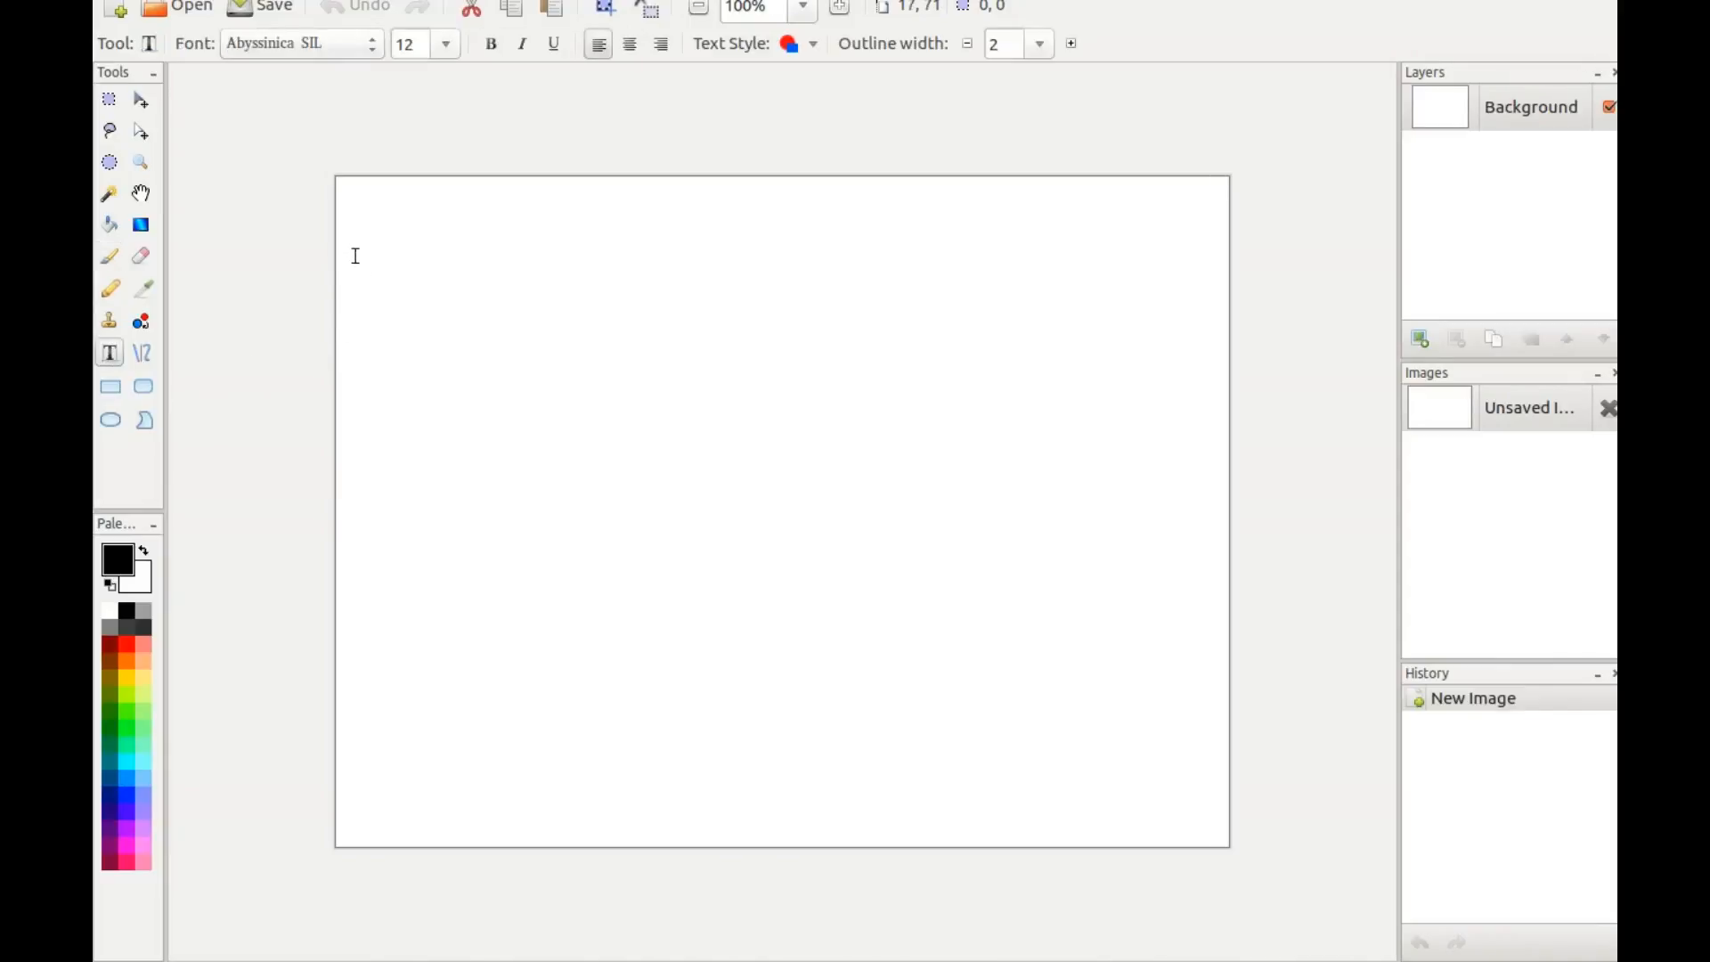
pyautogui.click(346, 263)
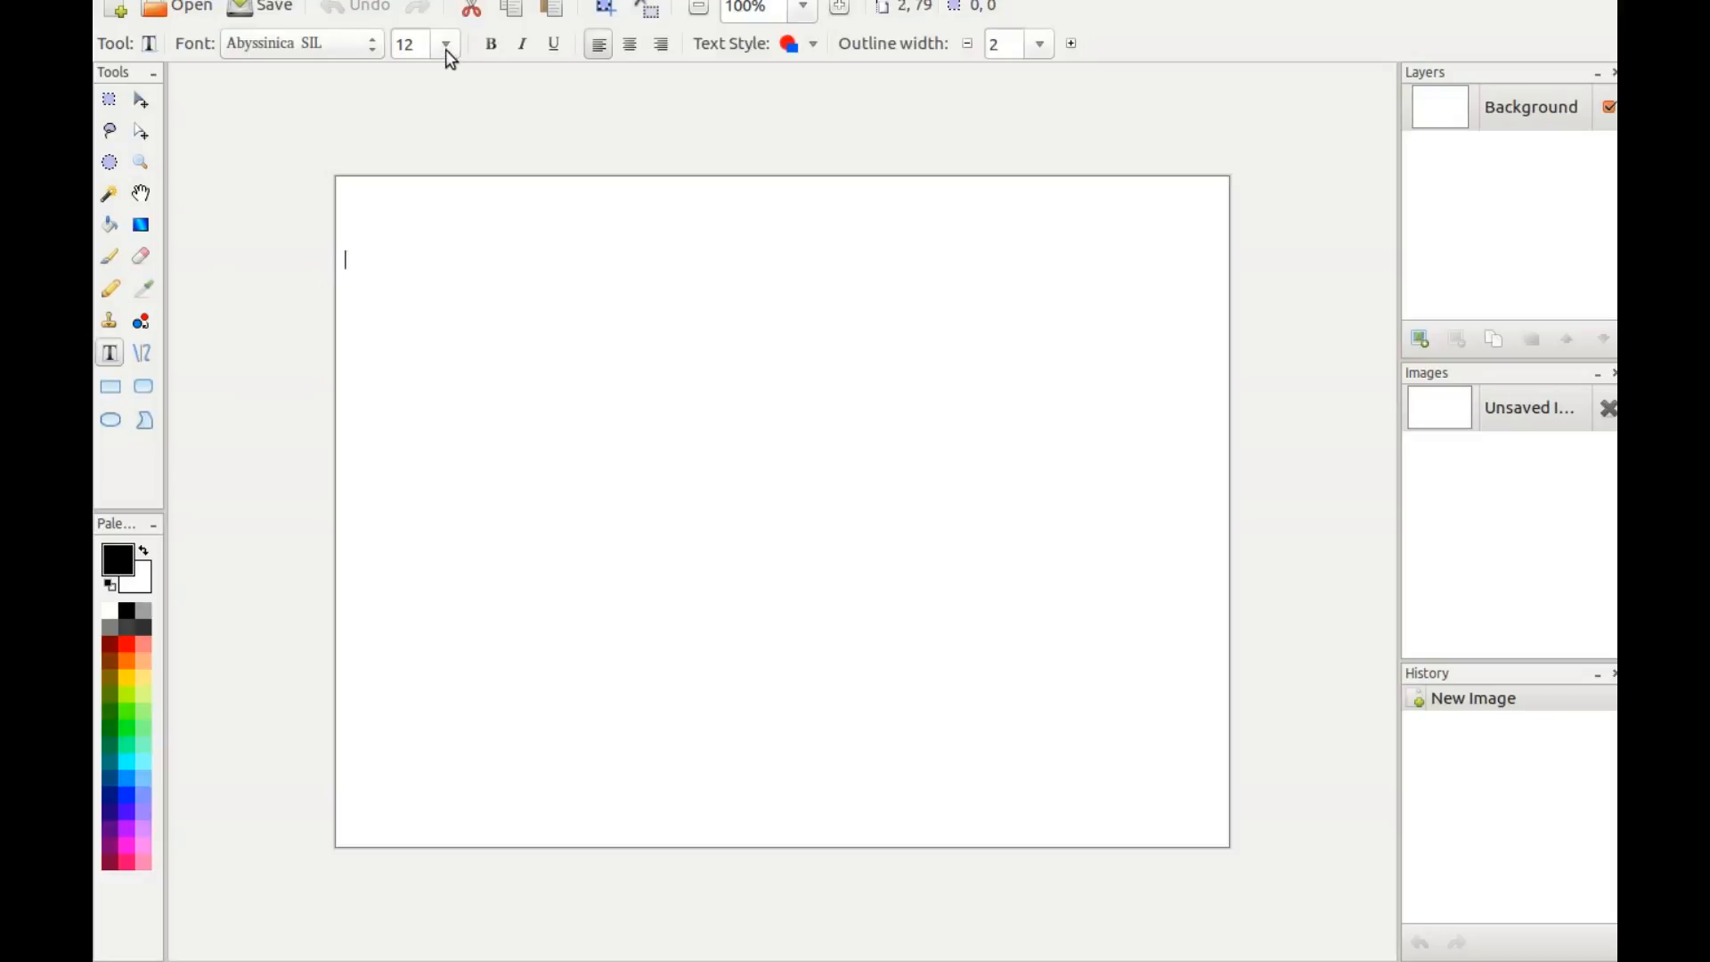
pyautogui.click(446, 43)
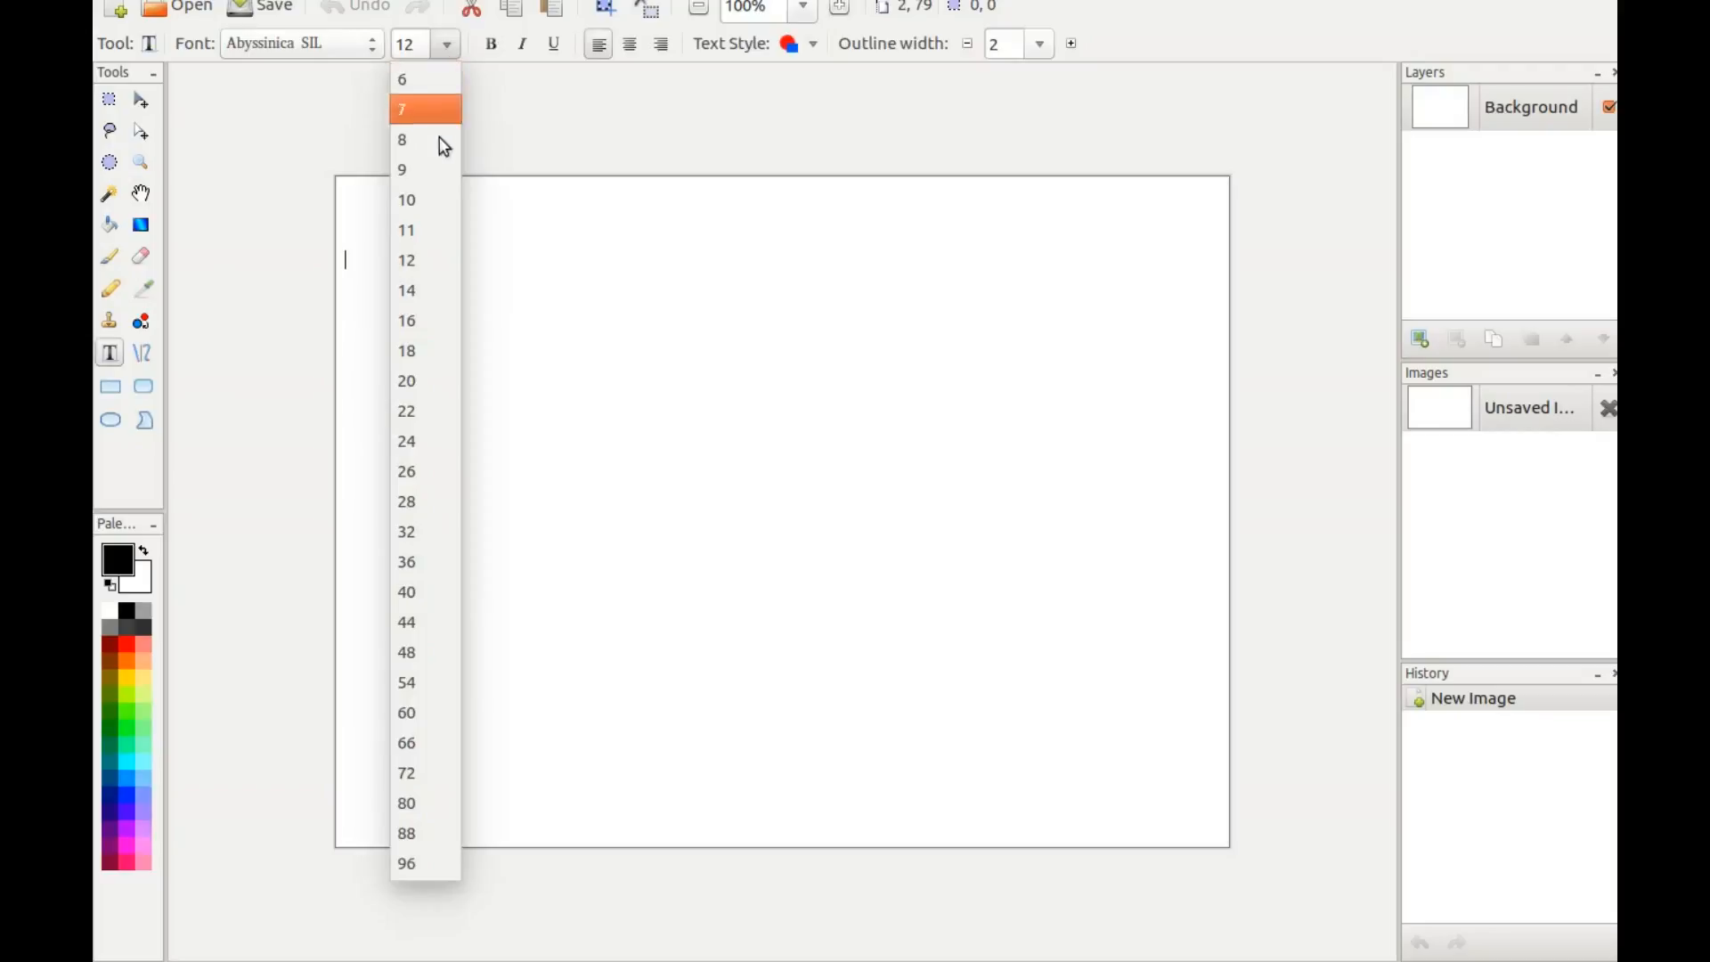
pyautogui.moveTo(406, 713)
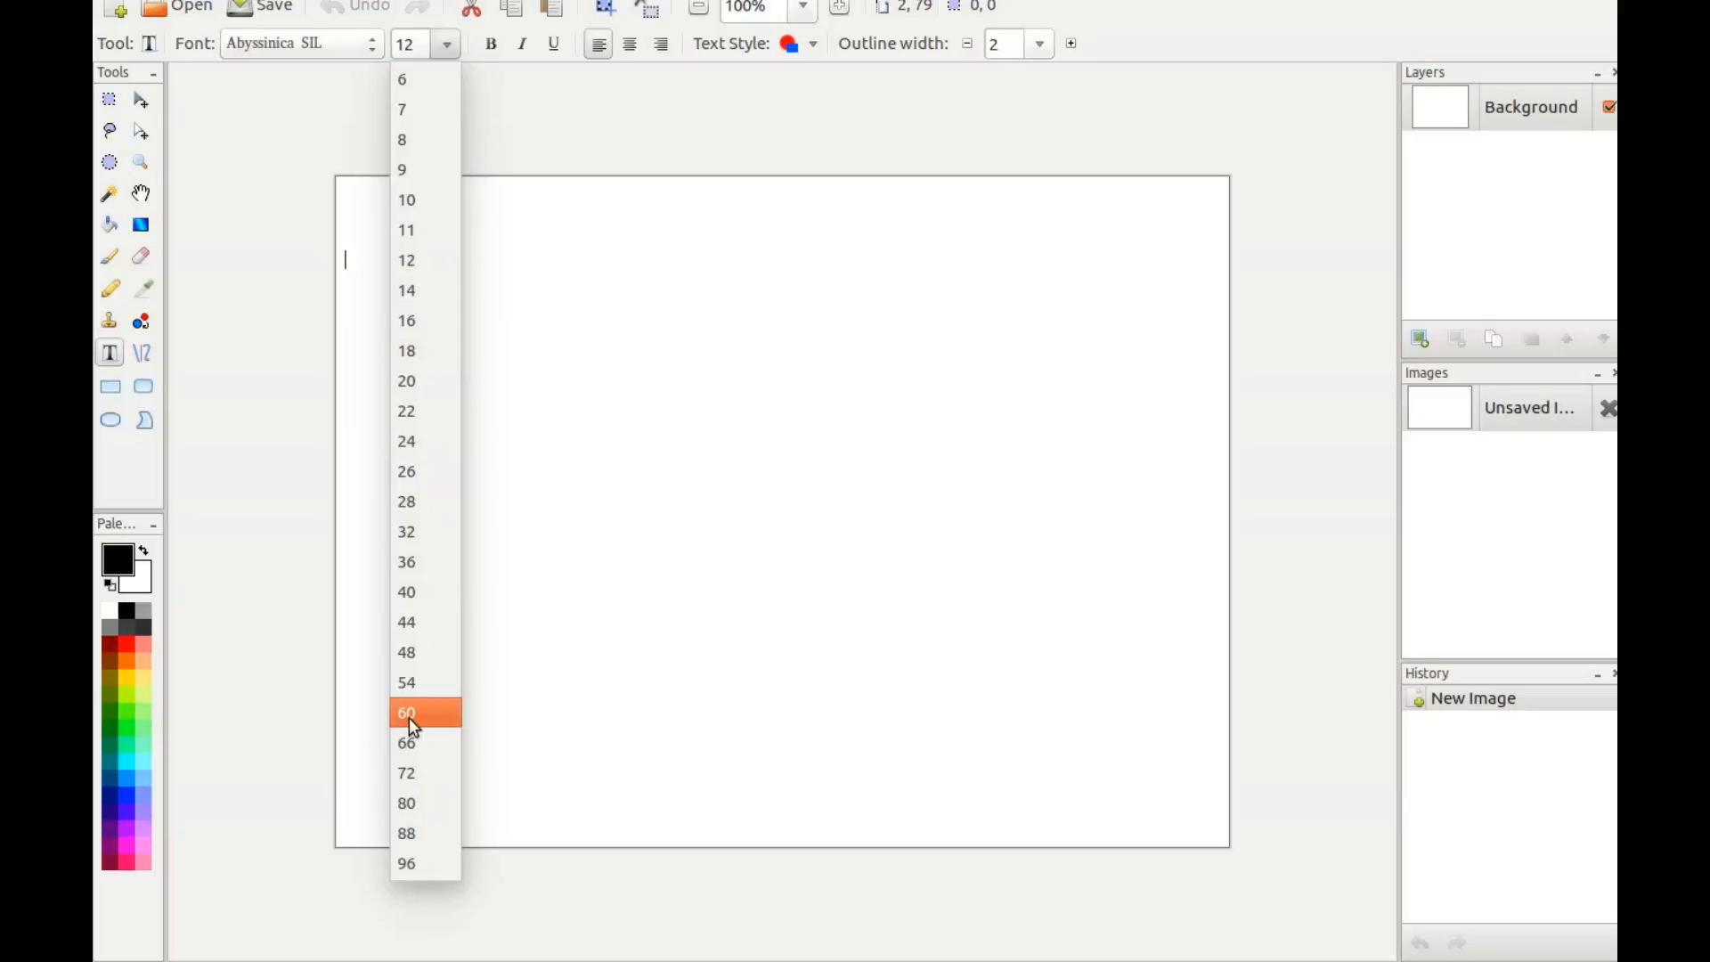
pyautogui.click(406, 713)
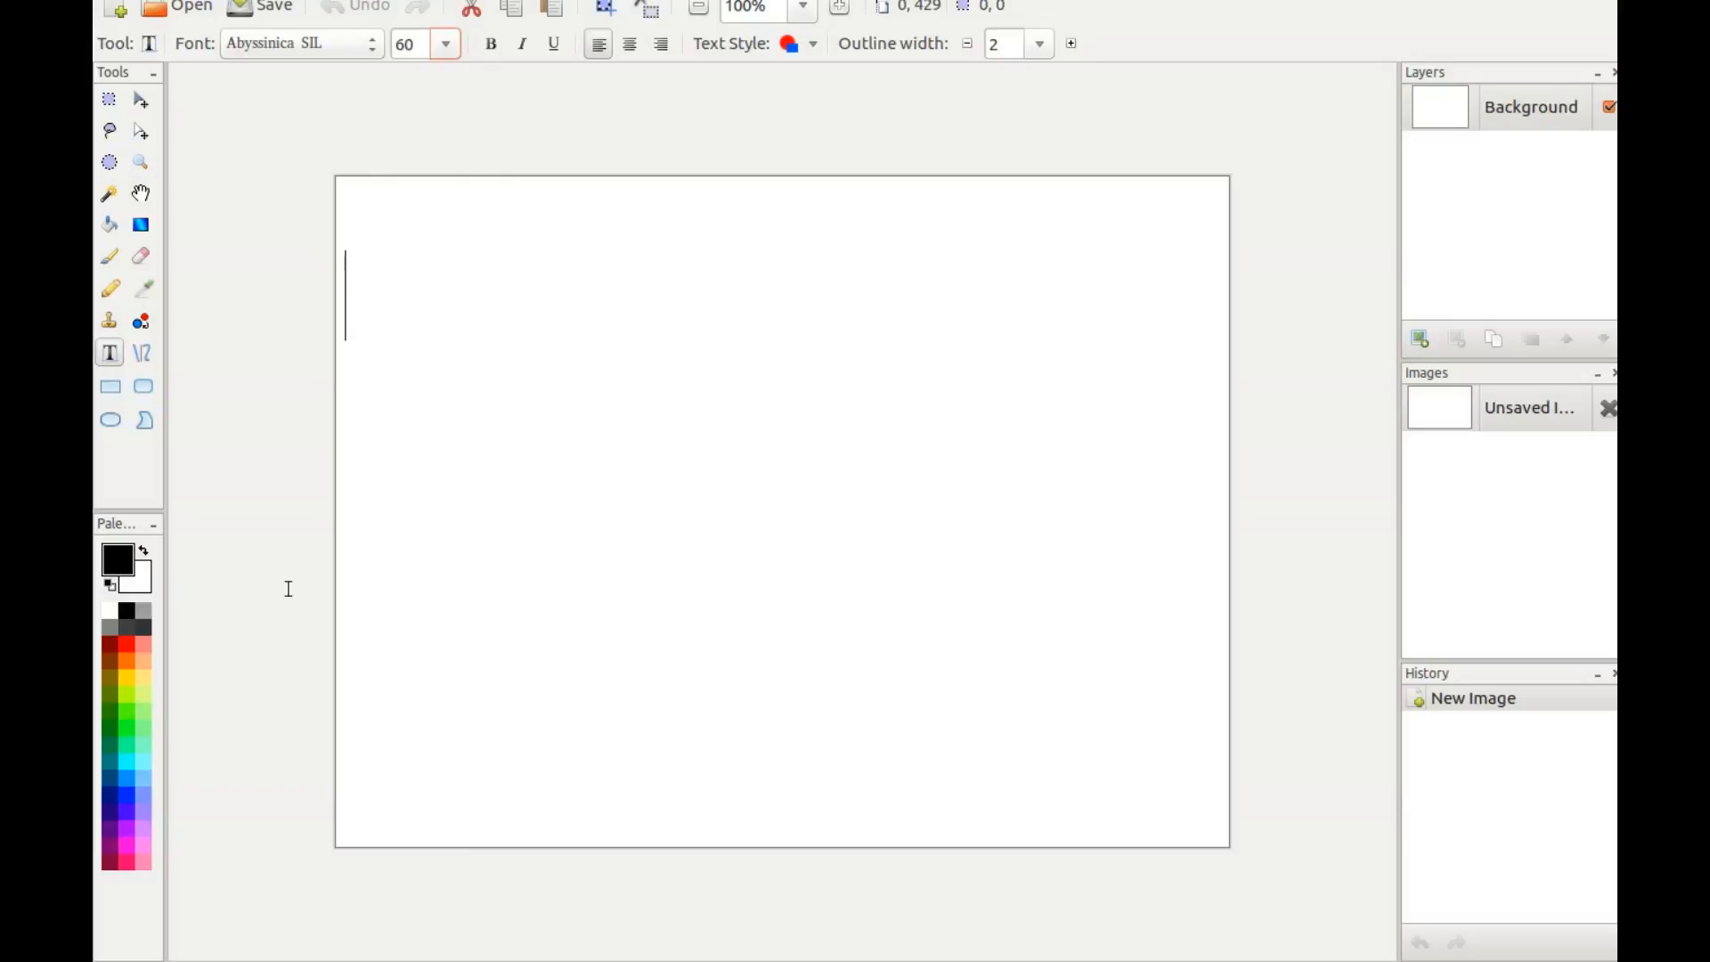
# Write the first line 'This is Redfeather' in large black serif text
pyautogui.write('th')
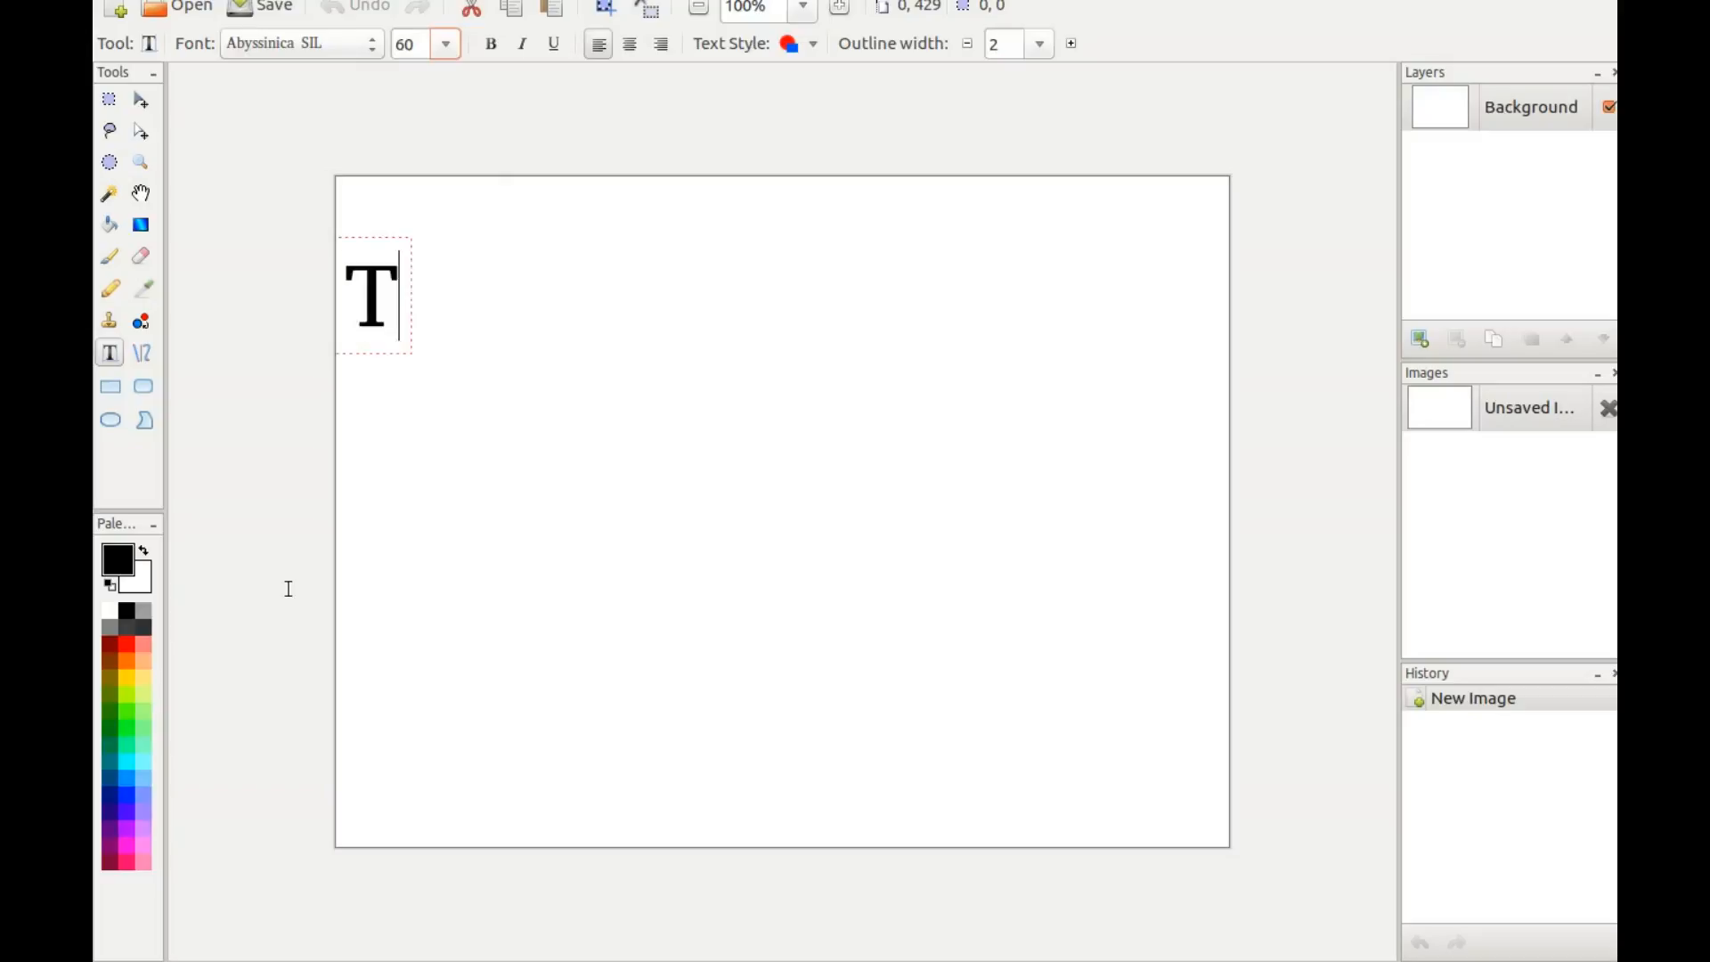
pyautogui.write('his')
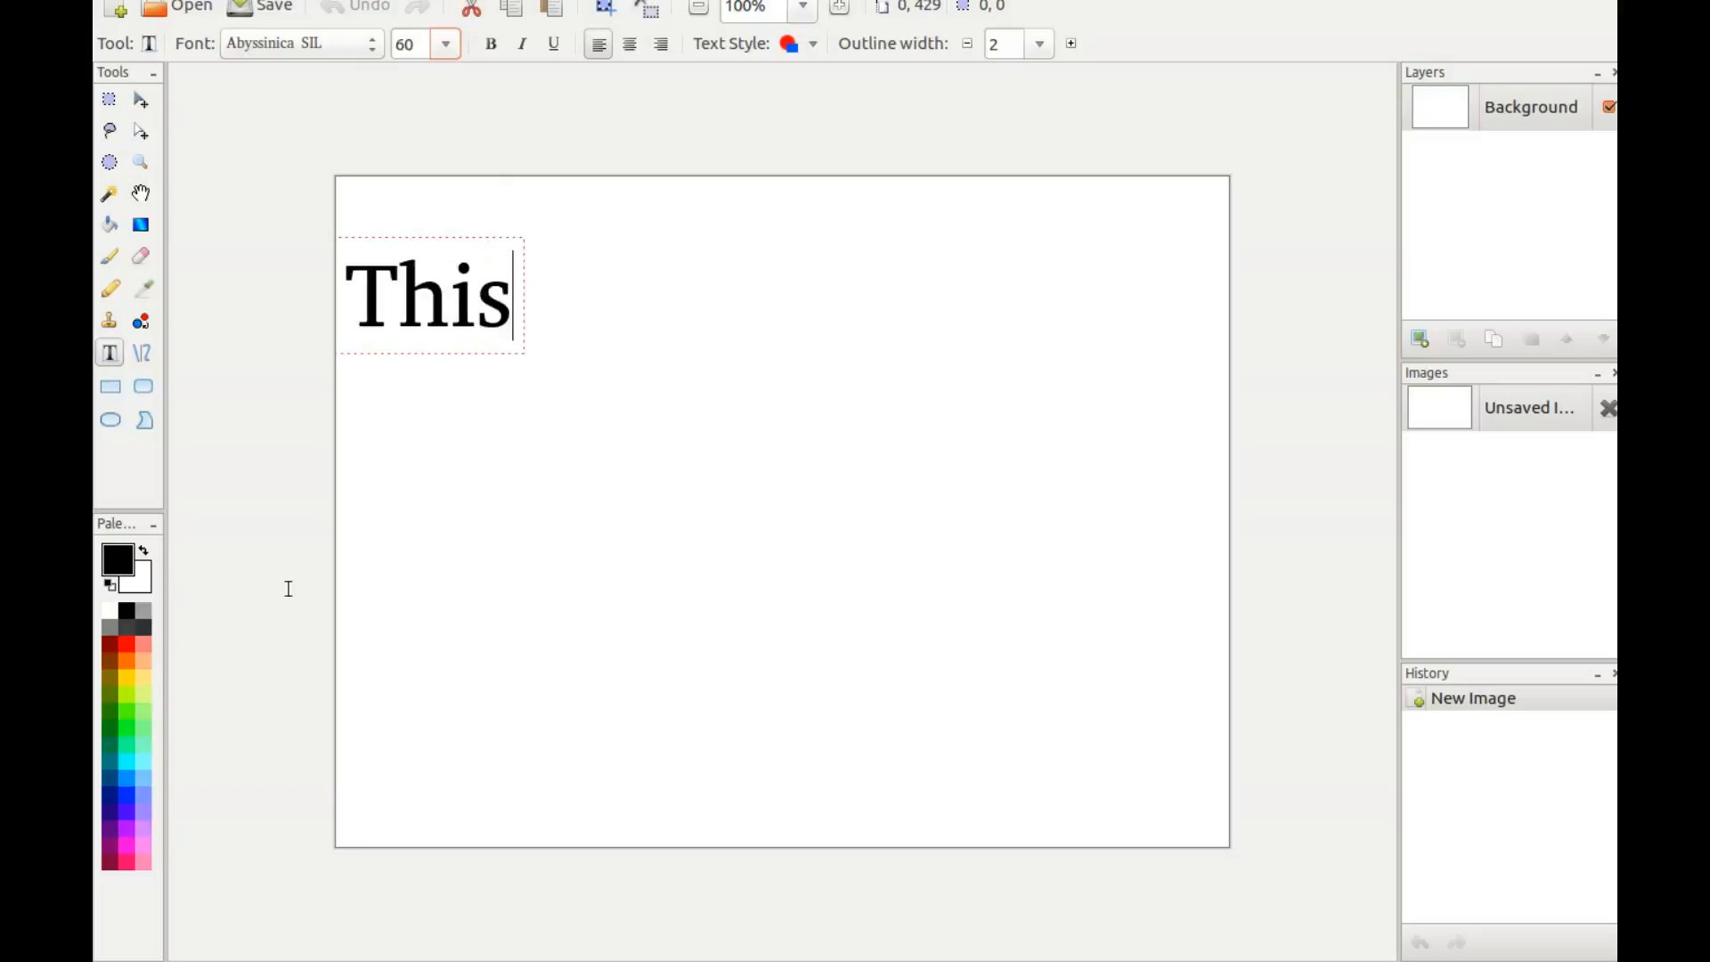
pyautogui.write('" "')
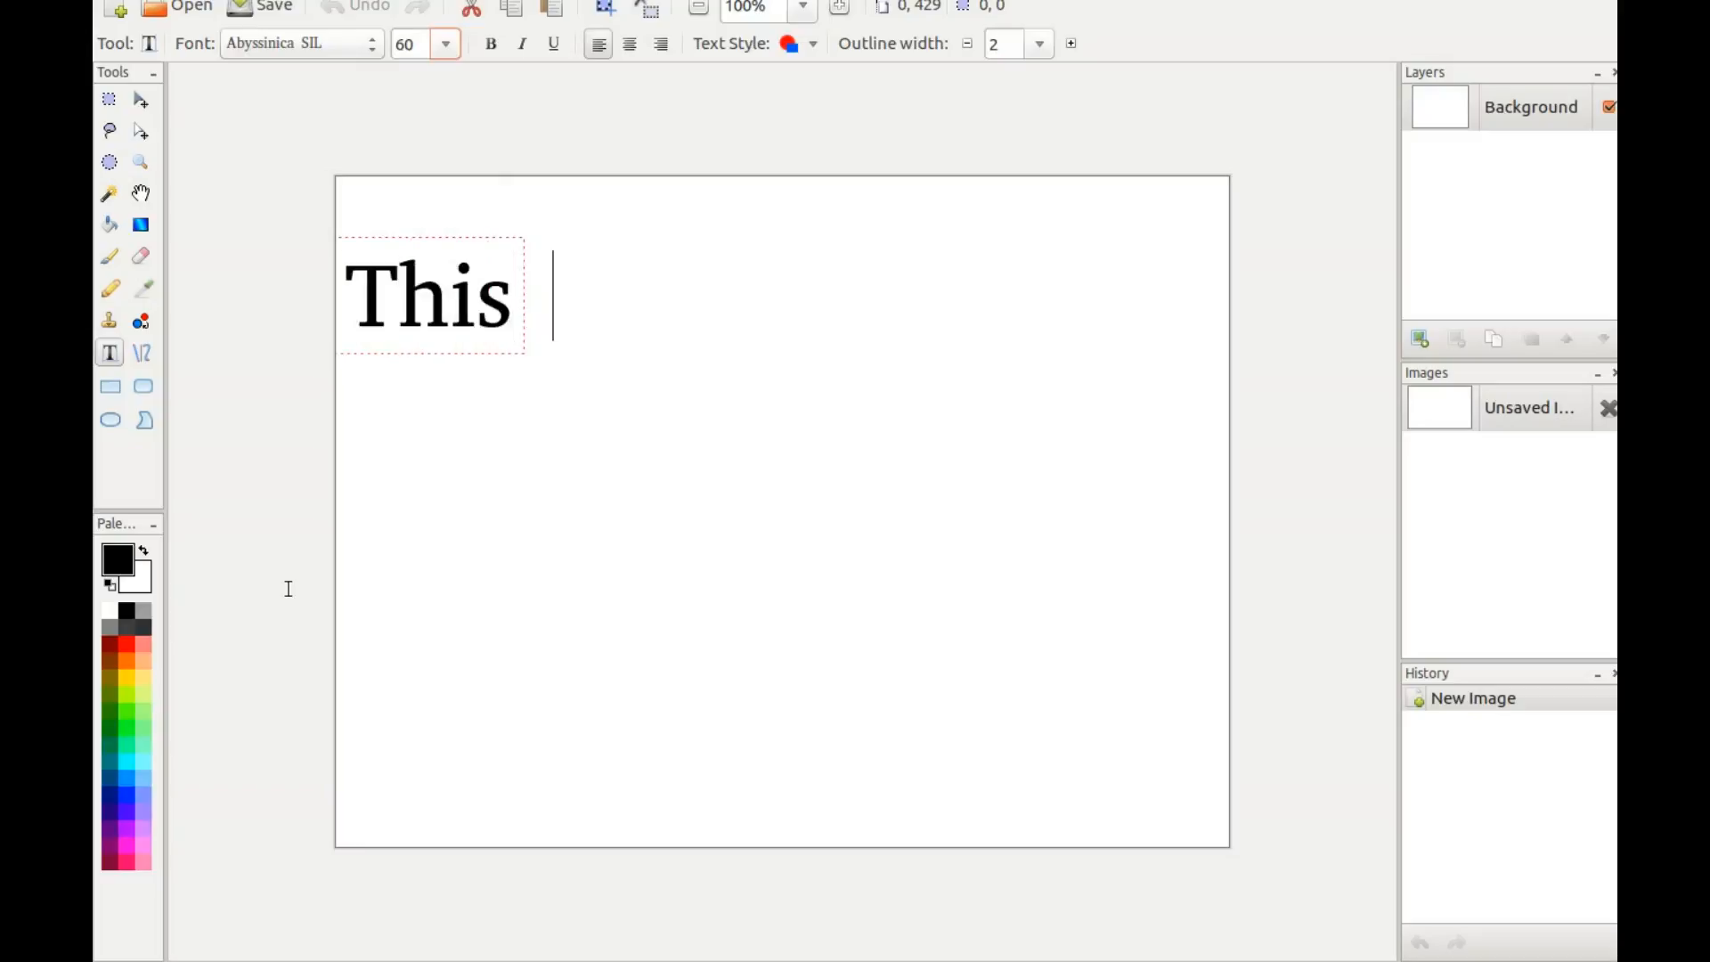
pyautogui.write('is')
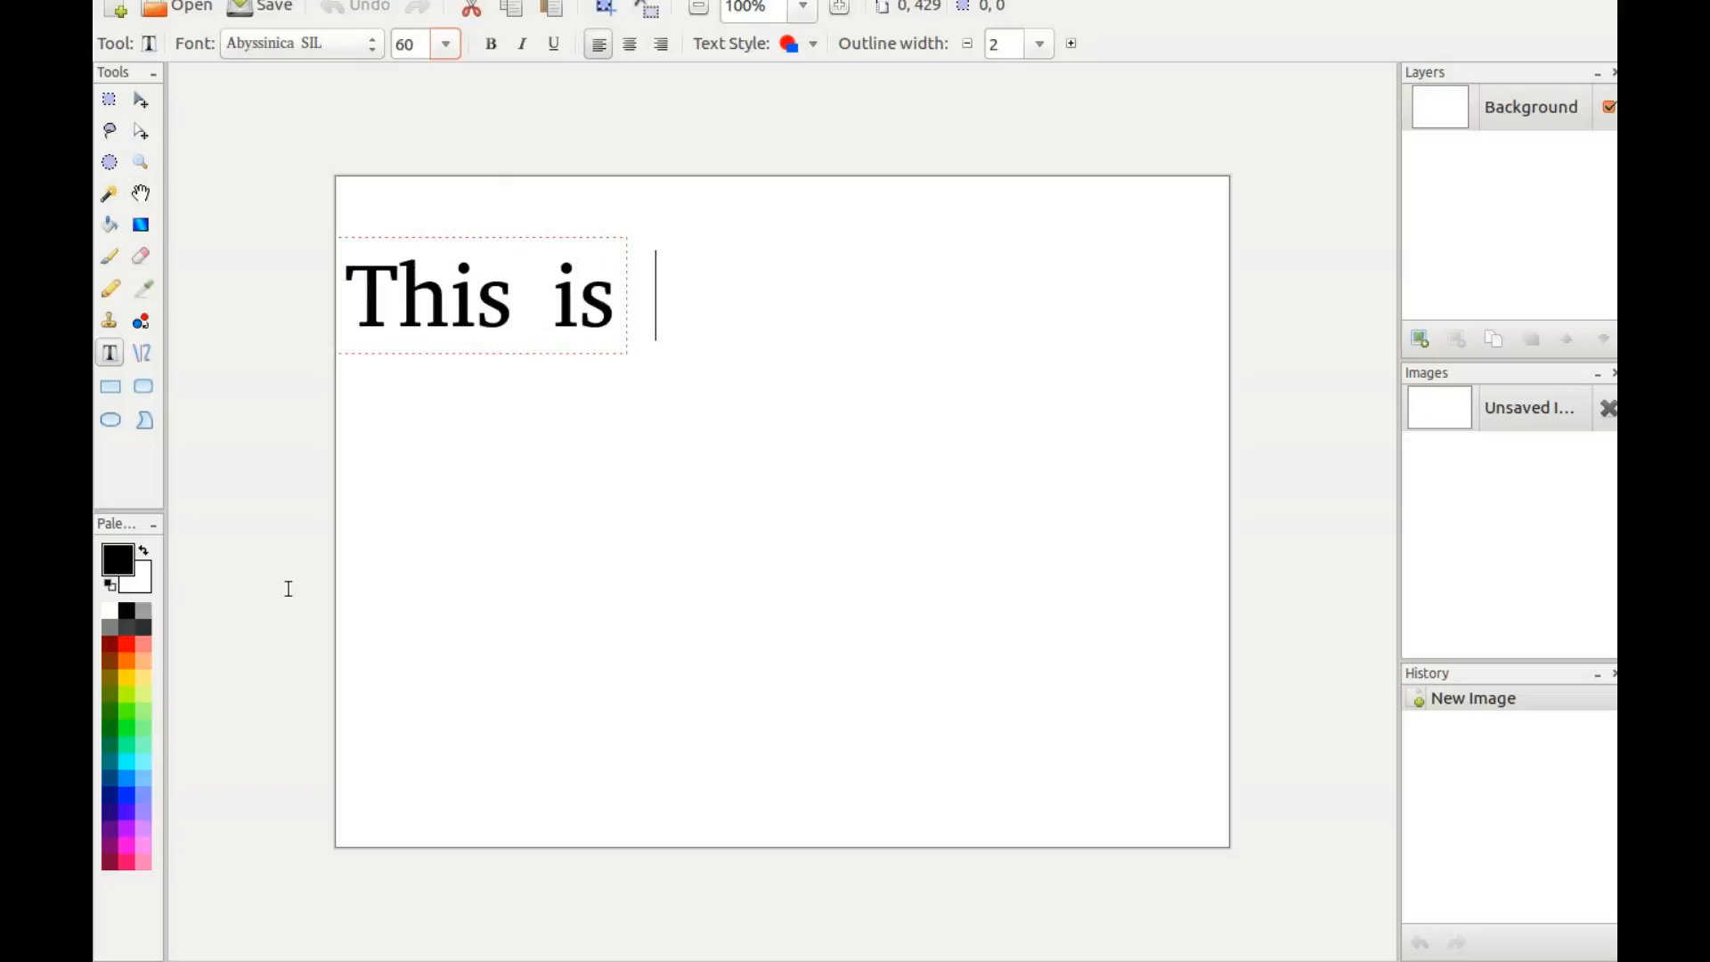
pyautogui.write('Re')
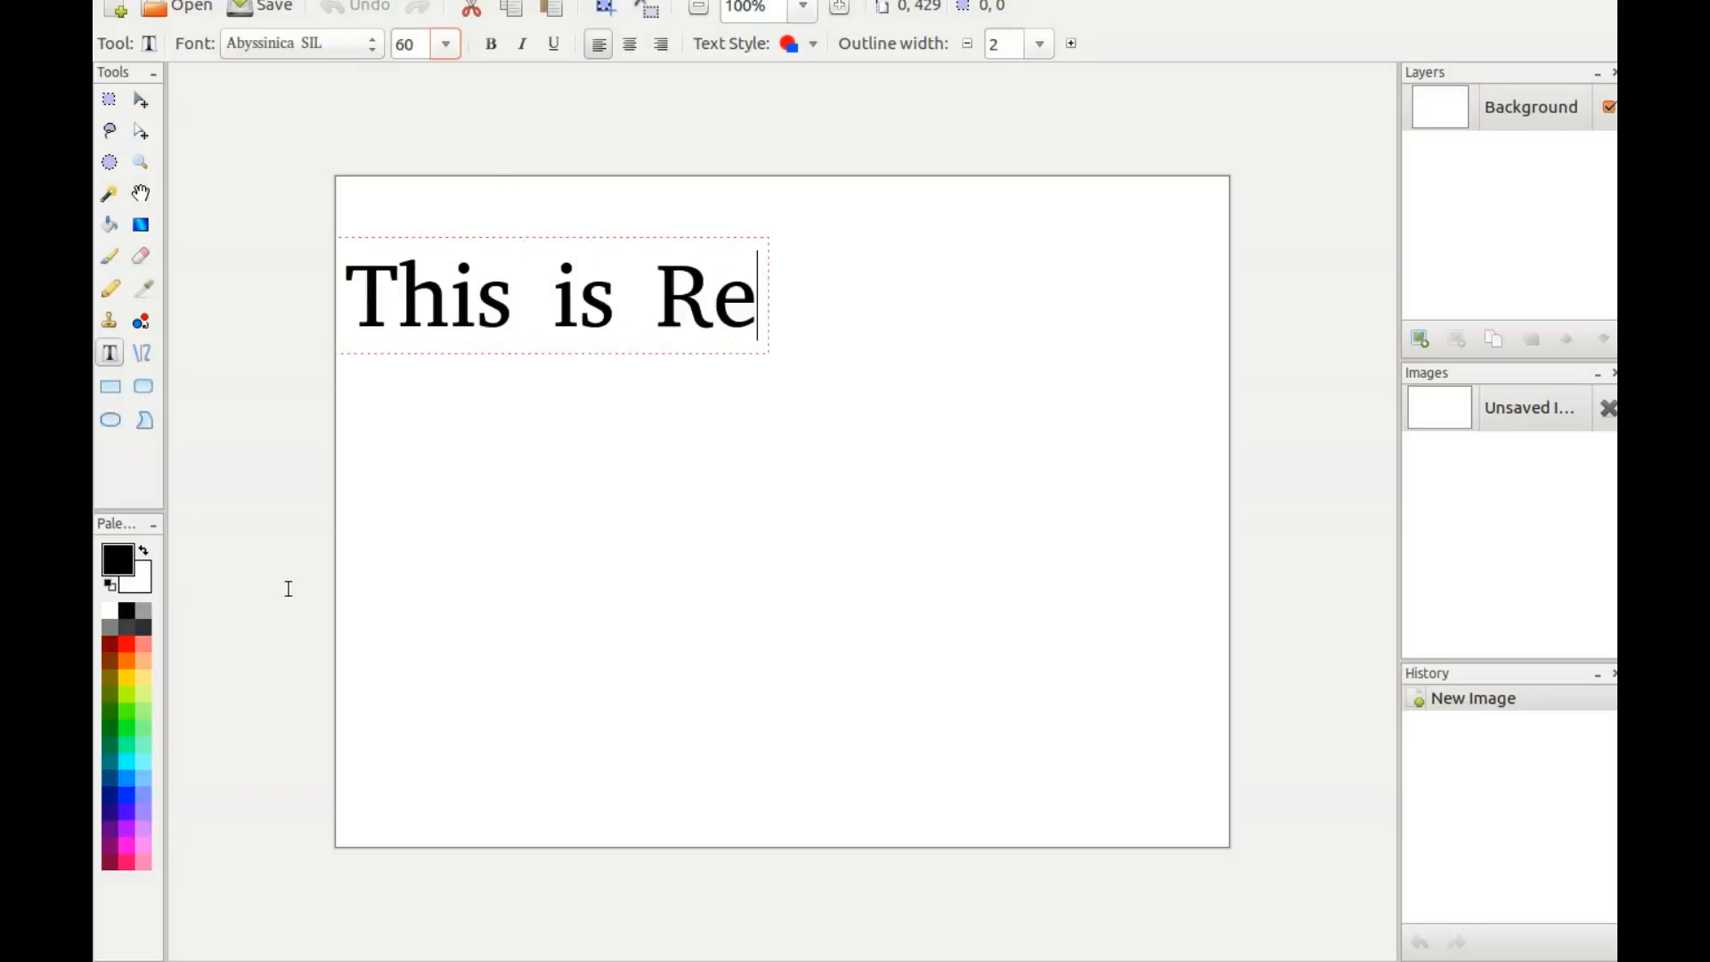
pyautogui.write('dfe')
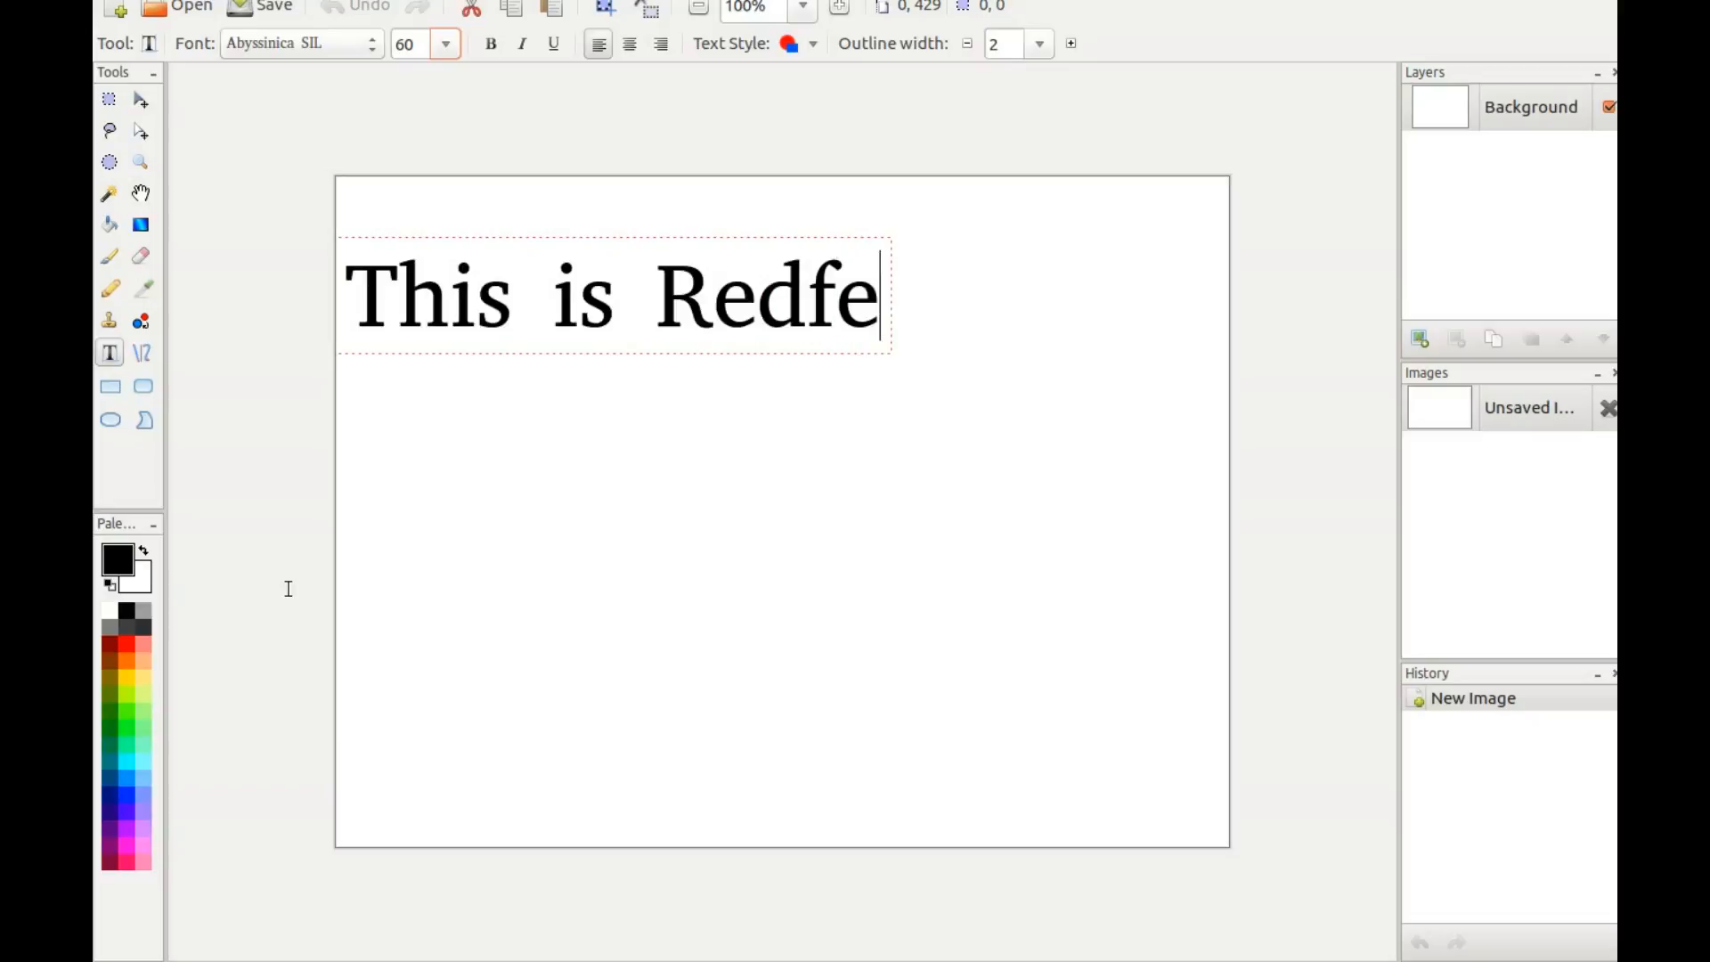
pyautogui.write('ather')
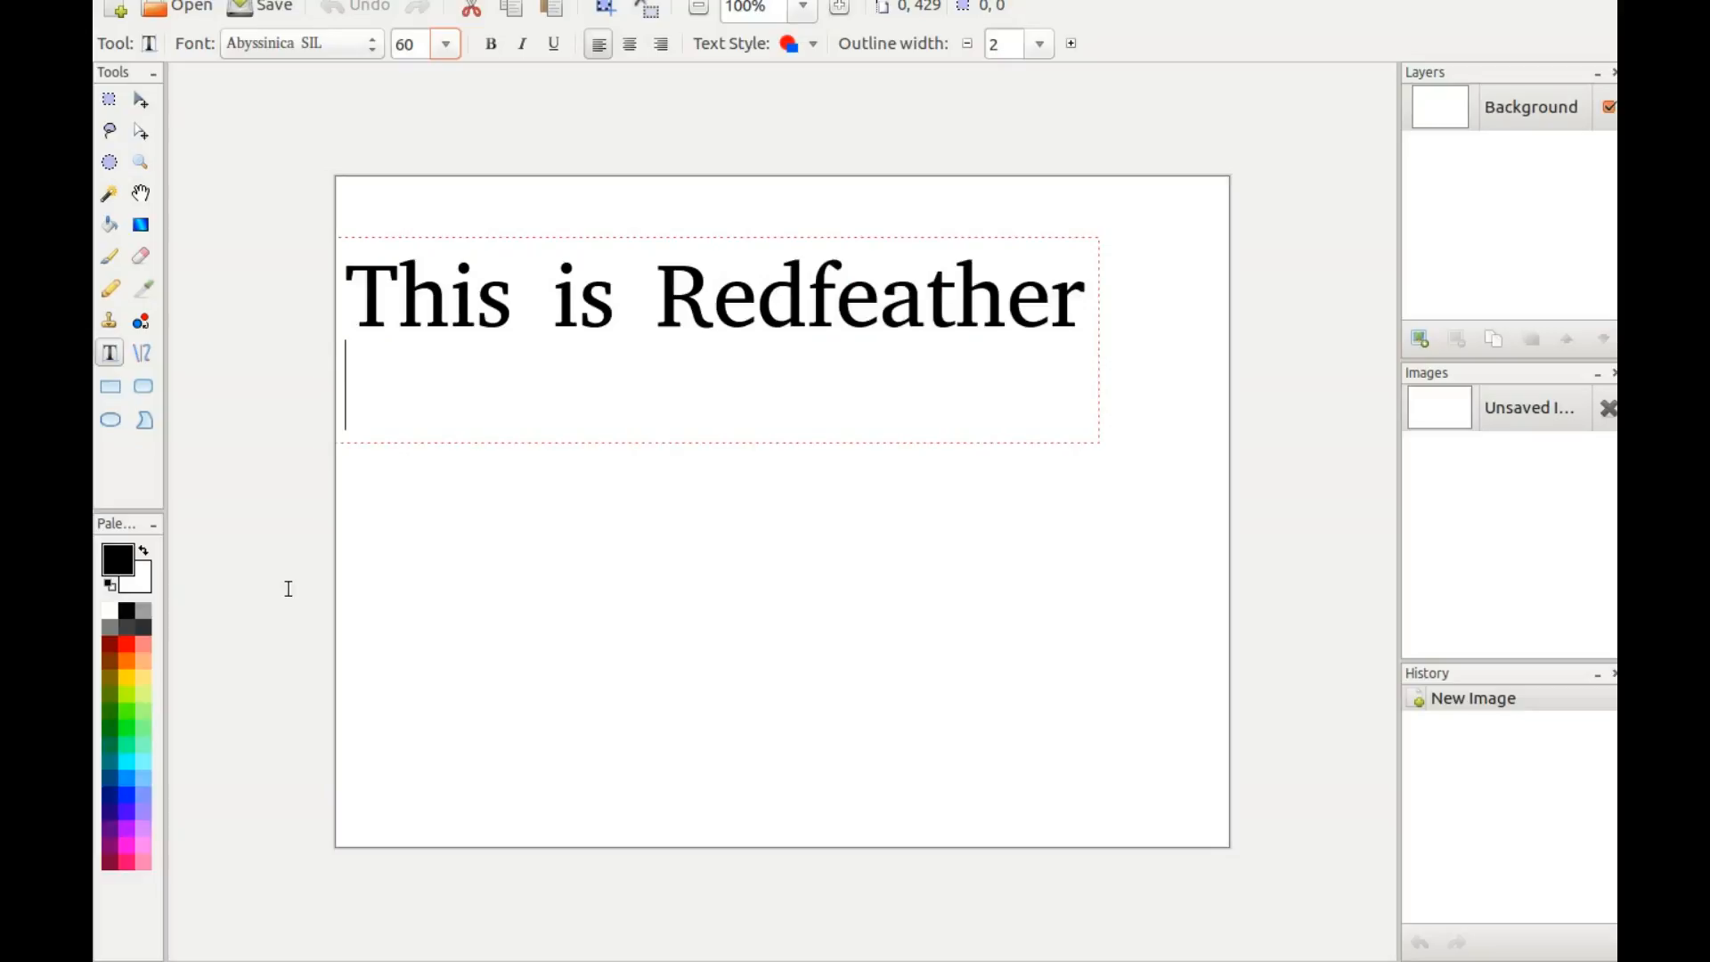
# Write the second line 'From Grep Haxs' below it
pyautogui.write('F')
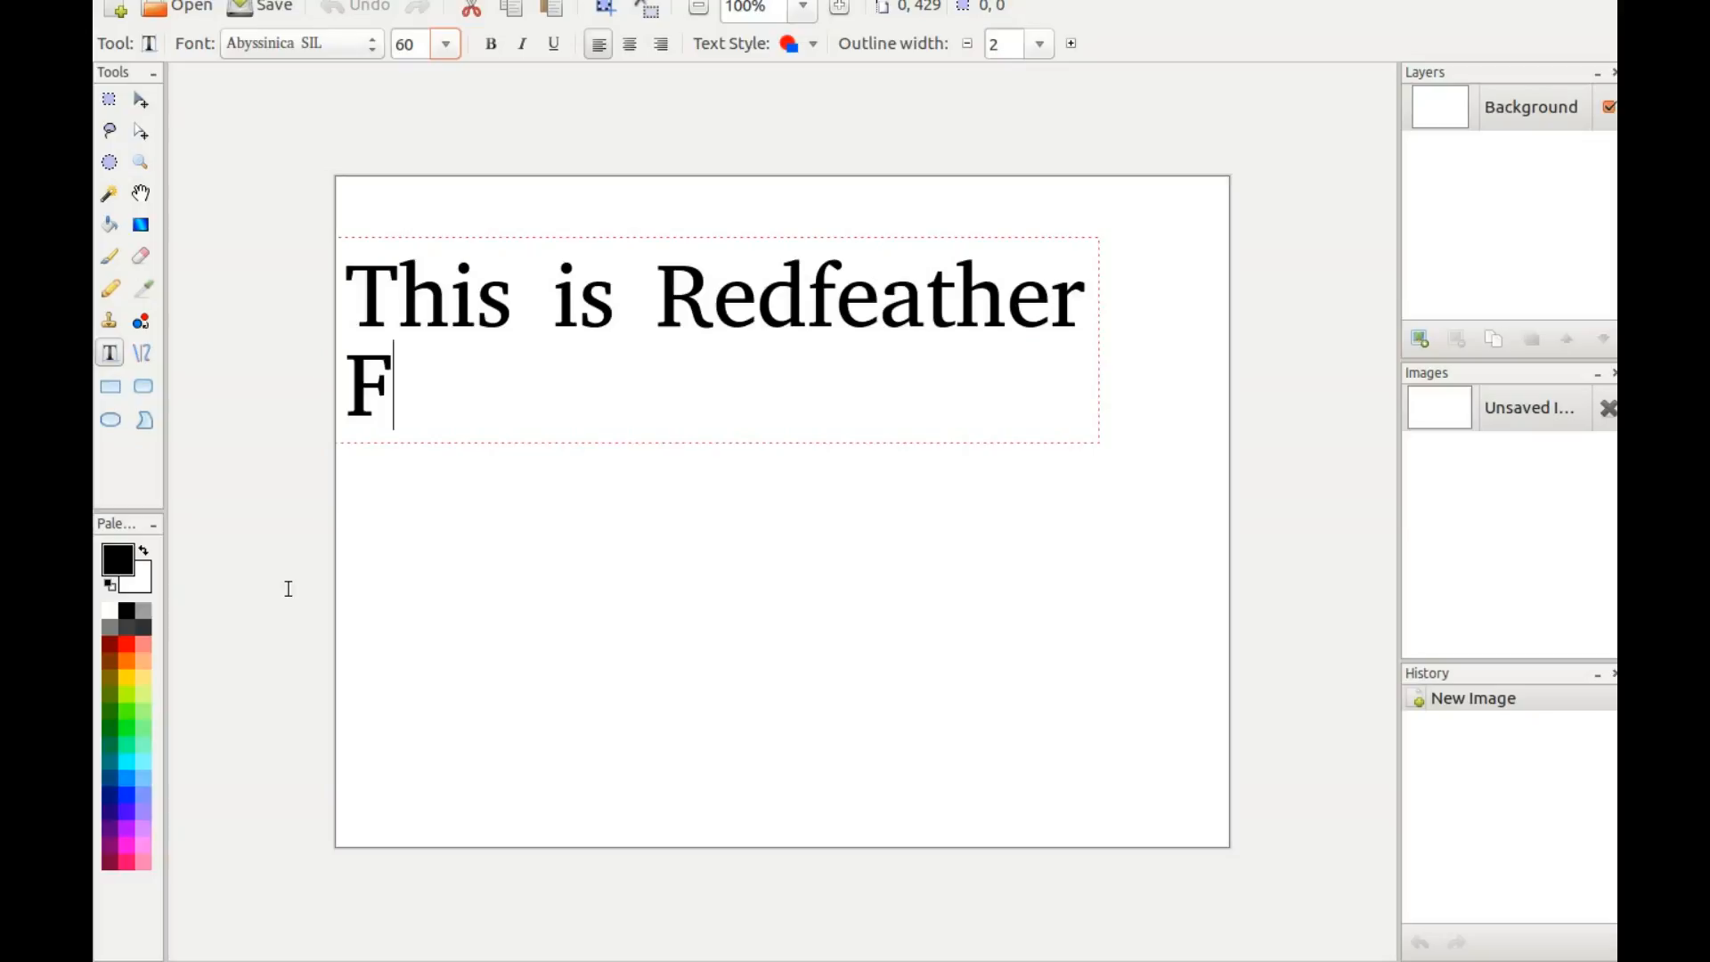
pyautogui.write('ro')
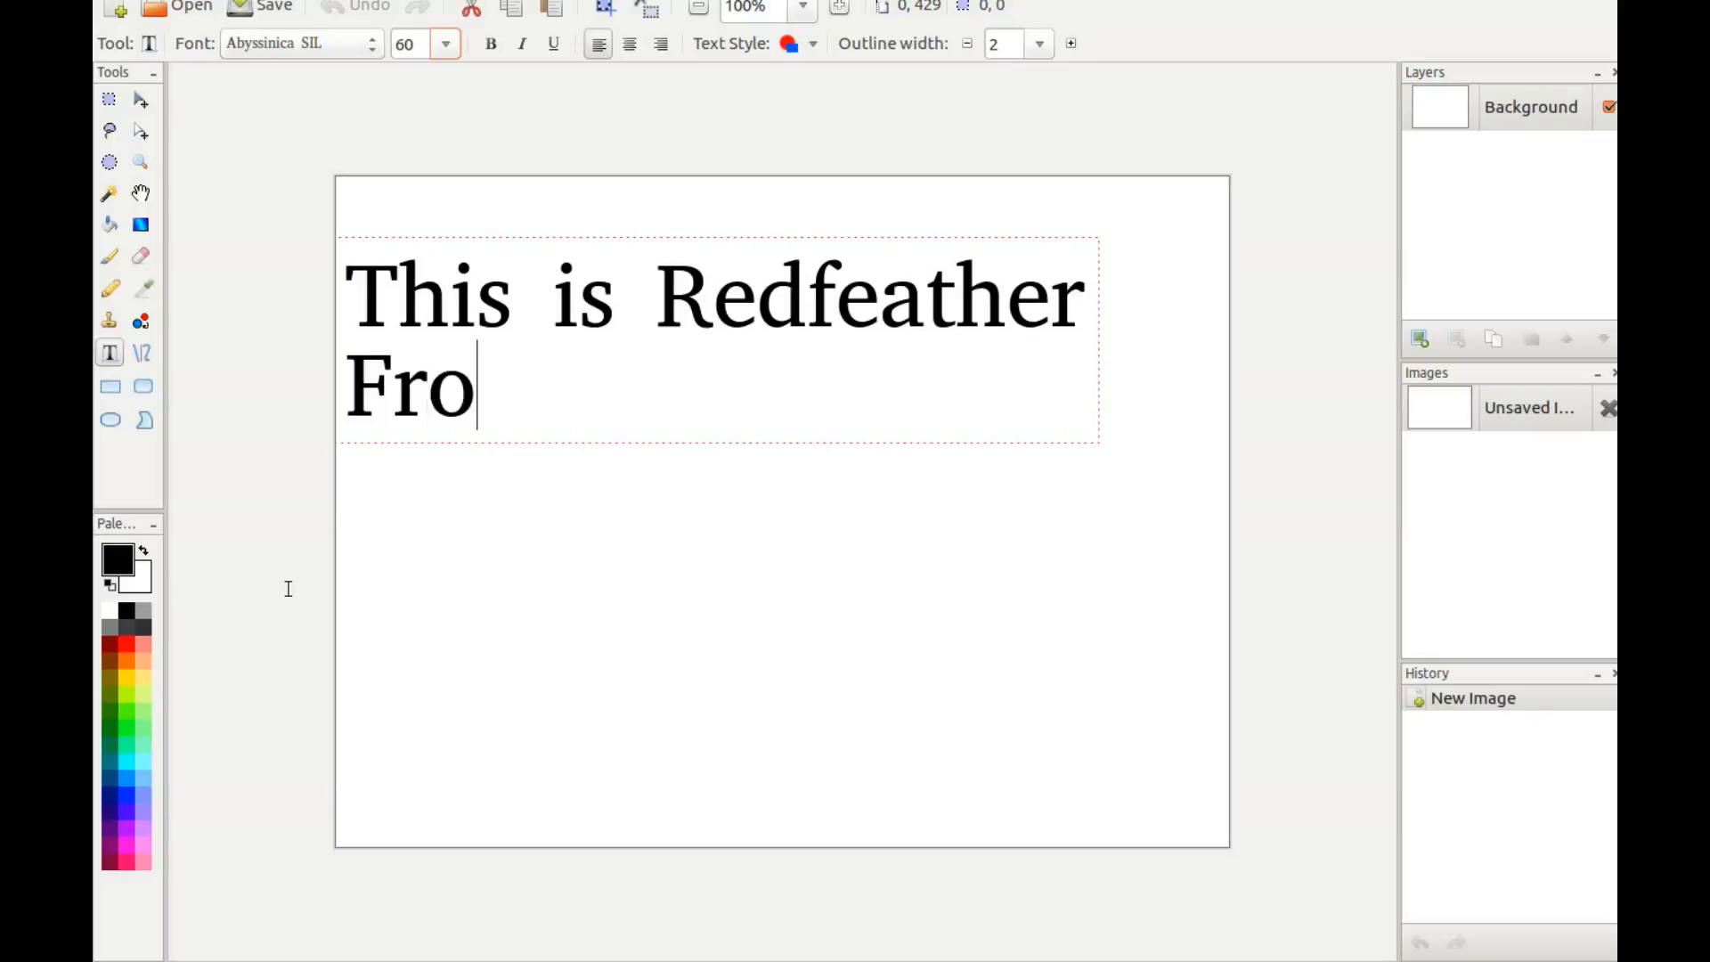
pyautogui.write('m')
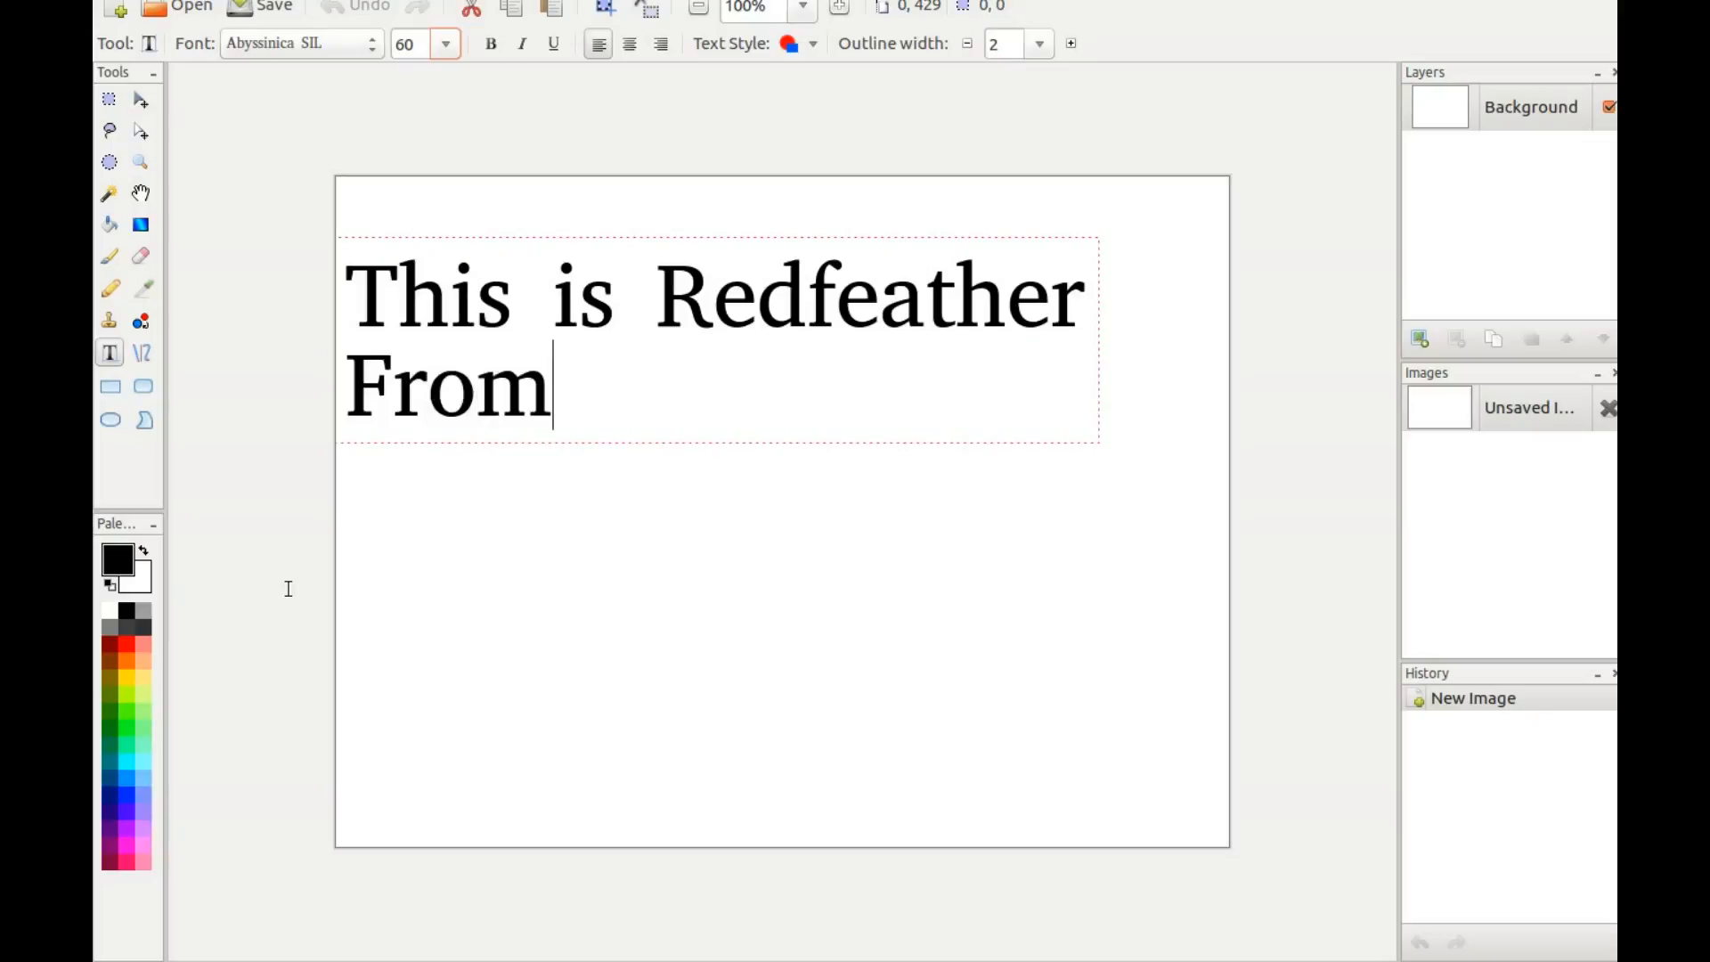
pyautogui.write('" "')
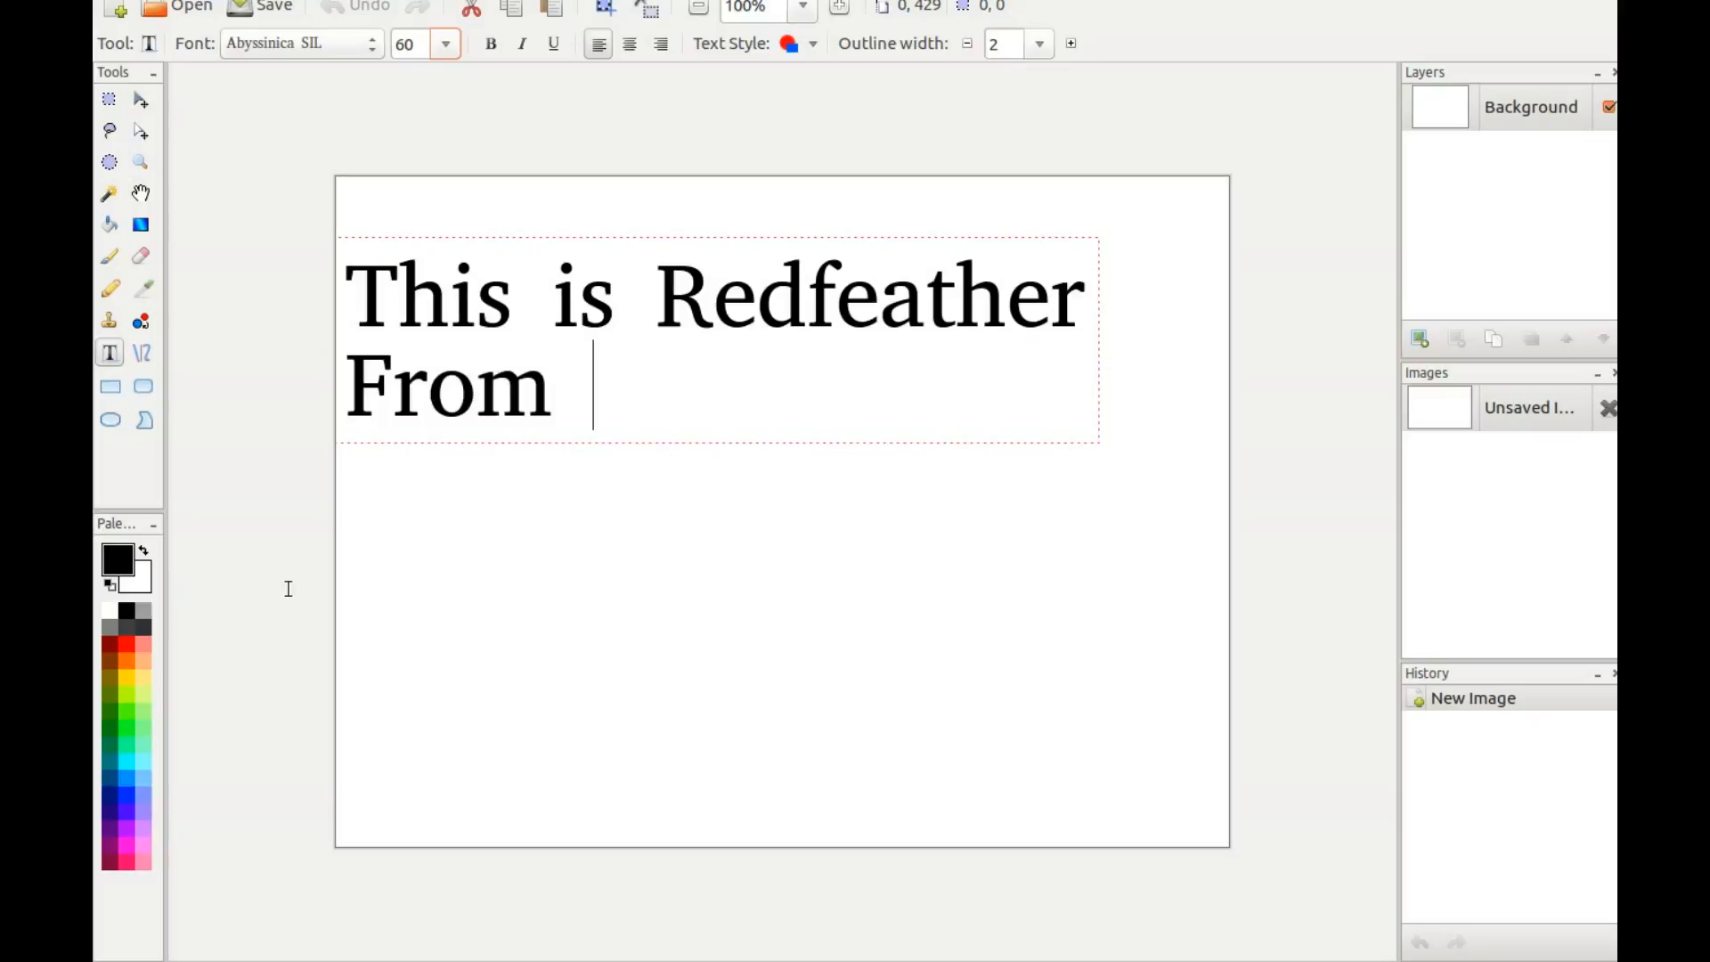
pyautogui.write('G')
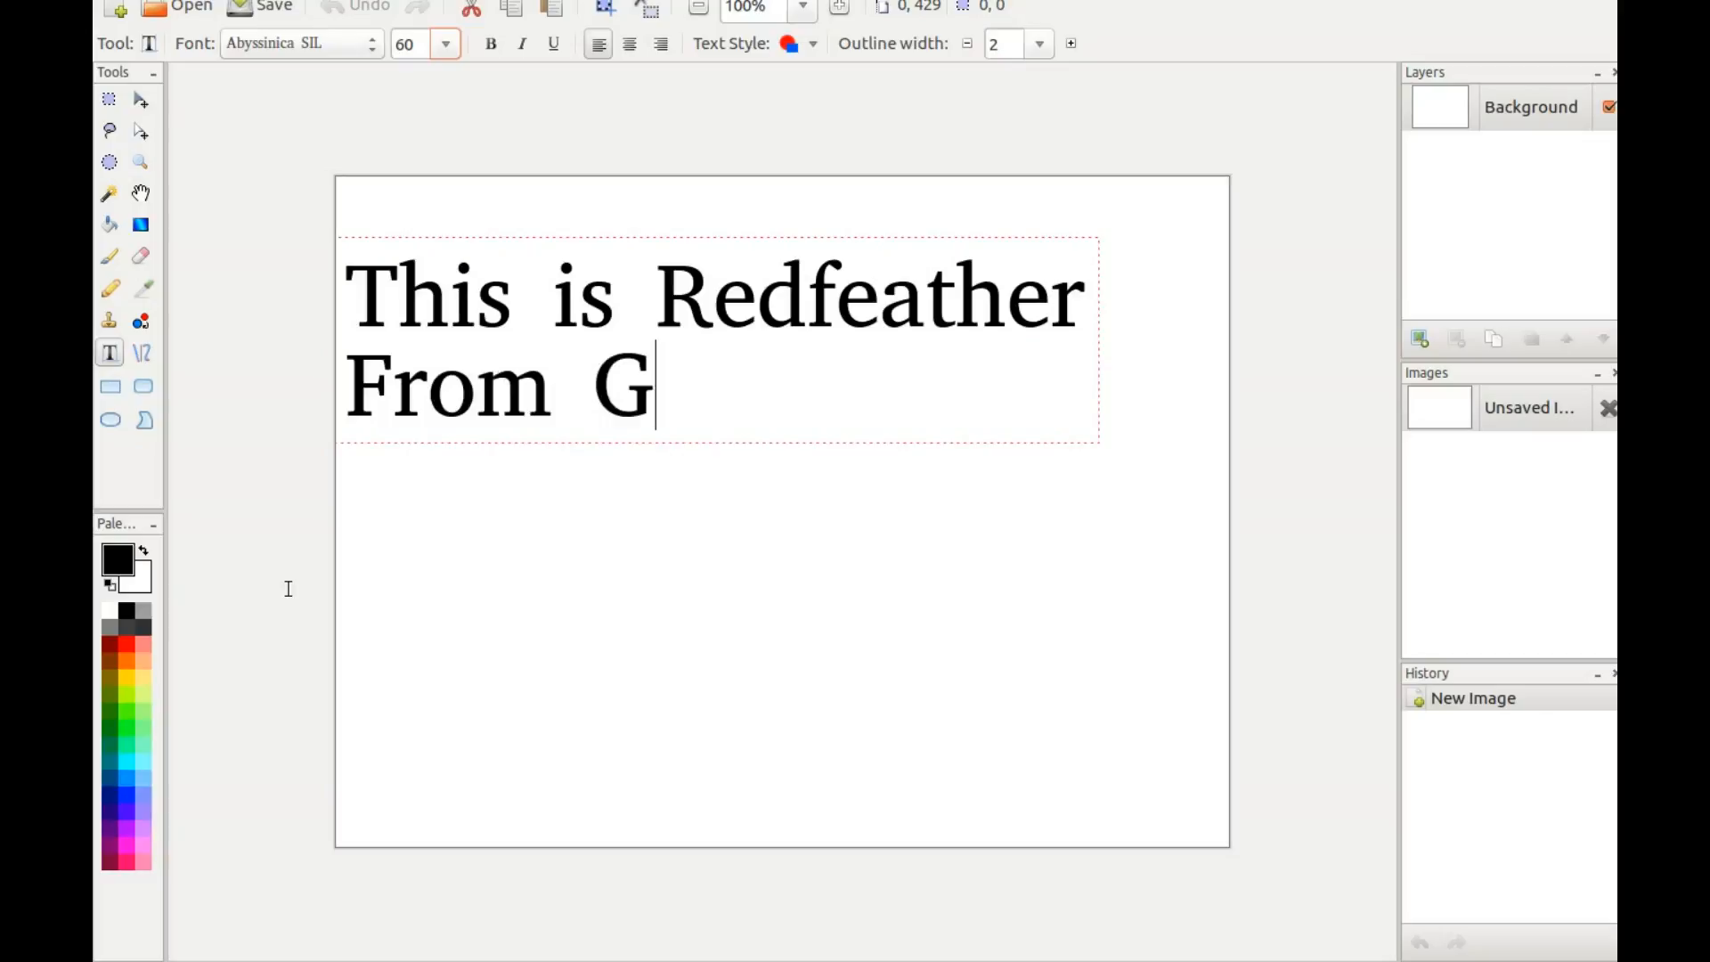
pyautogui.write('rep')
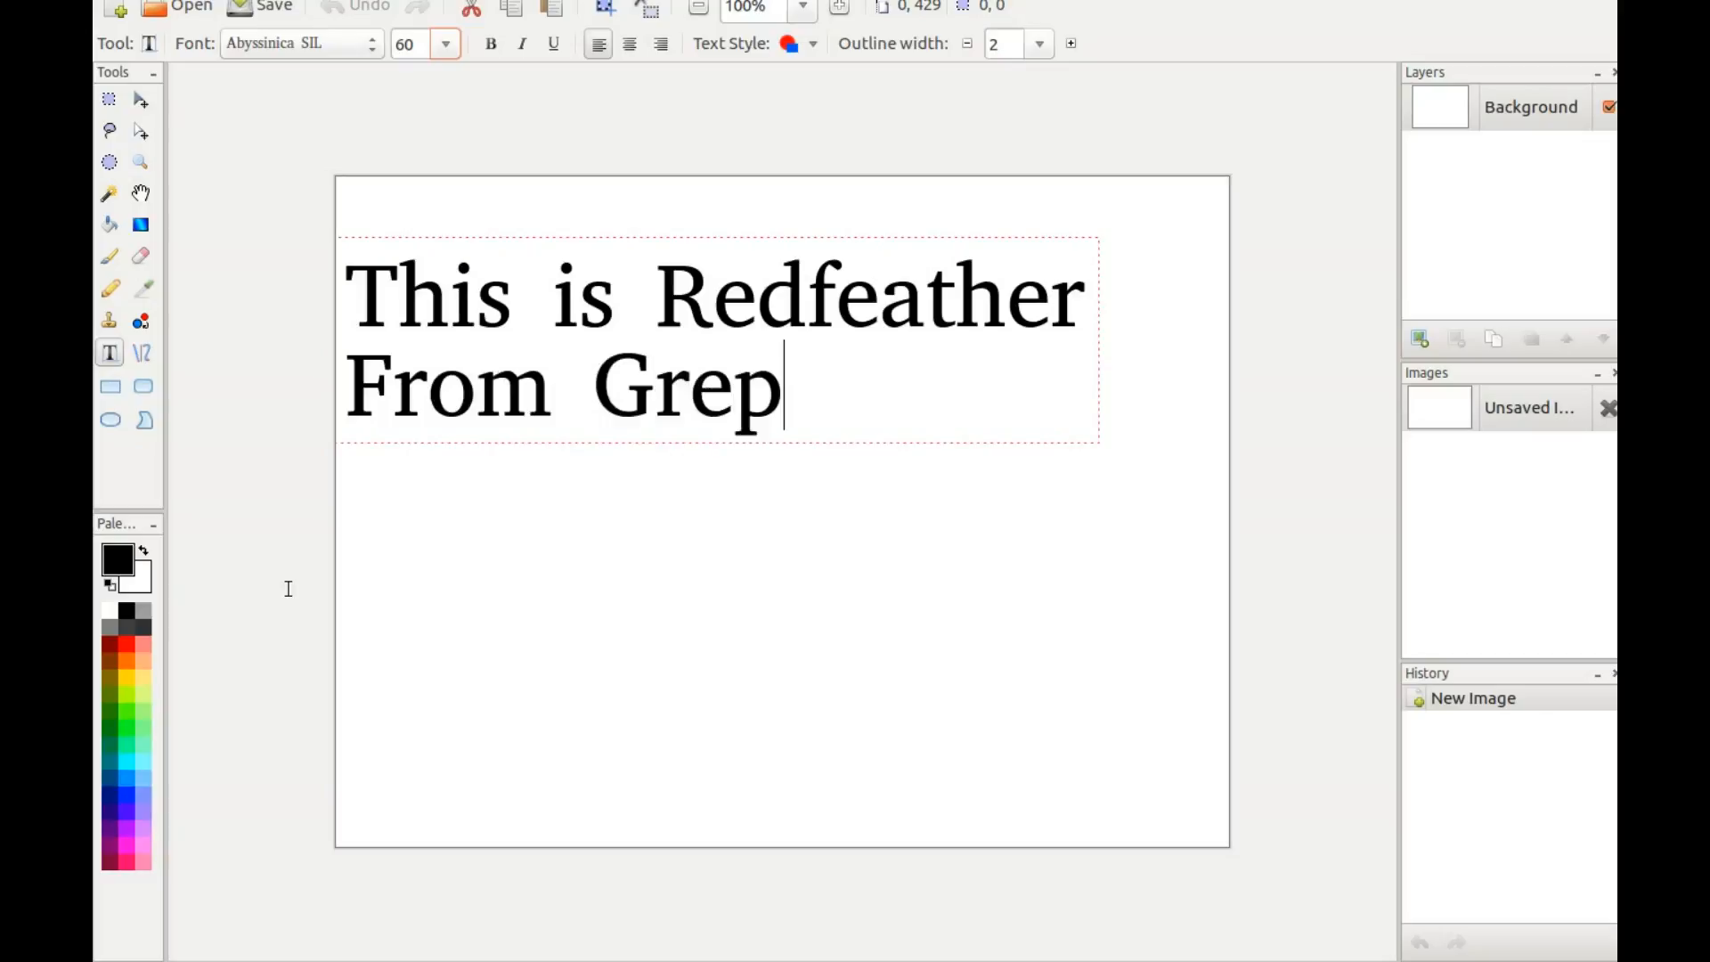
pyautogui.write('H')
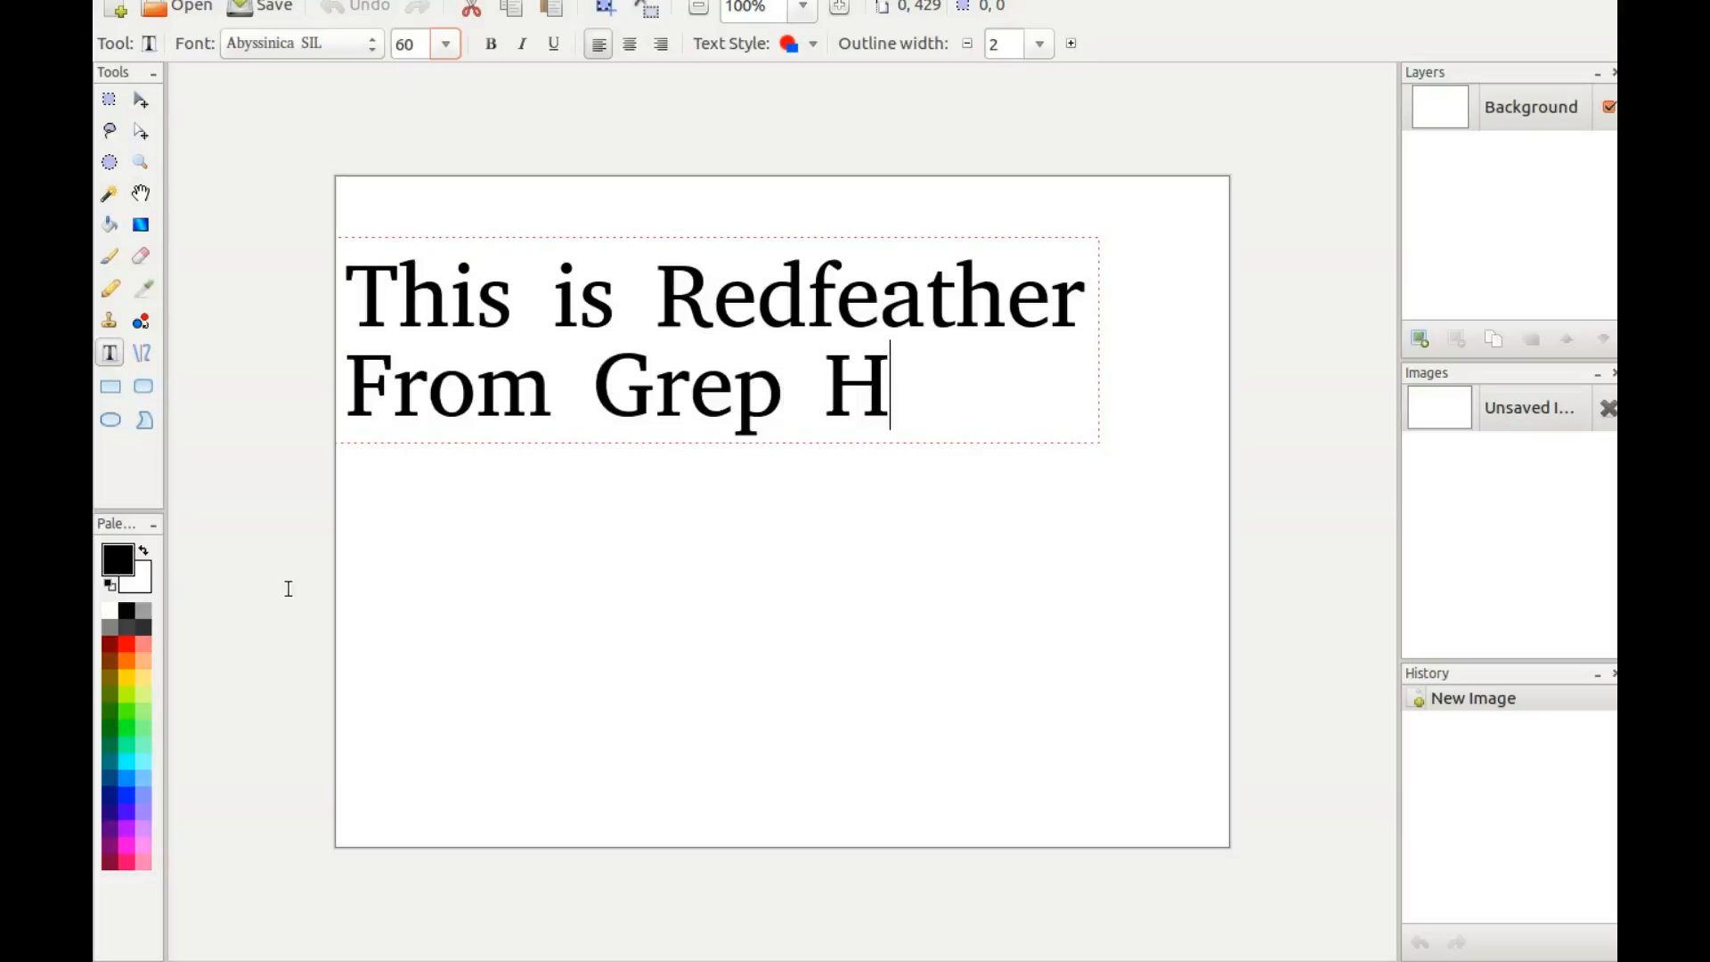
pyautogui.write('ax')
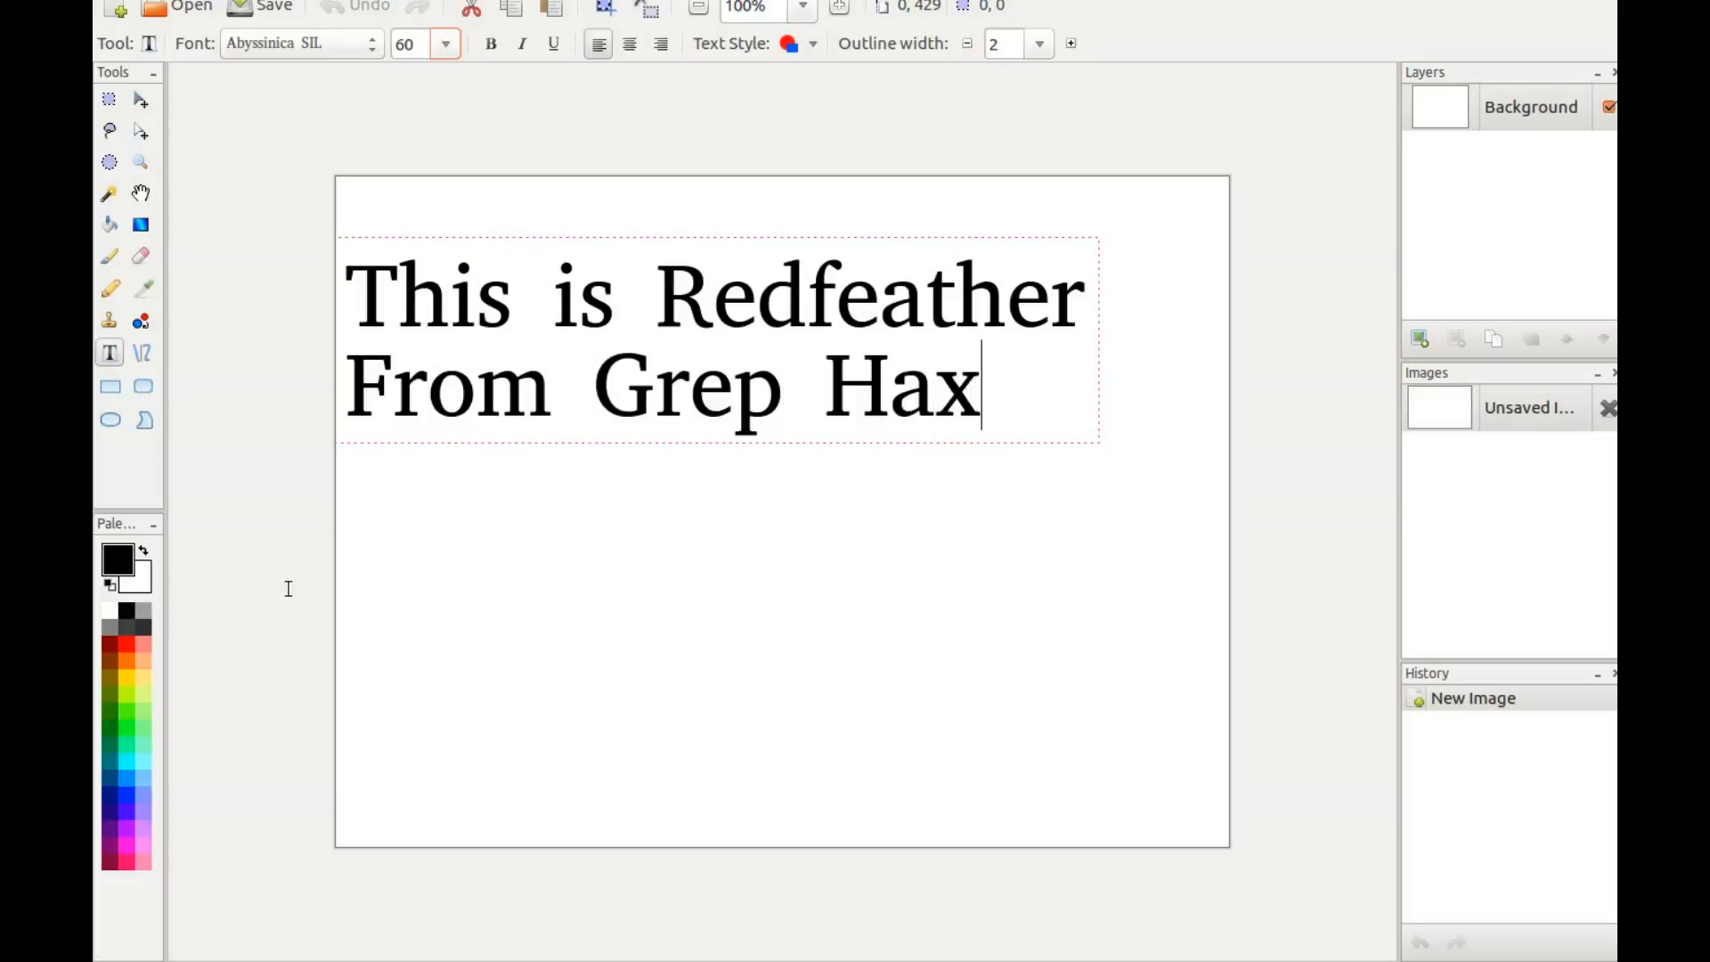
pyautogui.write('s')
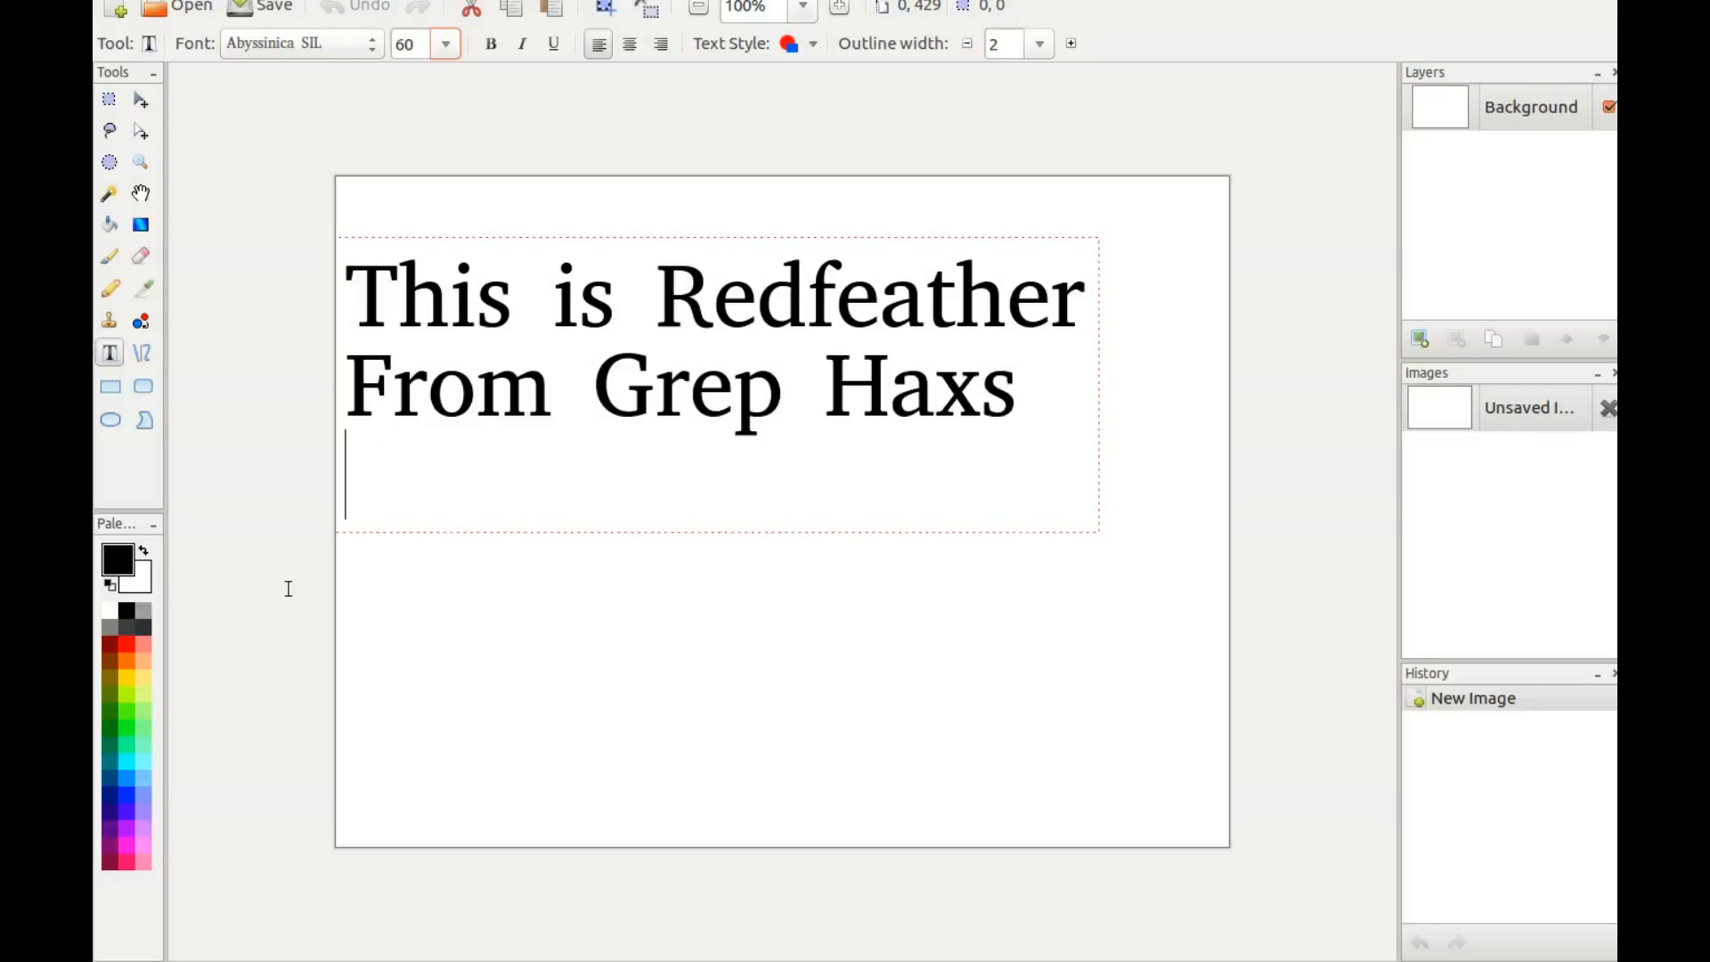
pyautogui.write('@')
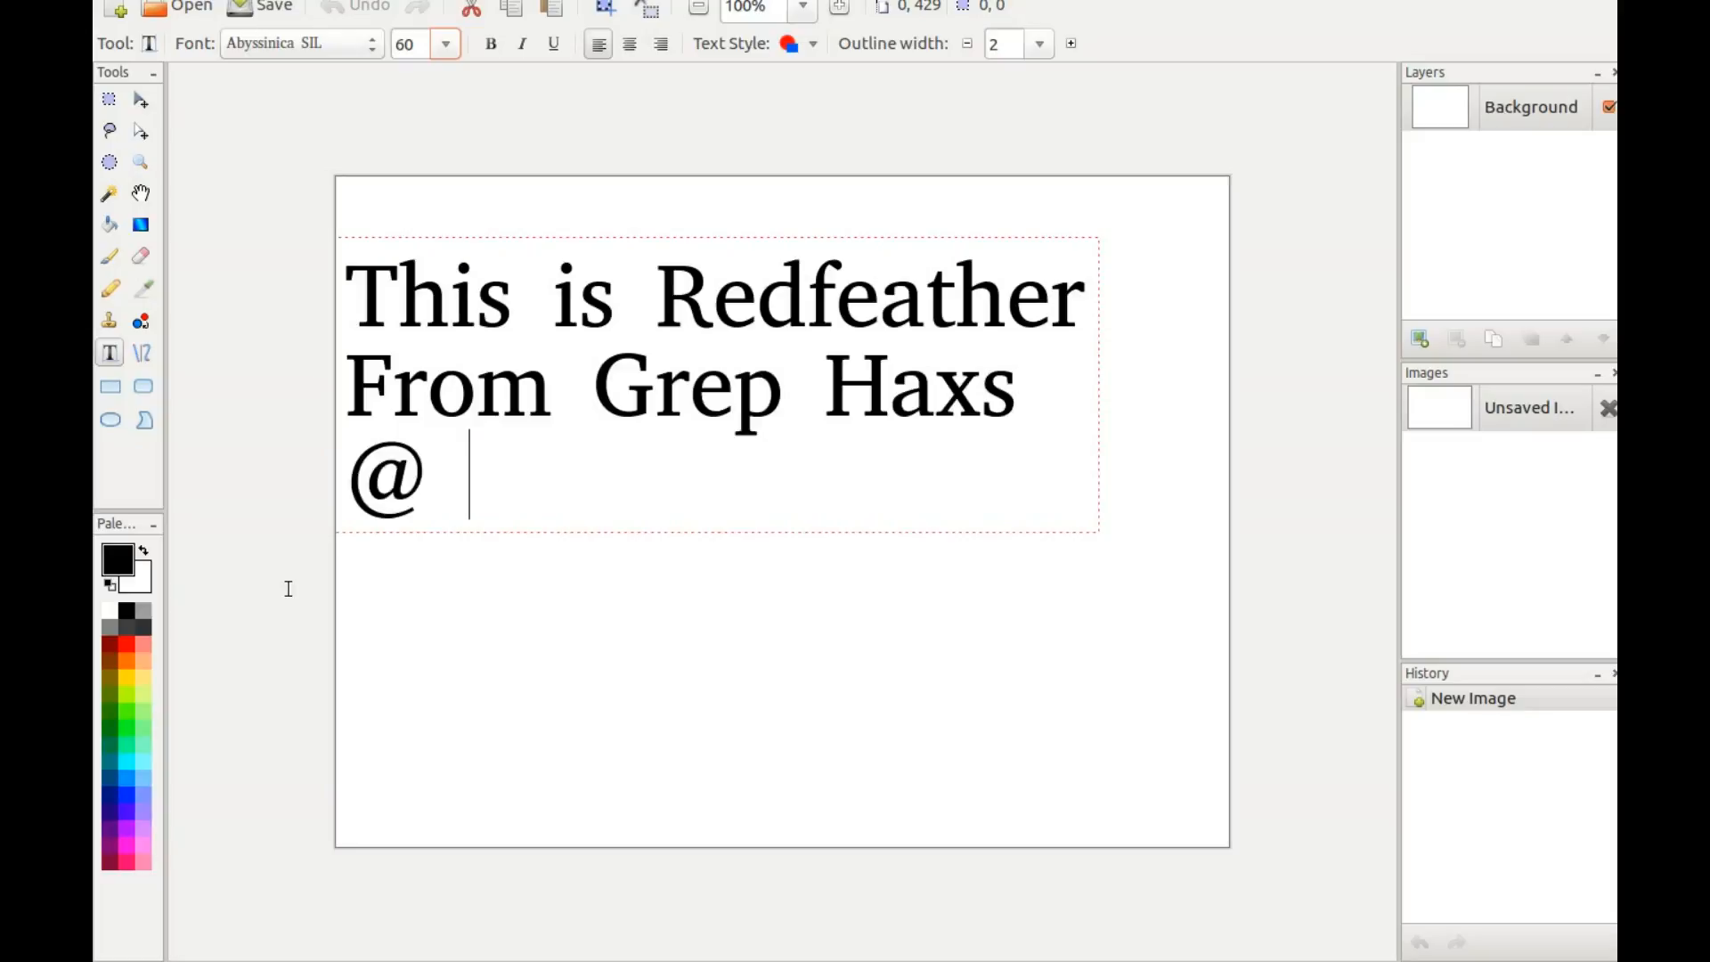
pyautogui.write('htt')
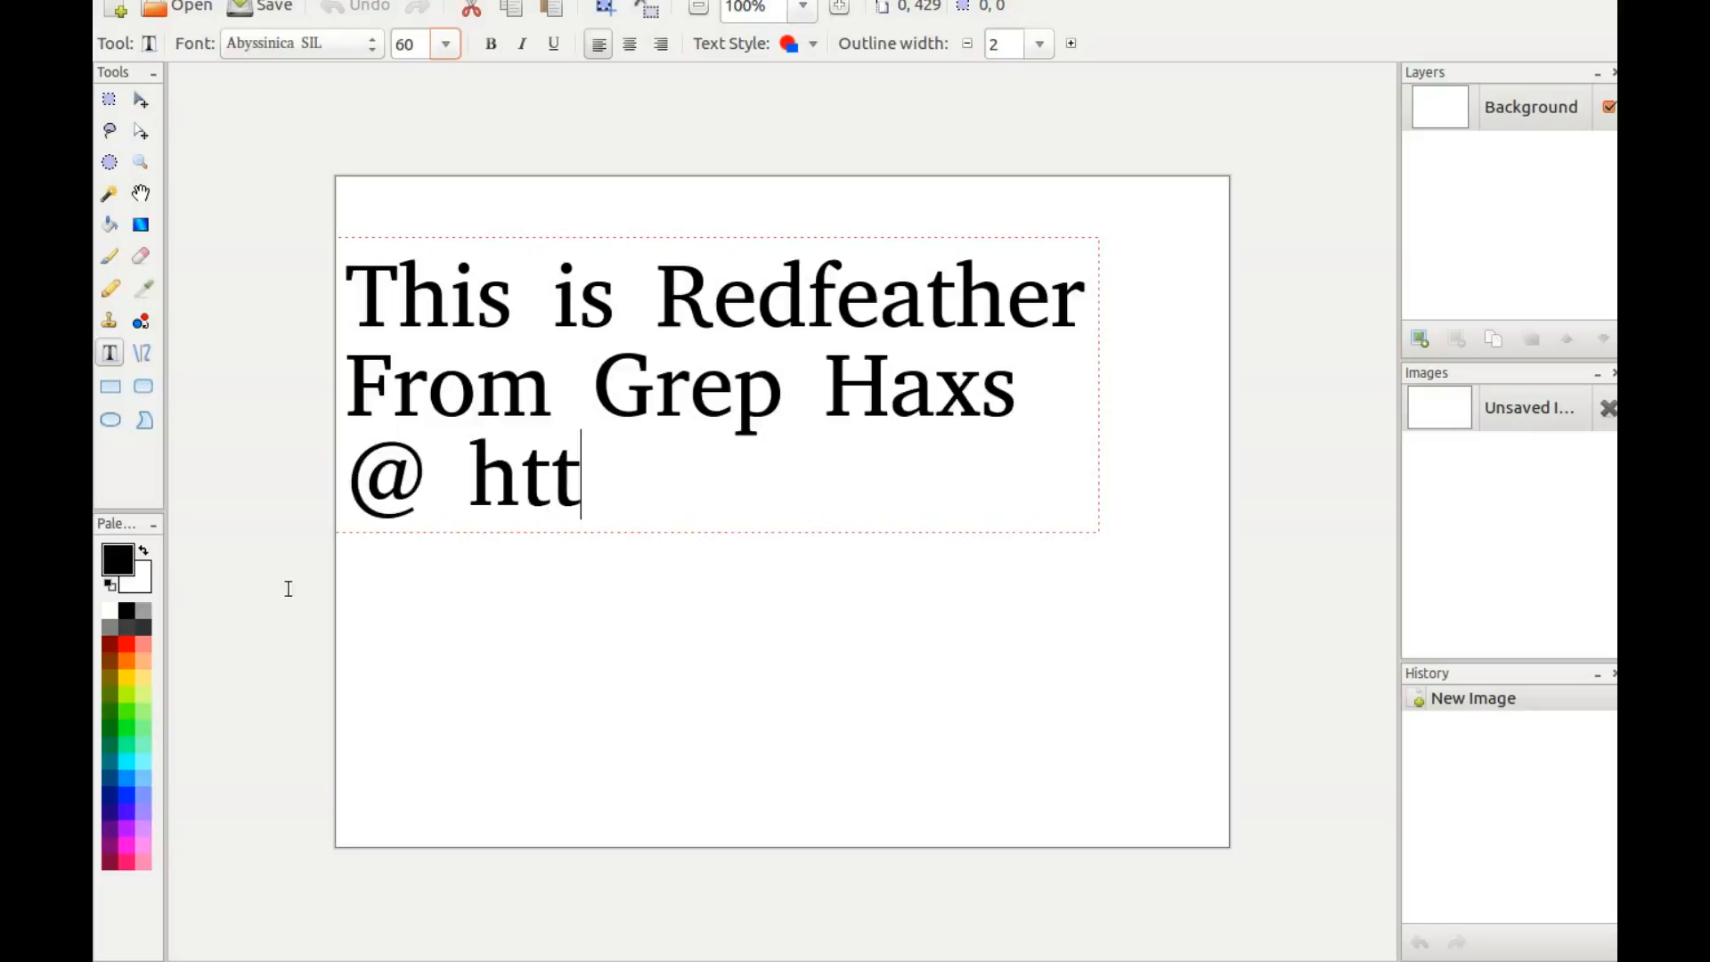
pyautogui.write('p:')
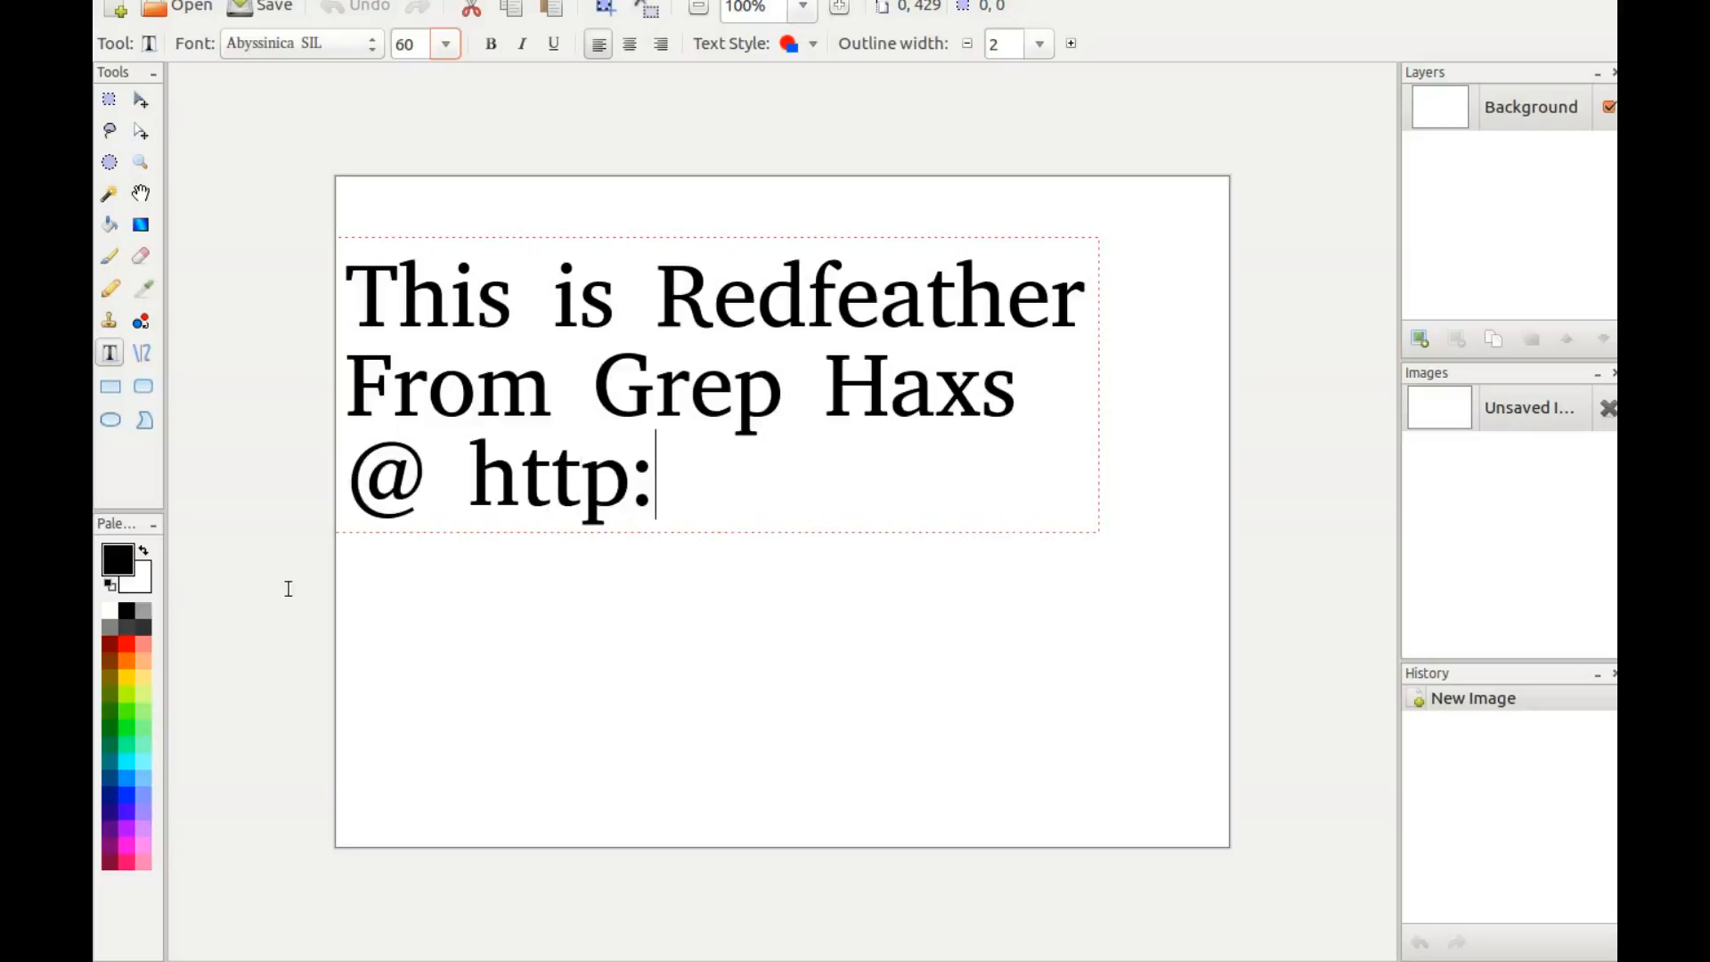
pyautogui.write('//')
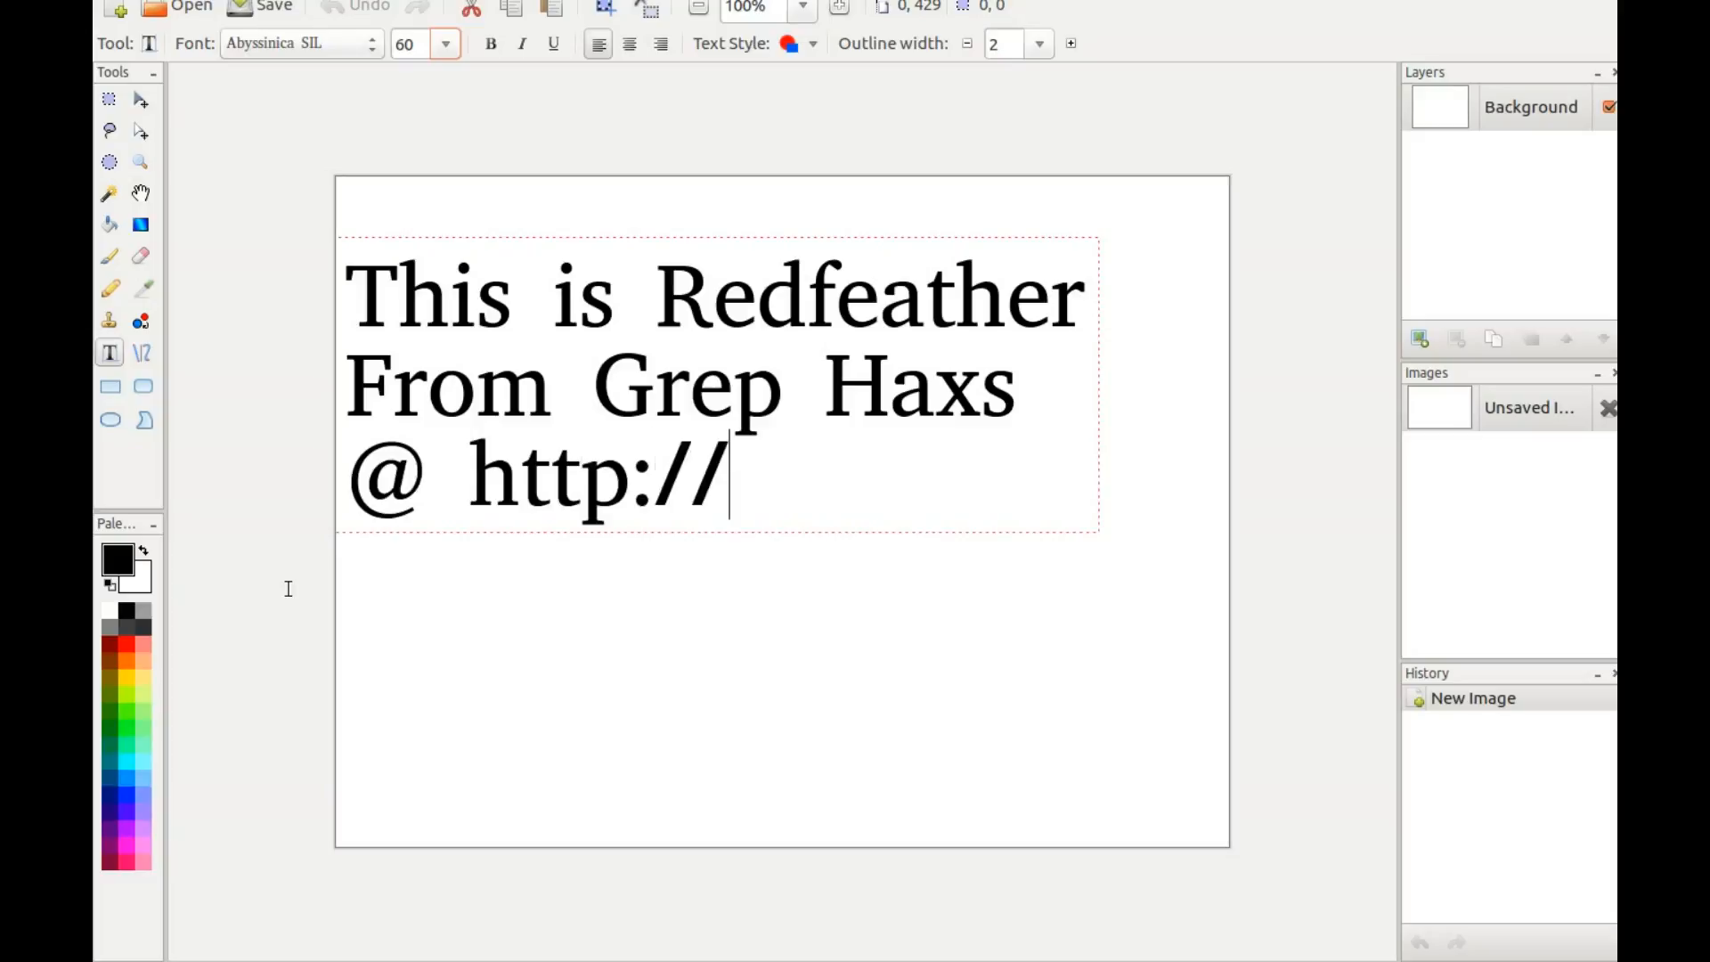
pyautogui.write('gr')
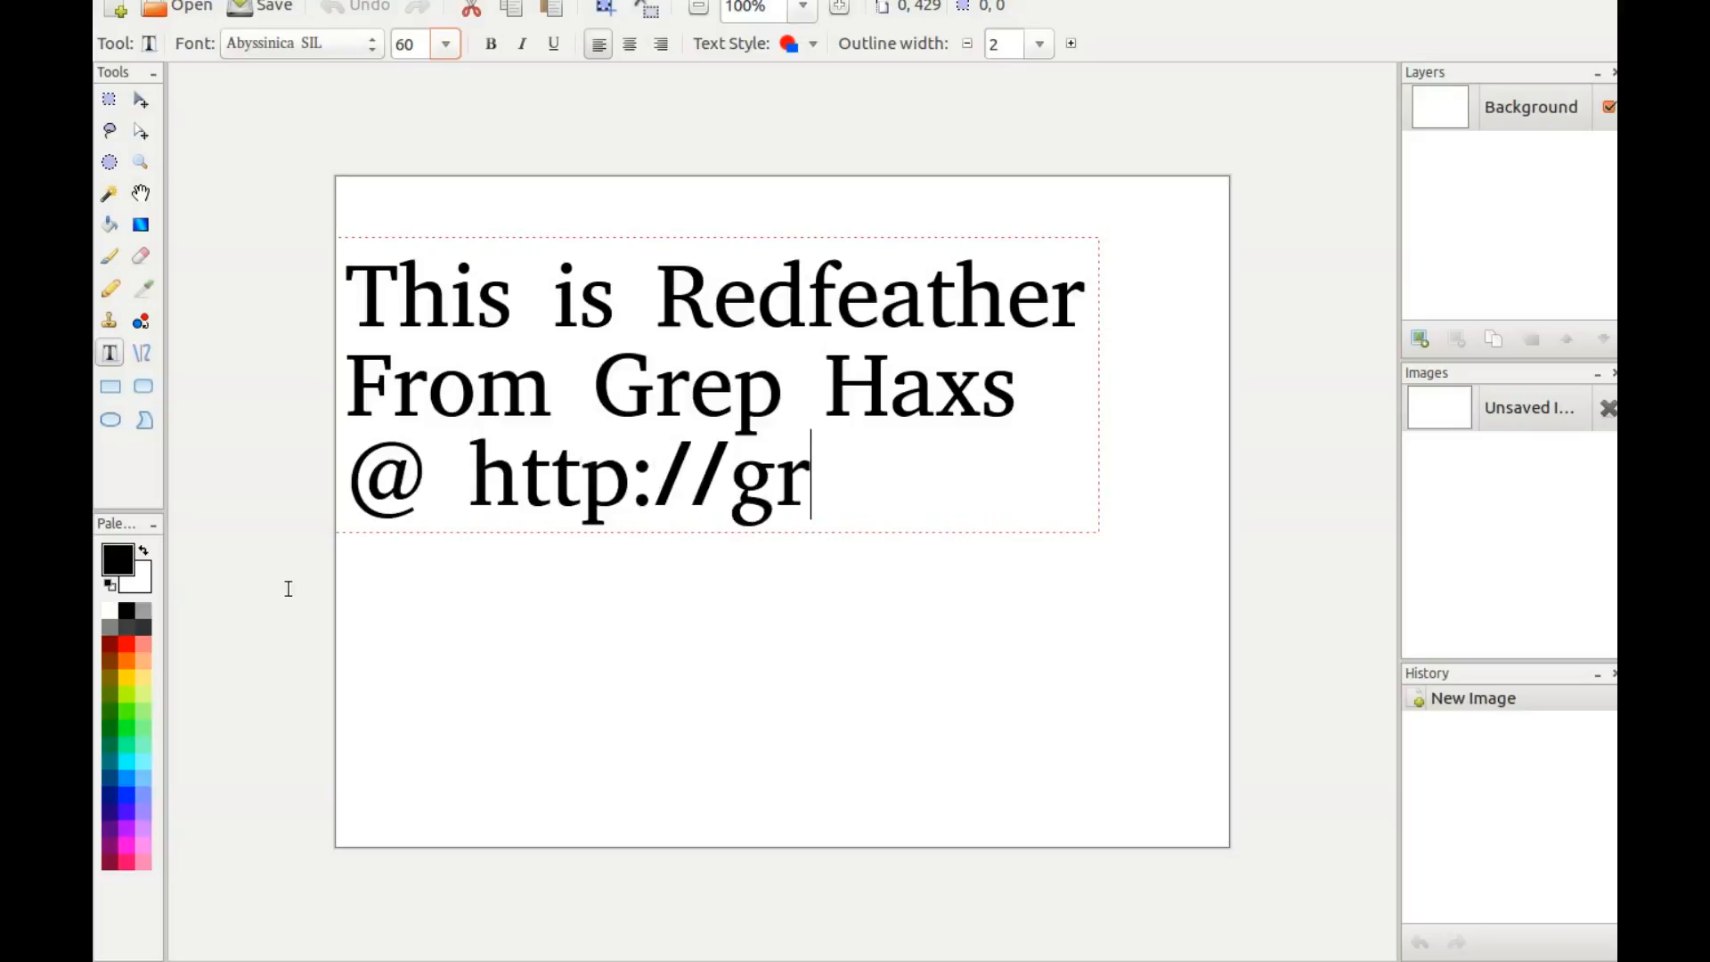
pyautogui.write('ep')
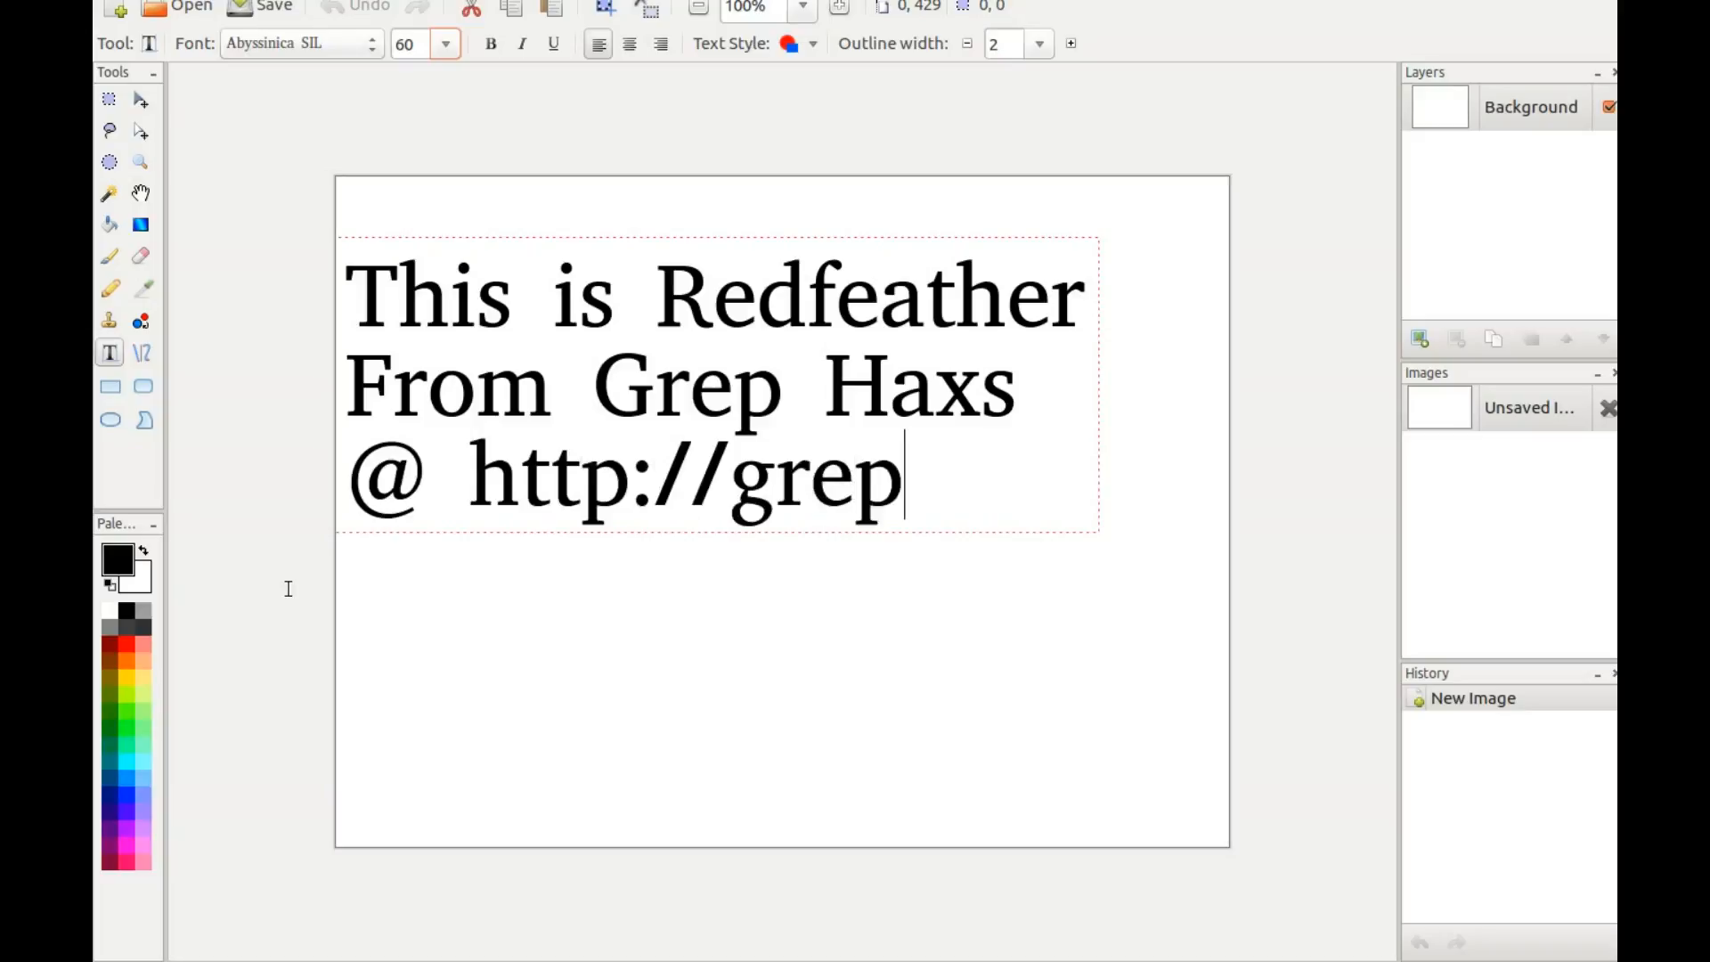
pyautogui.write('haxs')
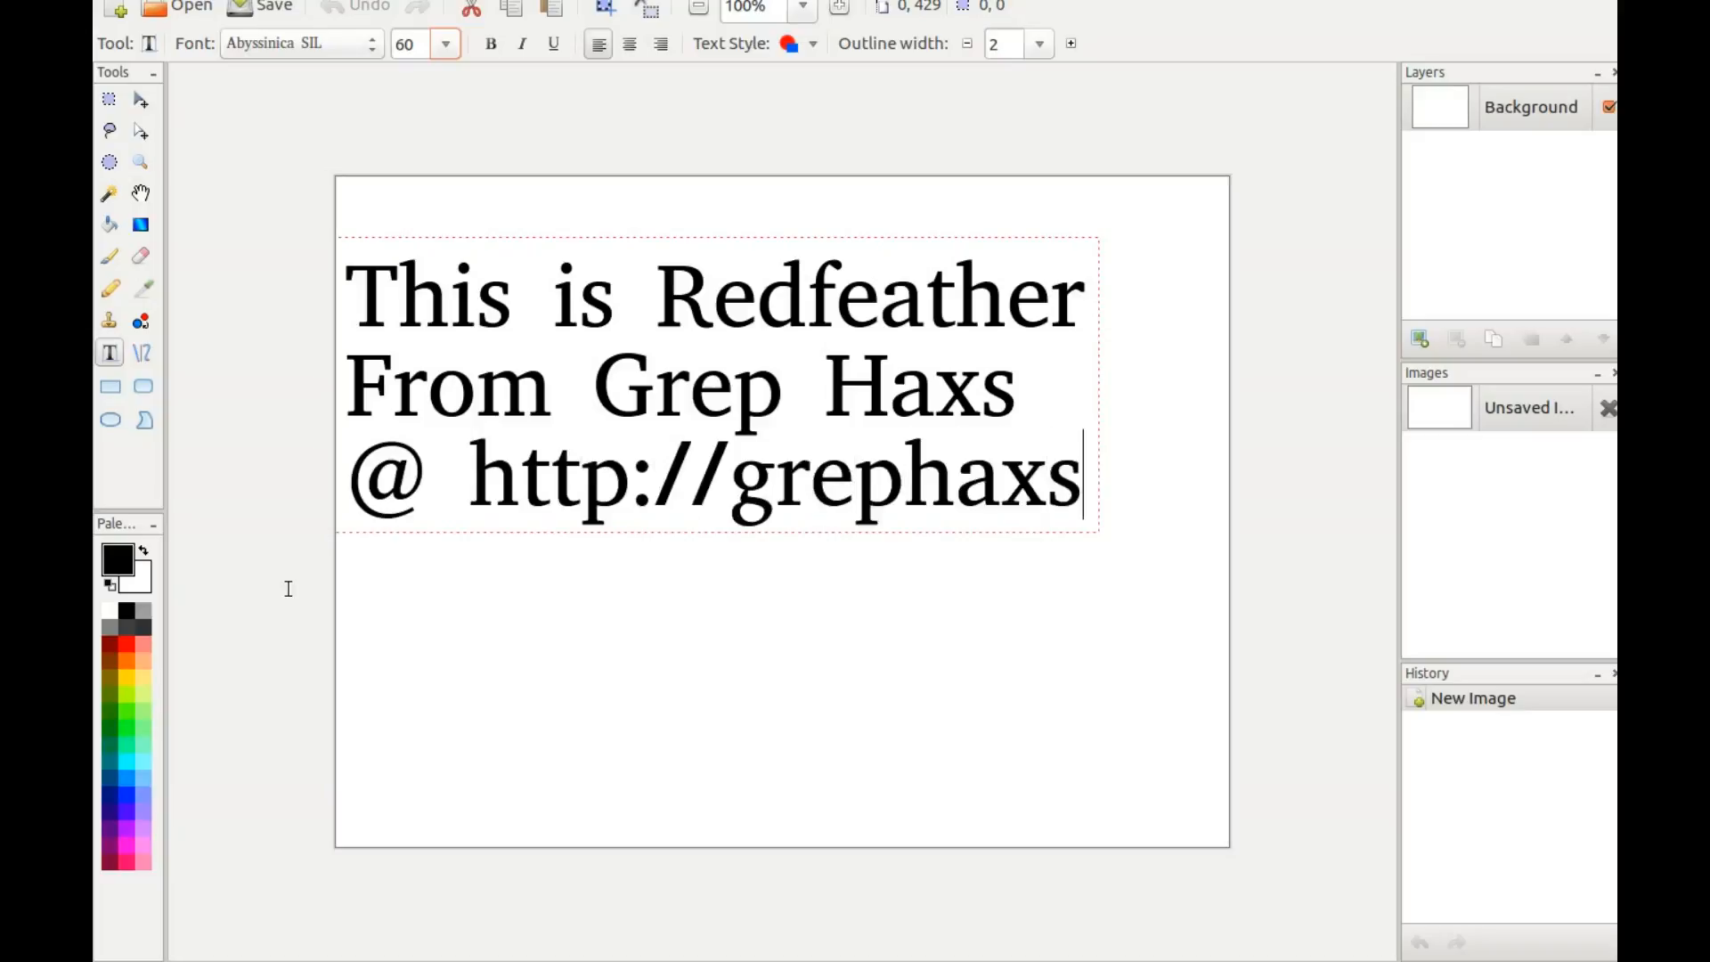
pyautogui.write('.')
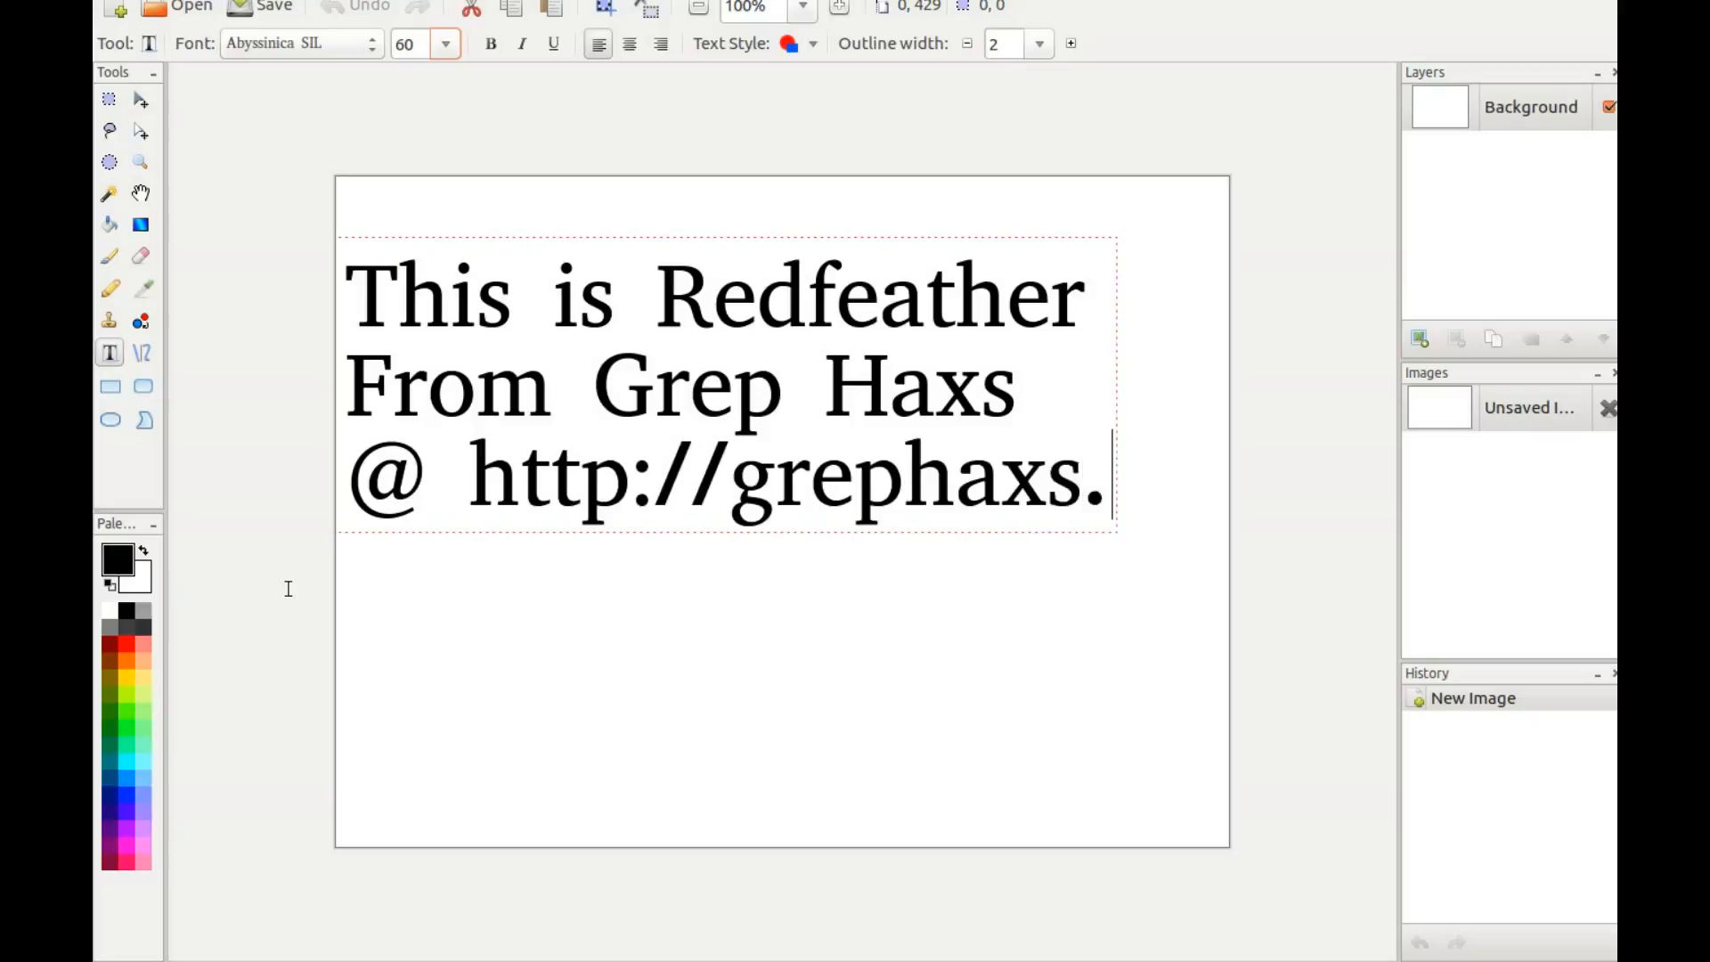
pyautogui.write('com')
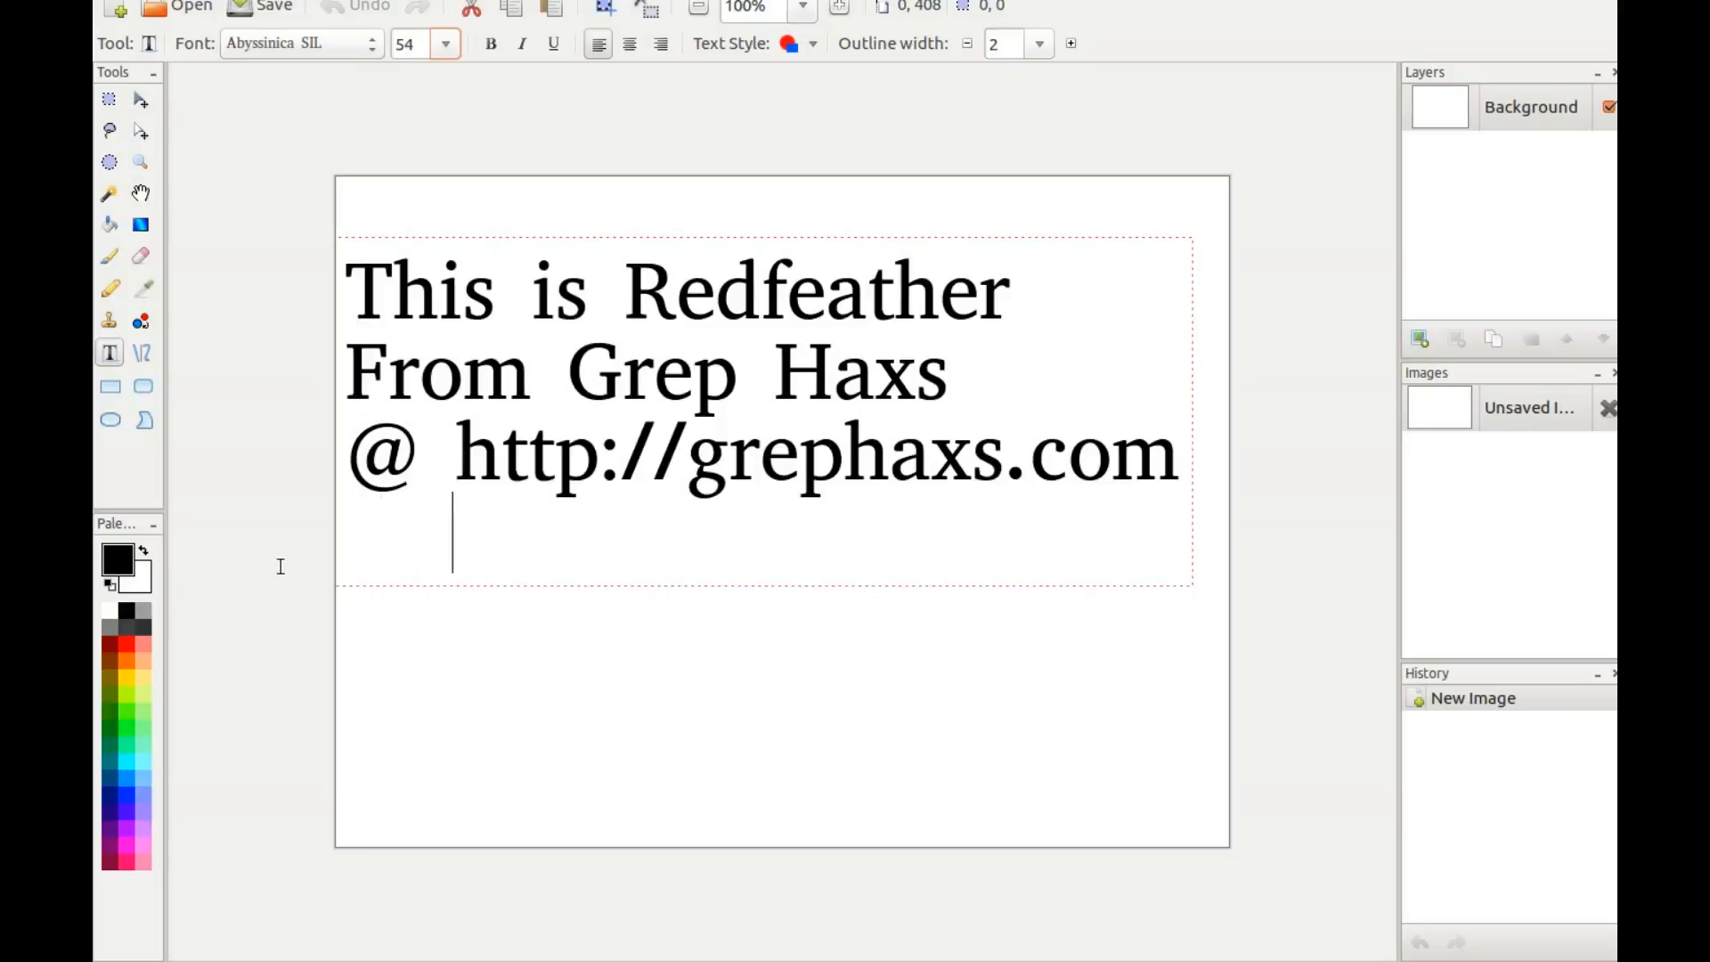
# Write the fourth line 'Trying out Pinta'
pyautogui.write('Try')
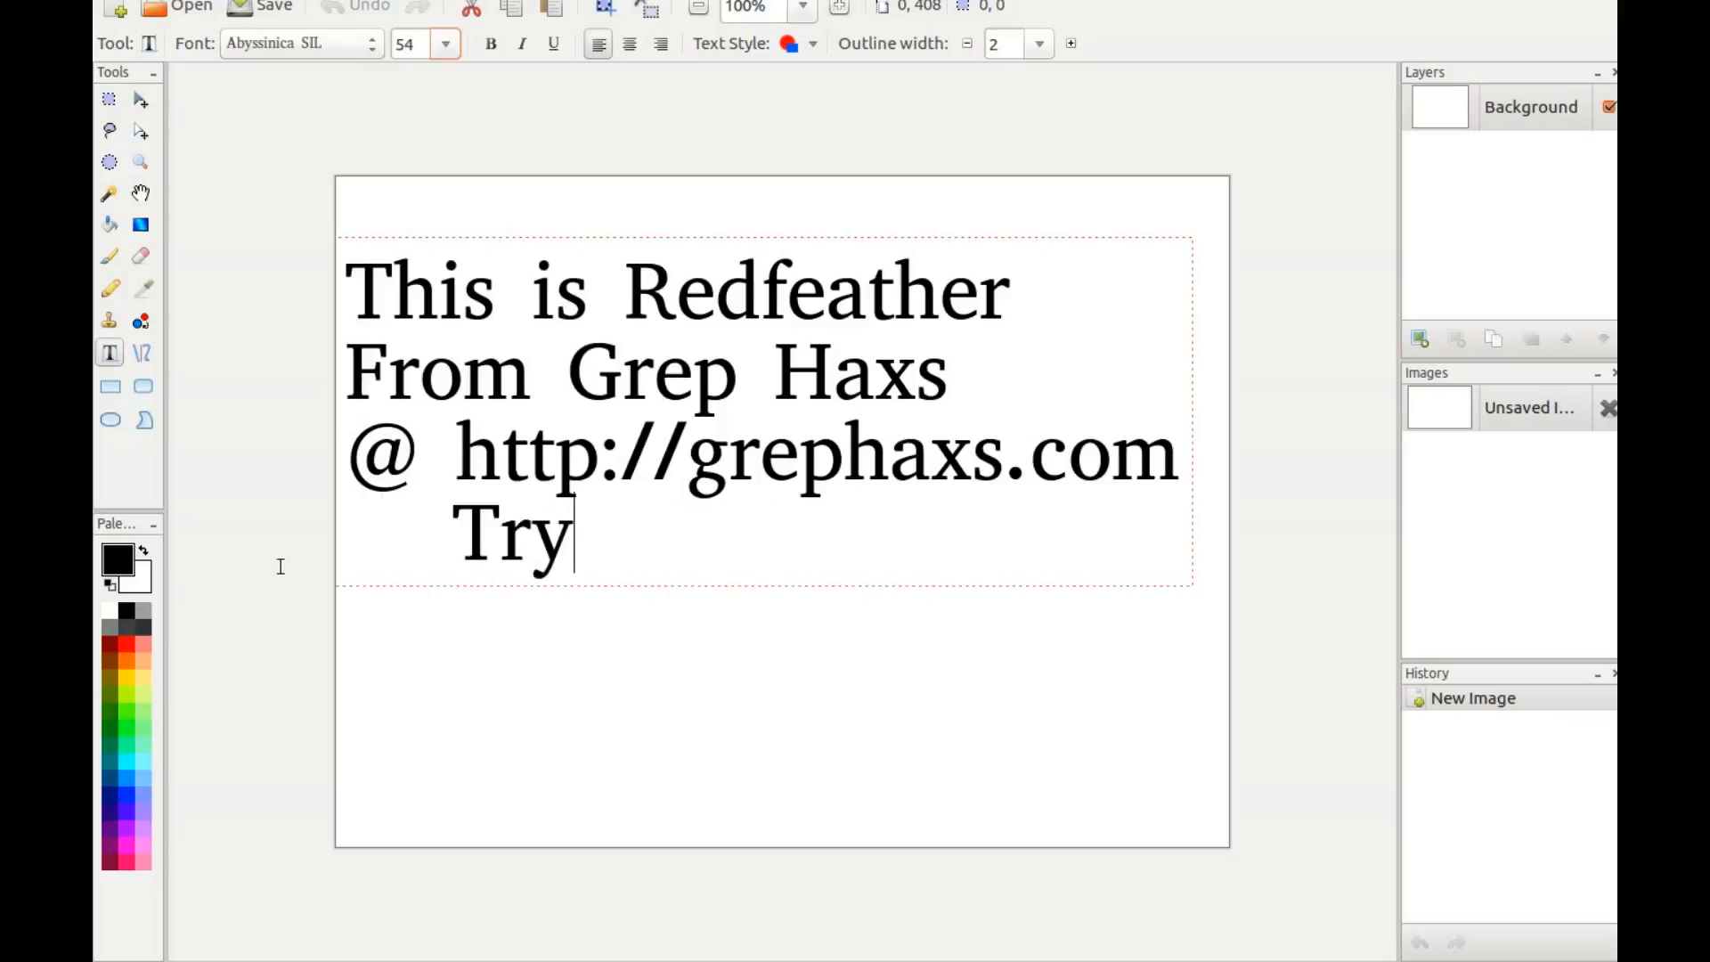
pyautogui.write('ing')
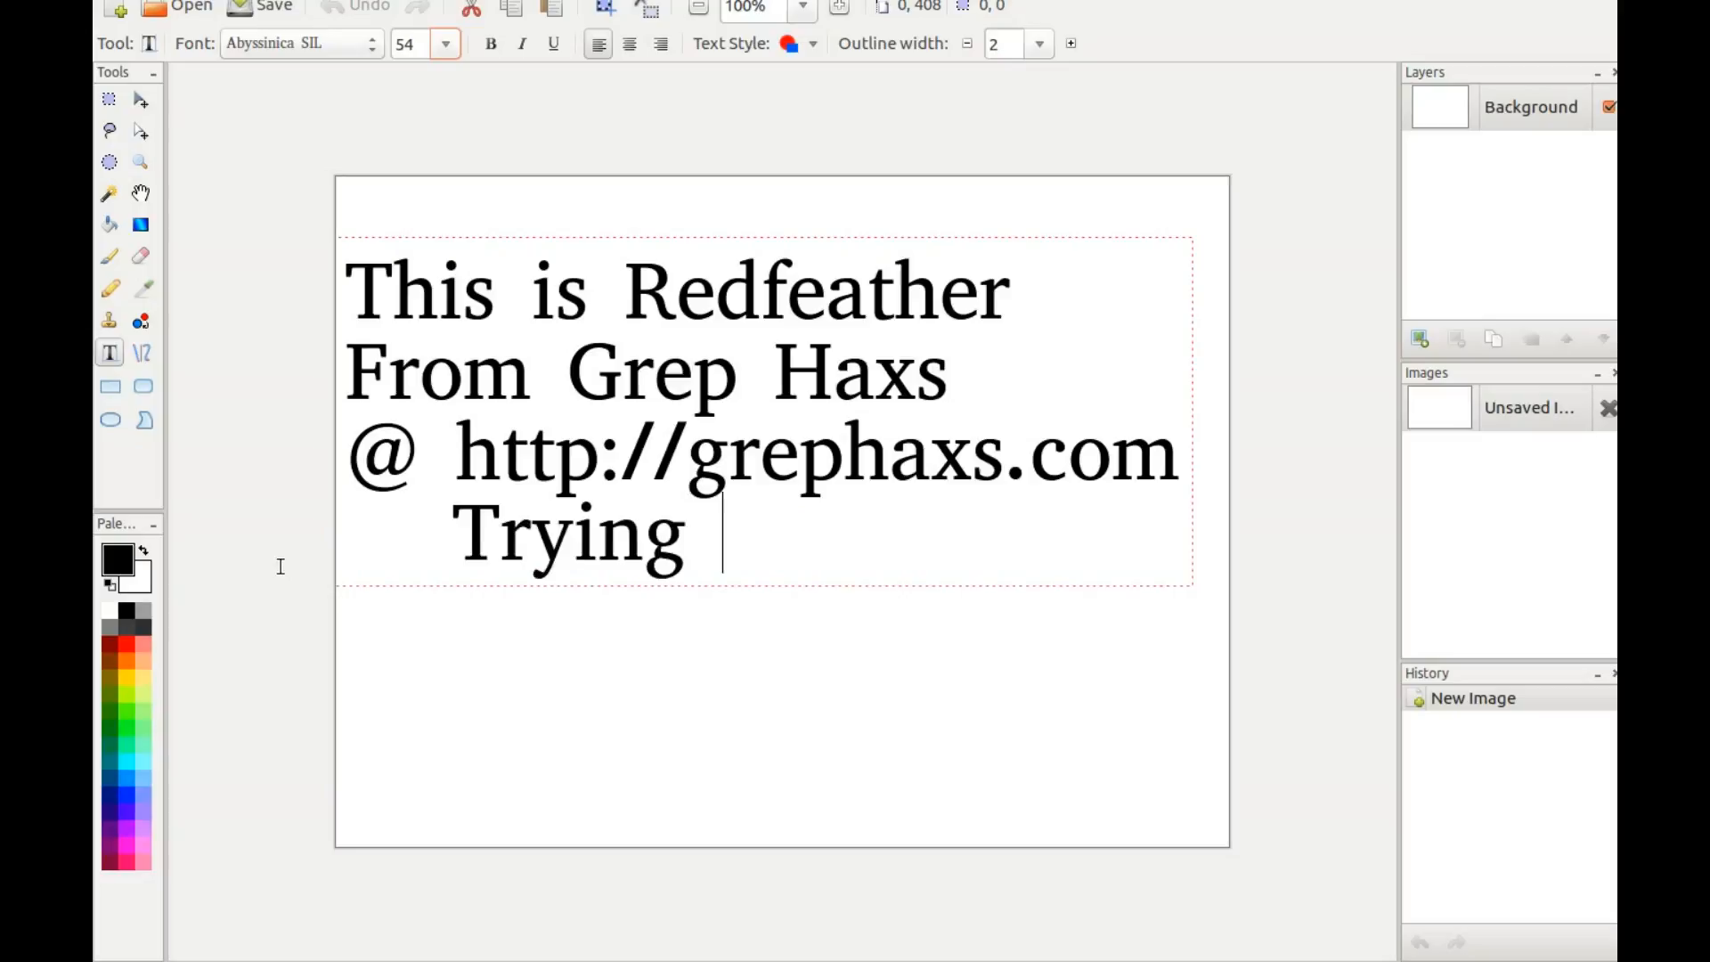
pyautogui.write('out')
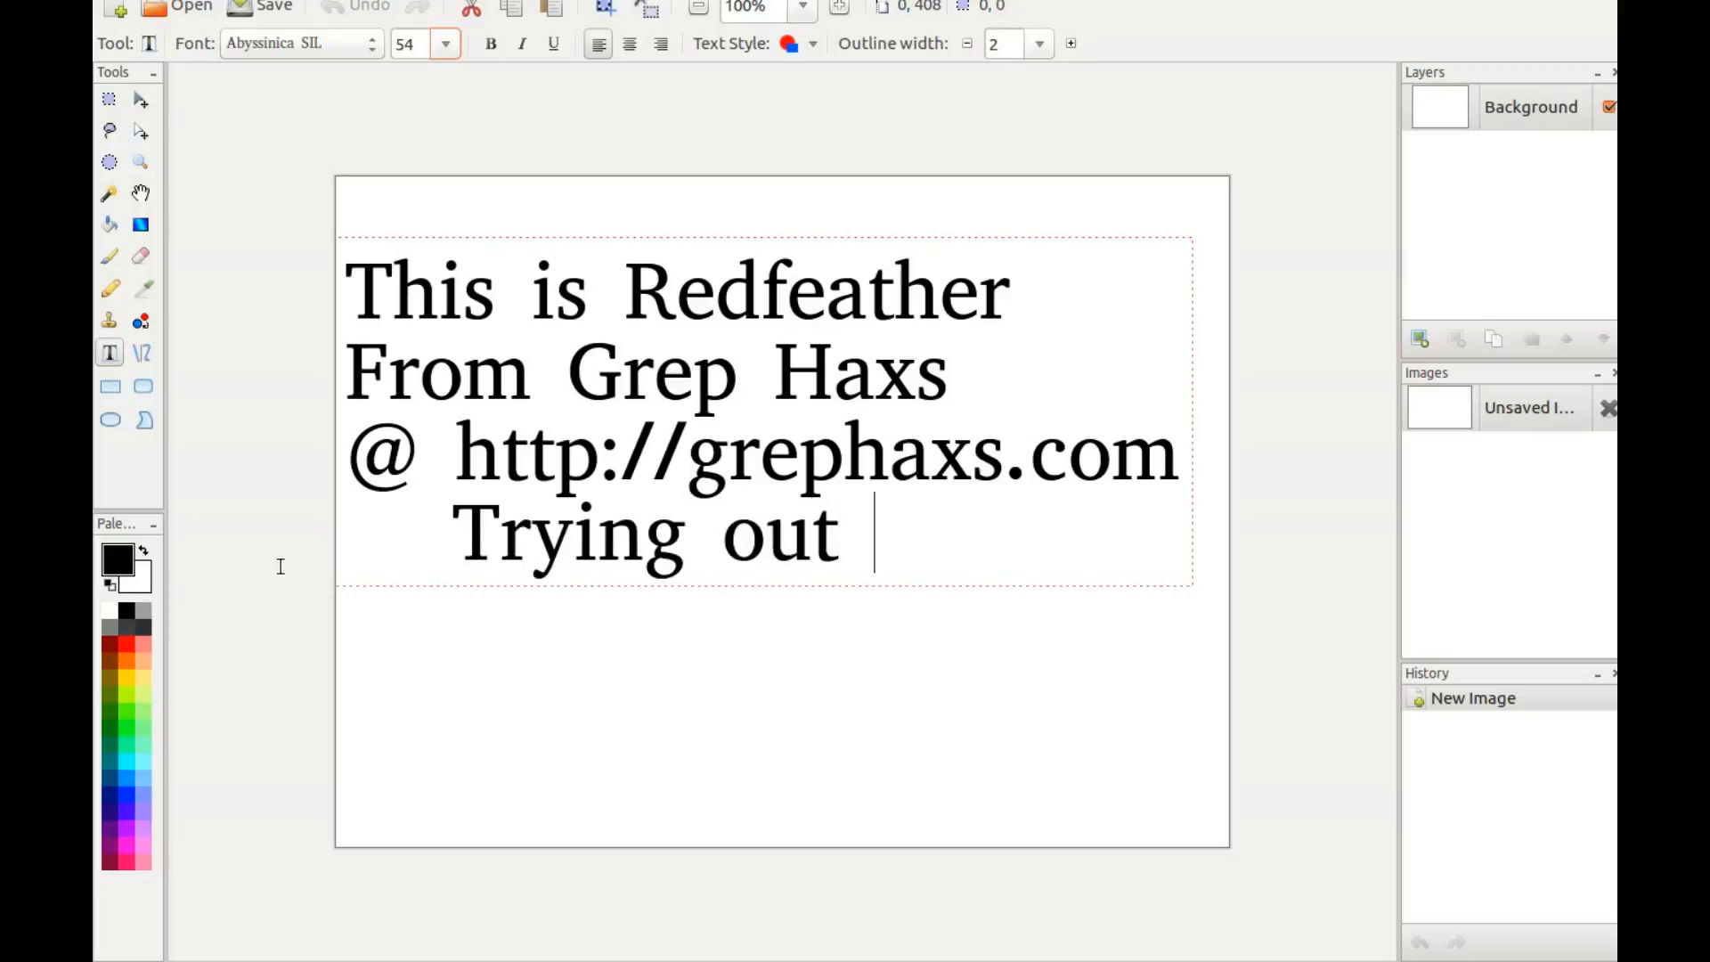
pyautogui.write('P')
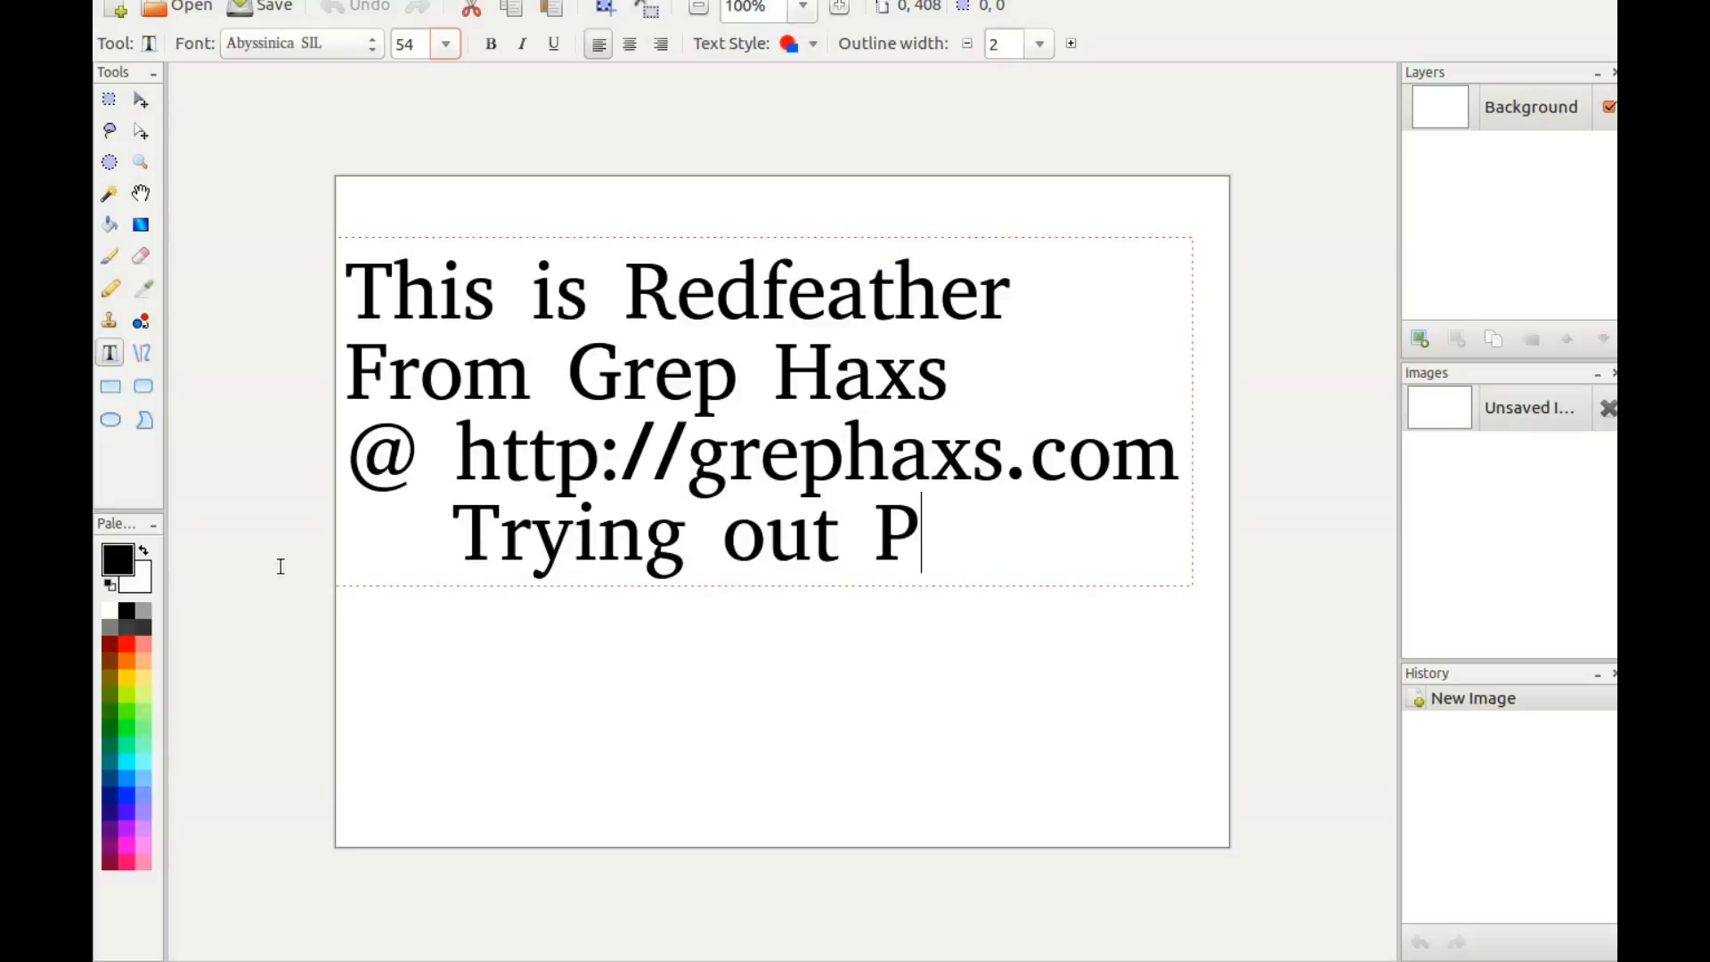
pyautogui.write('inta')
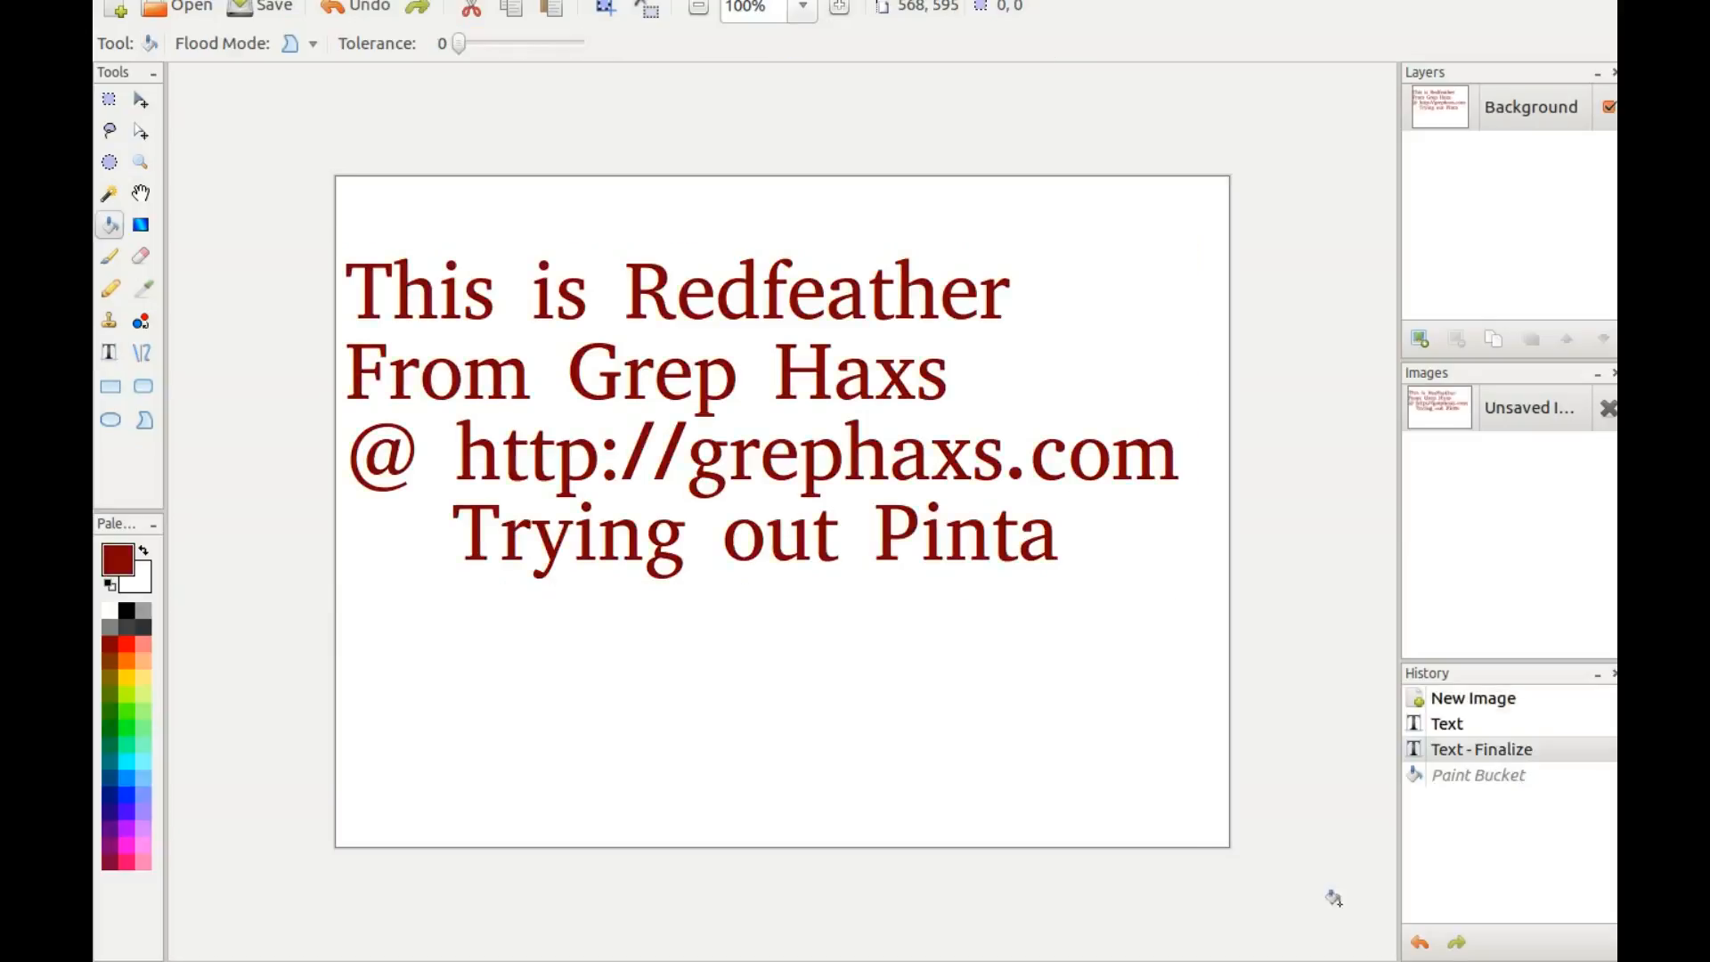
pyautogui.moveTo(1073, 795)
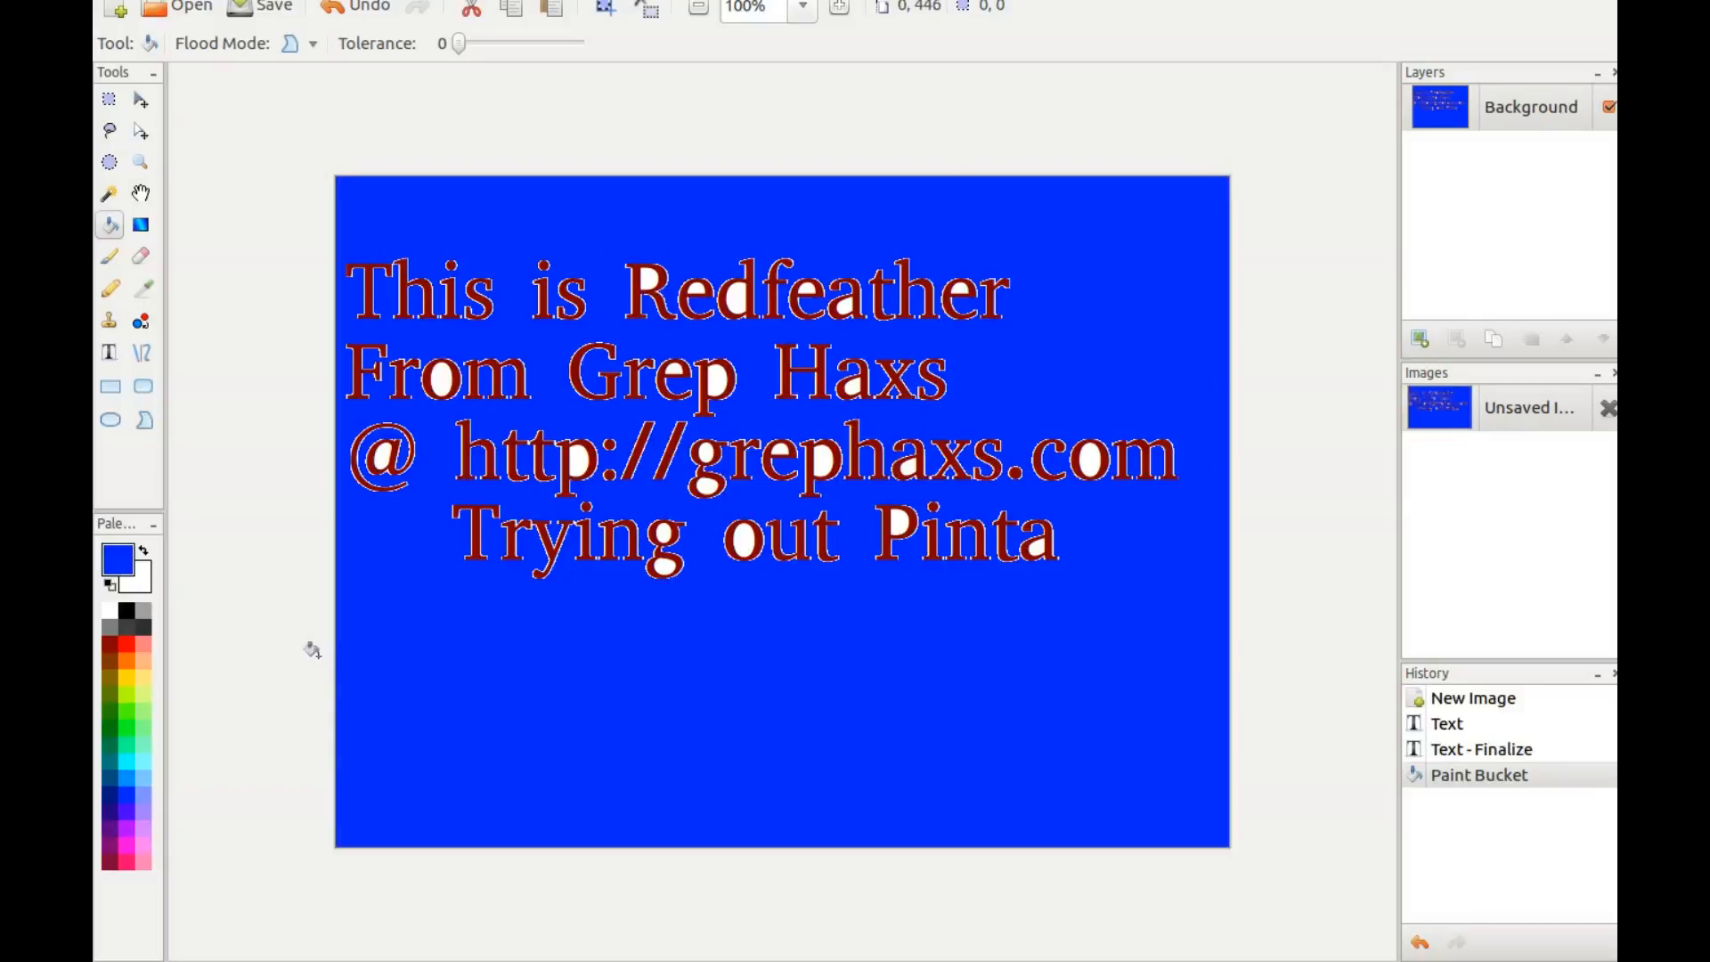
pyautogui.moveTo(381, 456)
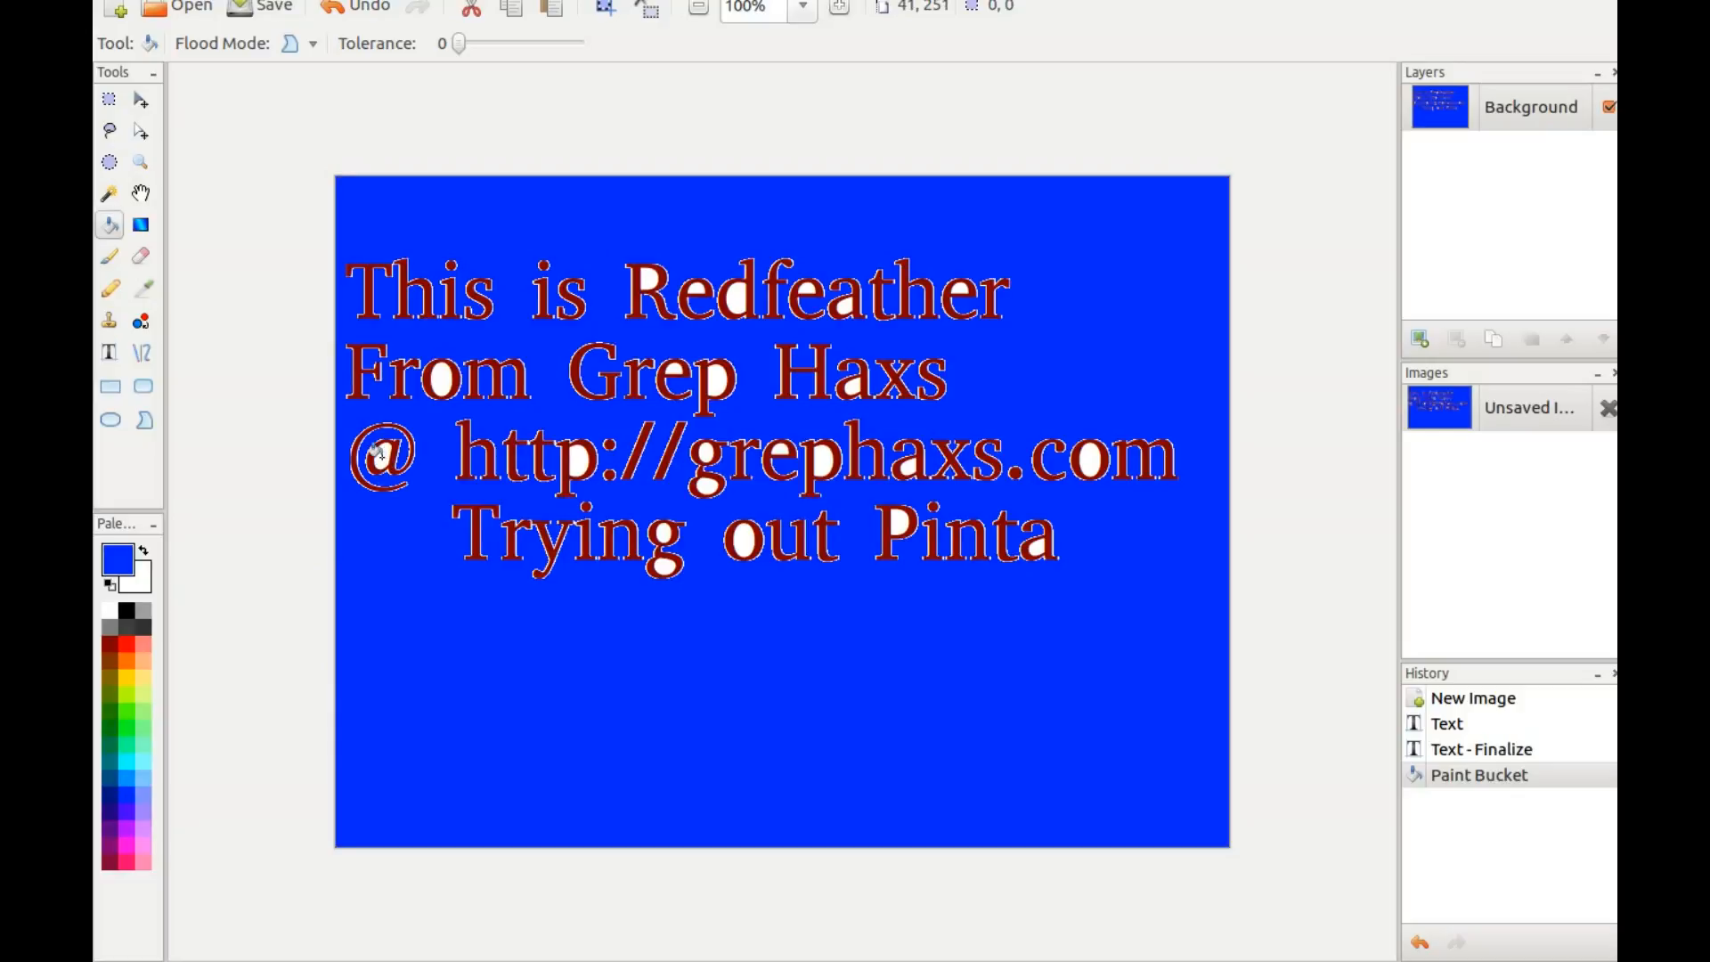
# Fill the white holes inside the @ sign, web address and bottom-line letters with blue
pyautogui.click(577, 477)
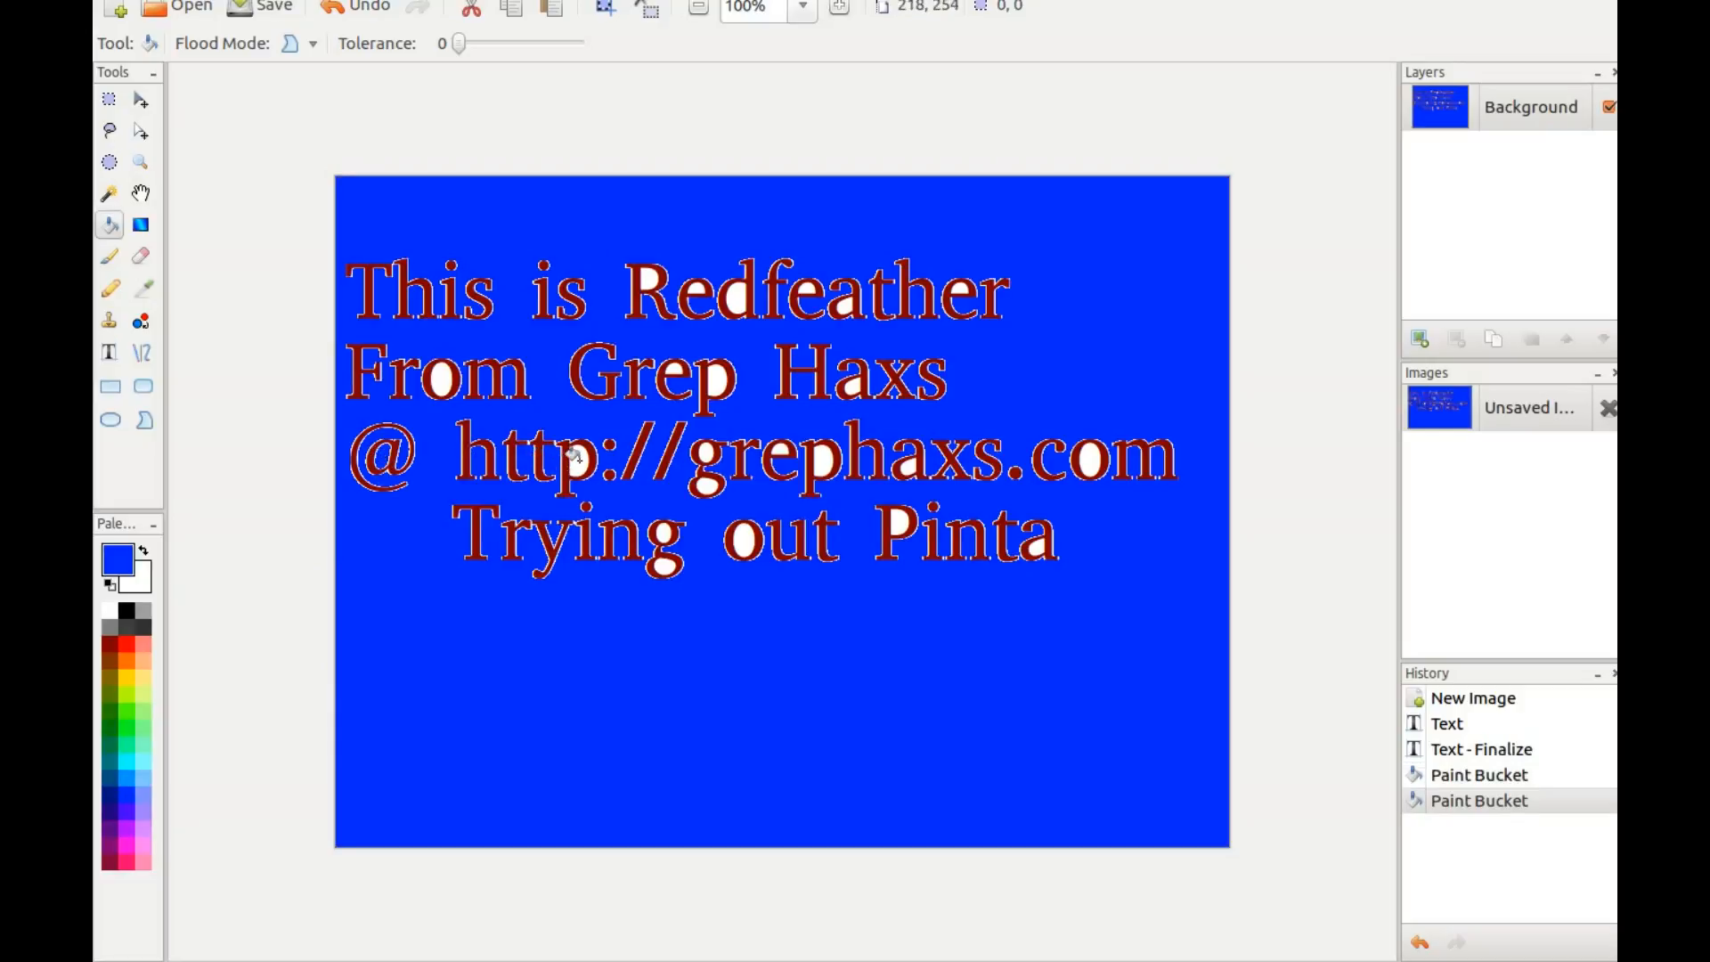
pyautogui.click(806, 287)
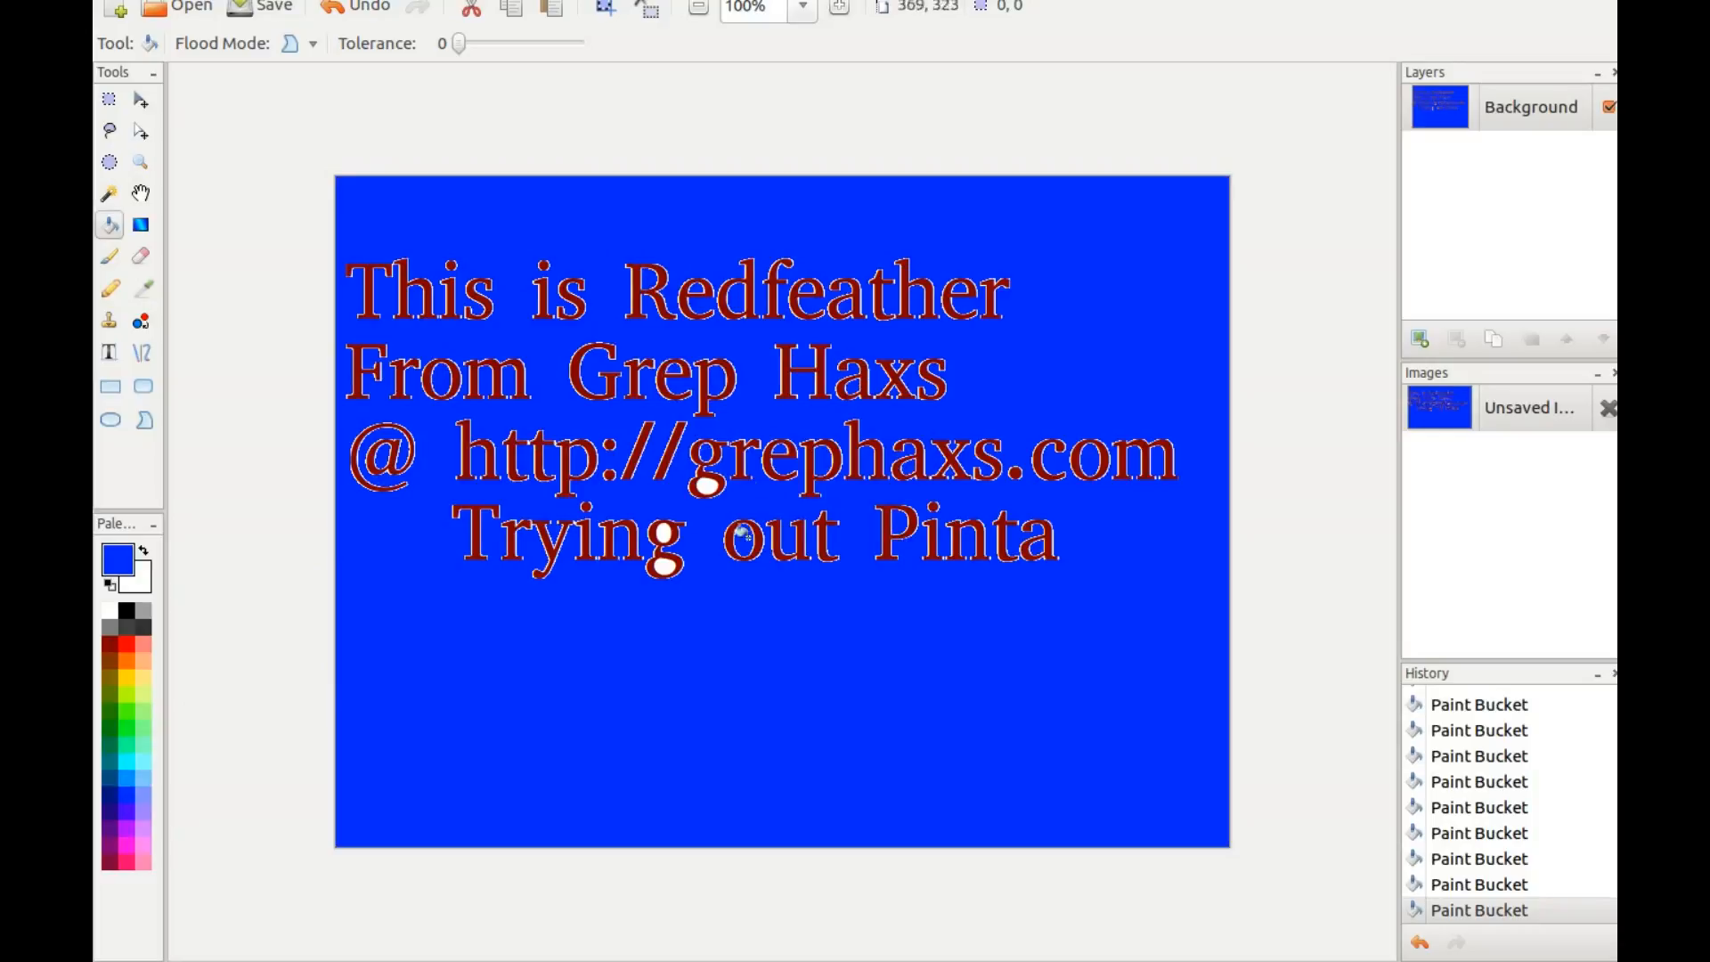
pyautogui.click(652, 642)
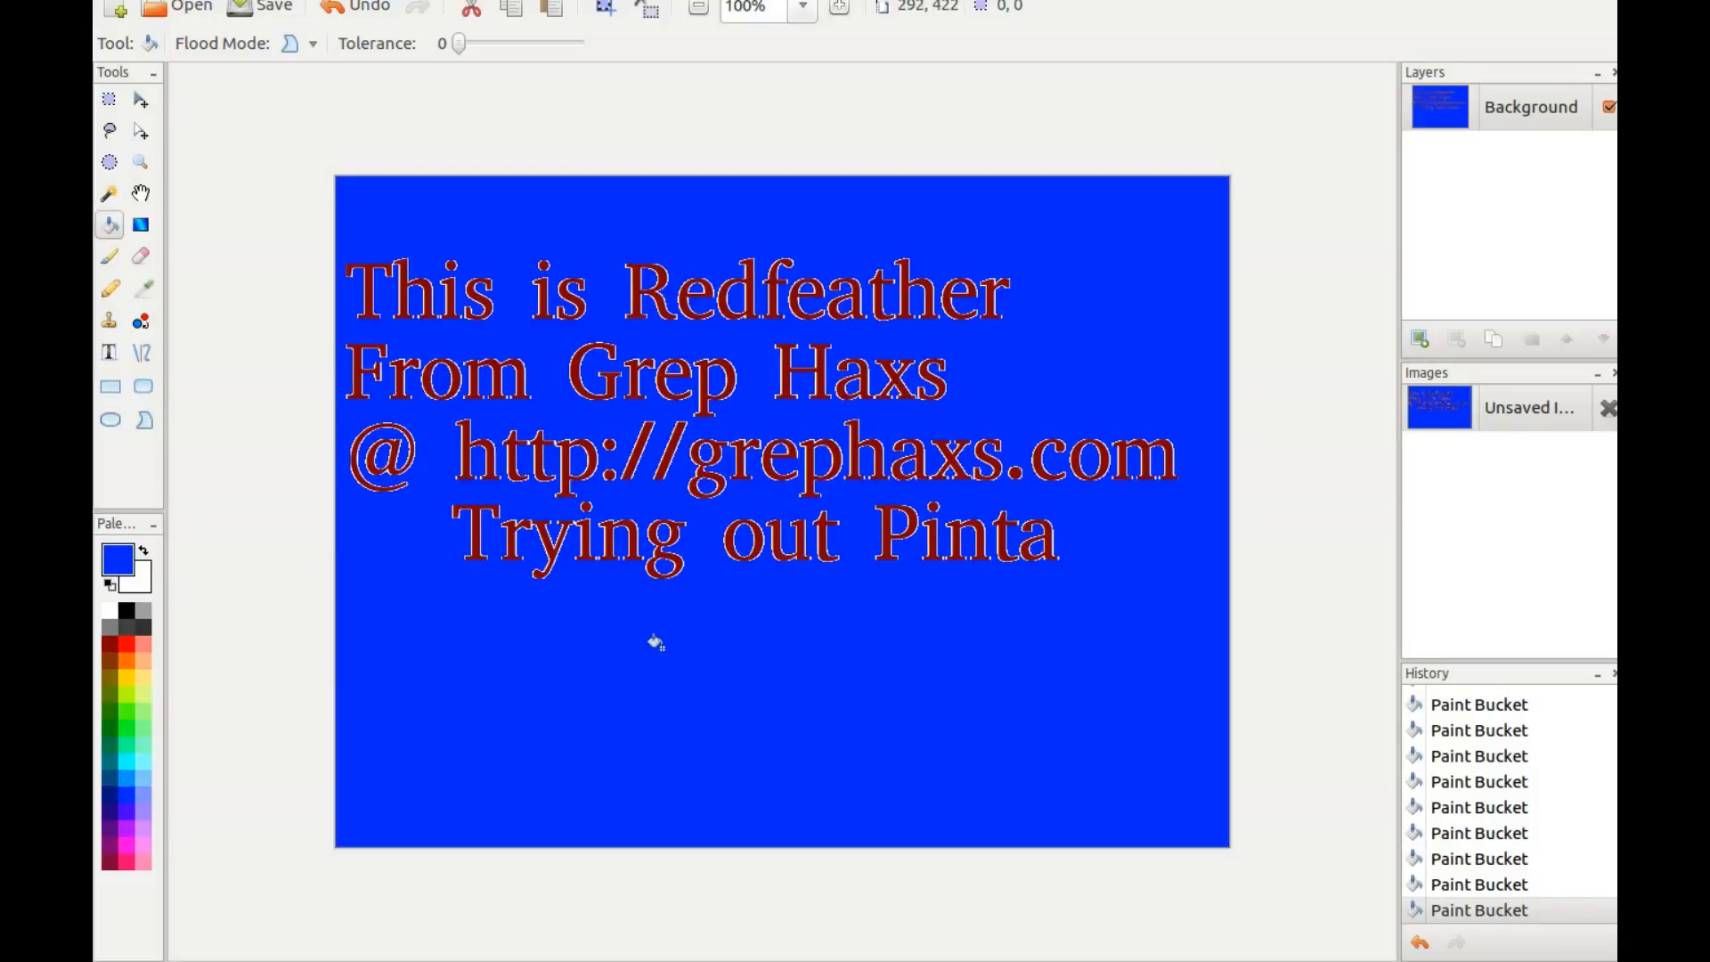
pyautogui.moveTo(638, 647)
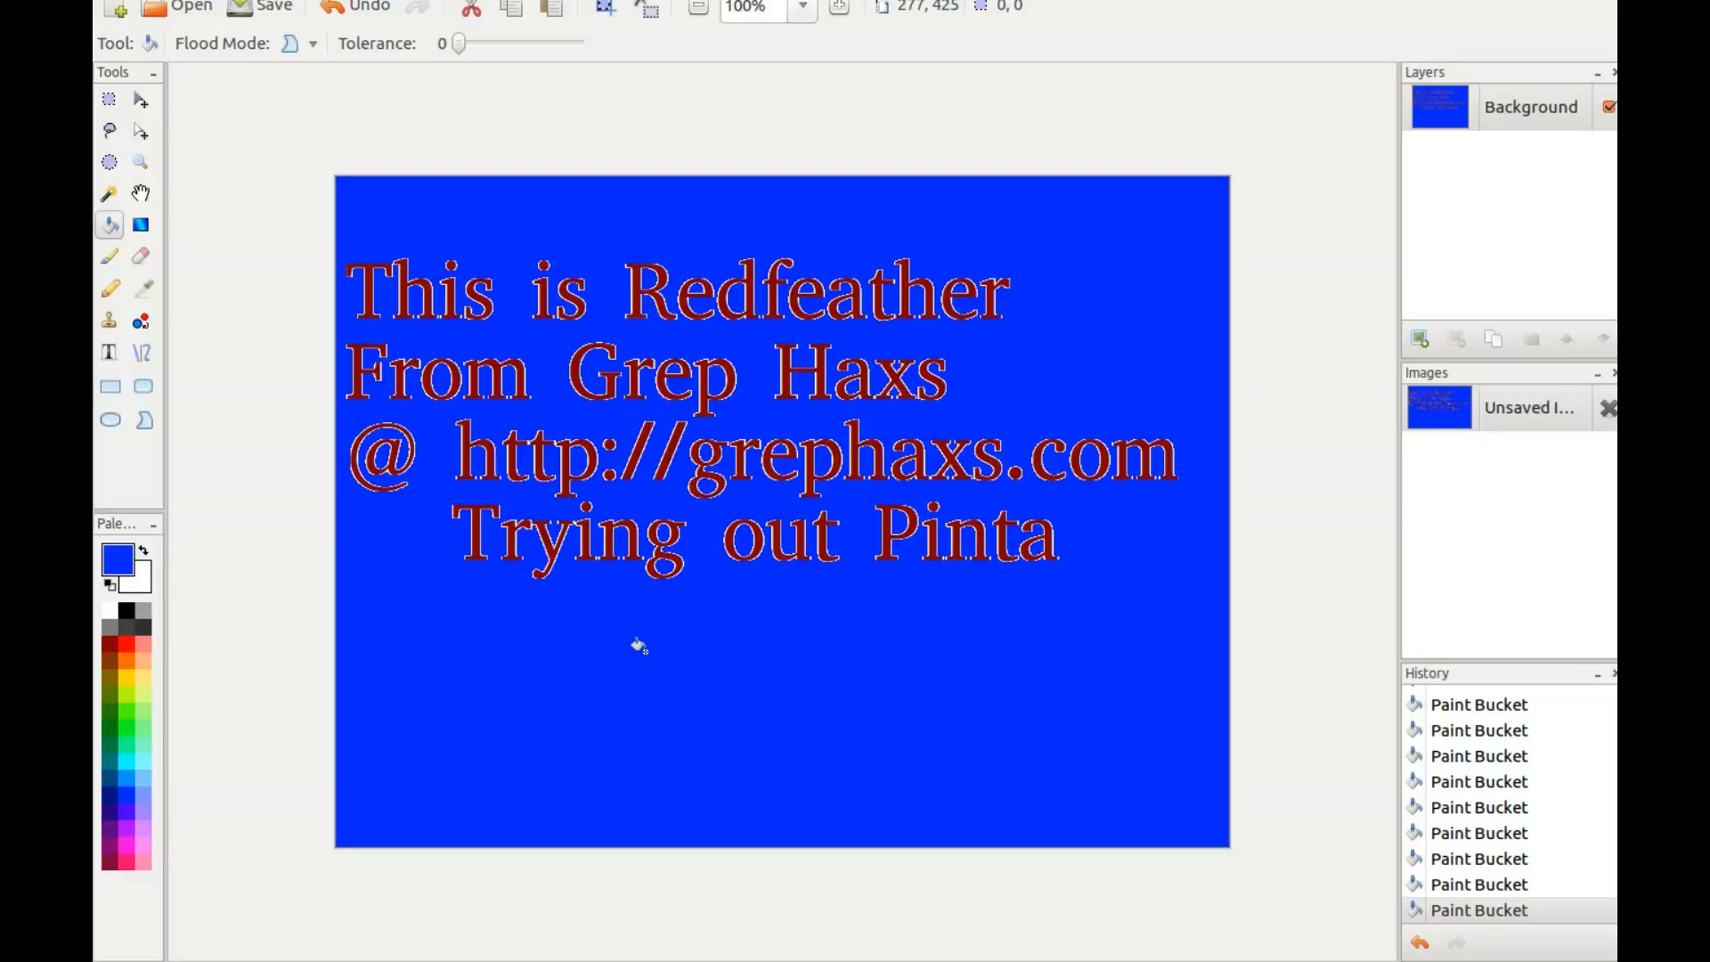
pyautogui.moveTo(218, 401)
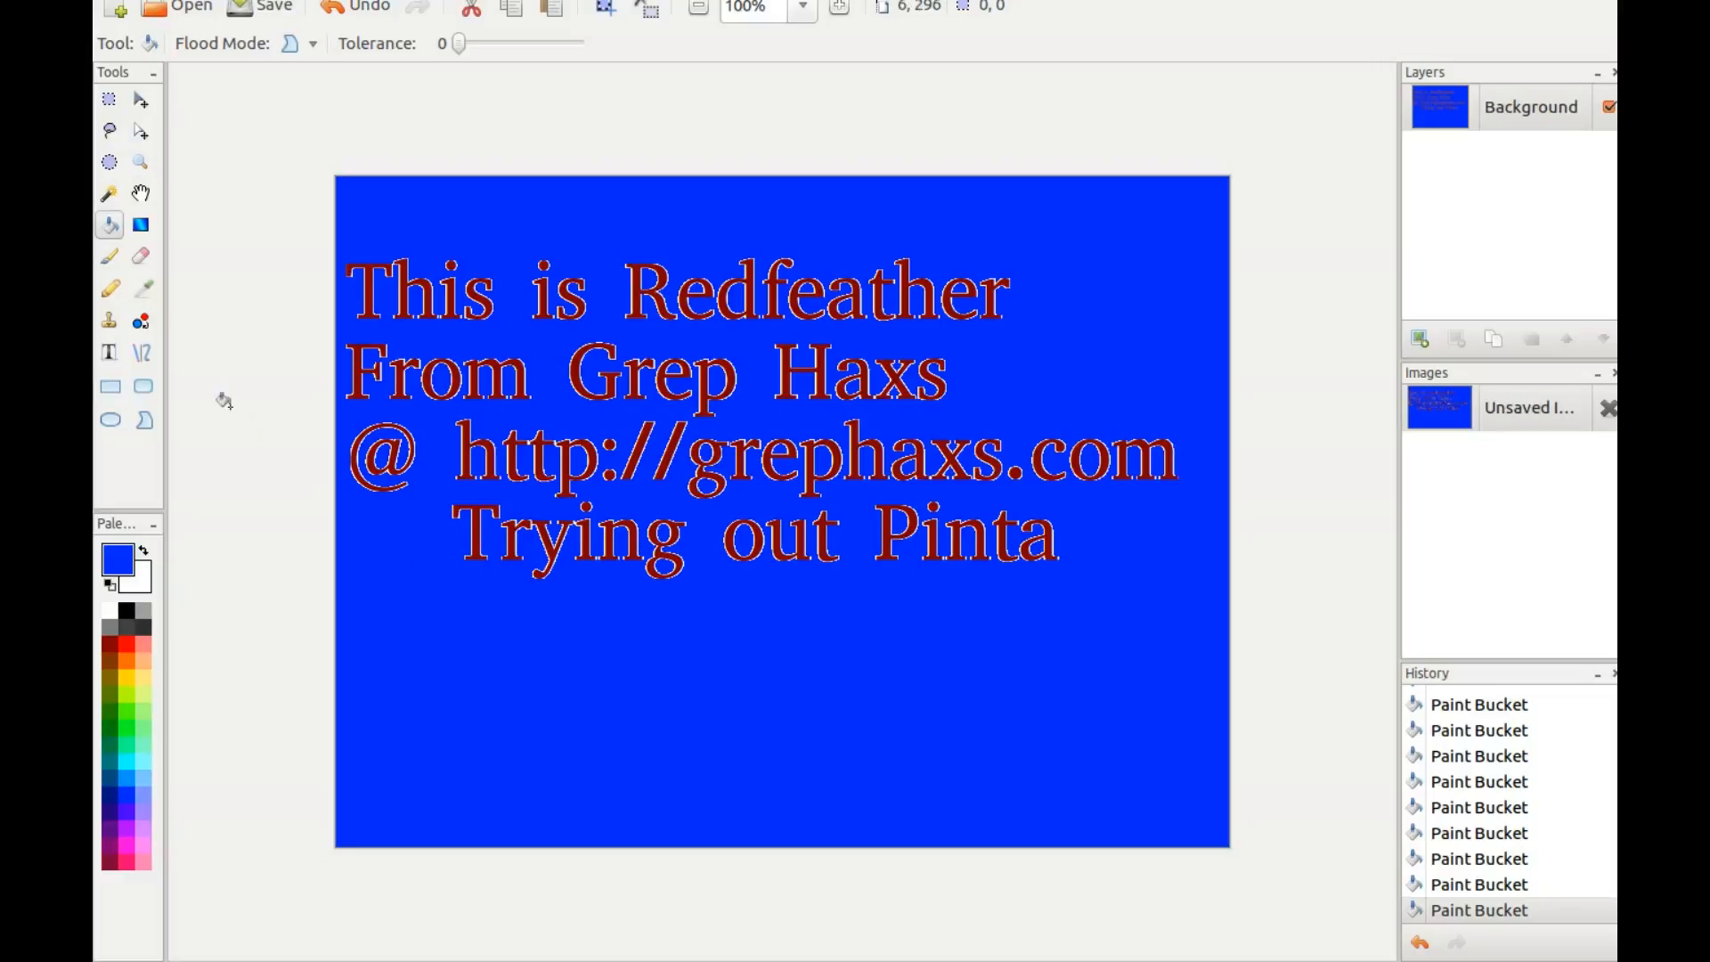